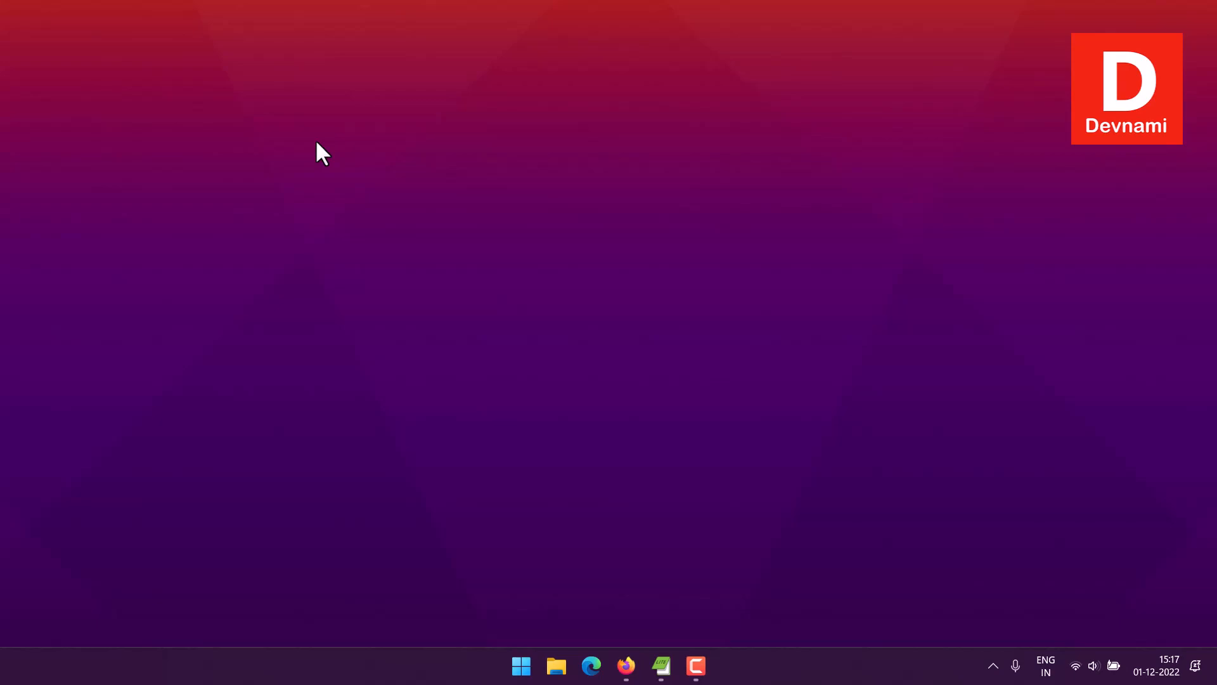
pyautogui.moveTo(478, 654)
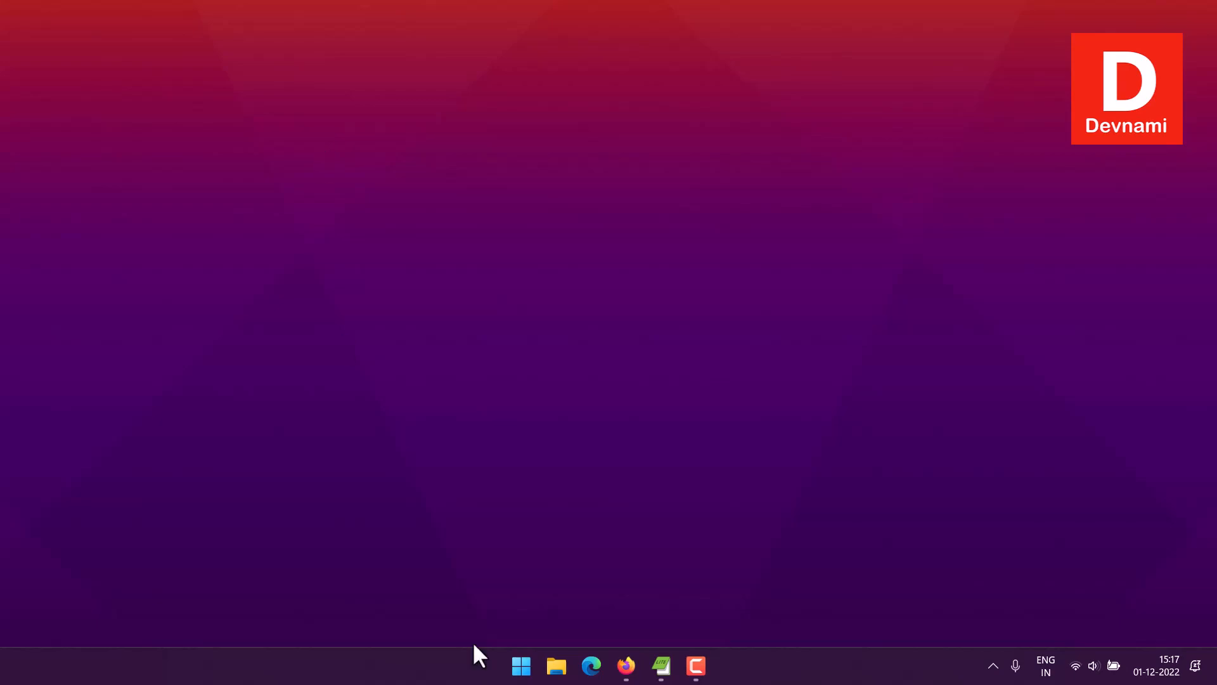
# Step: Launch RStudio from the Windows search by searching for 'rstudio'
pyautogui.click(520, 665)
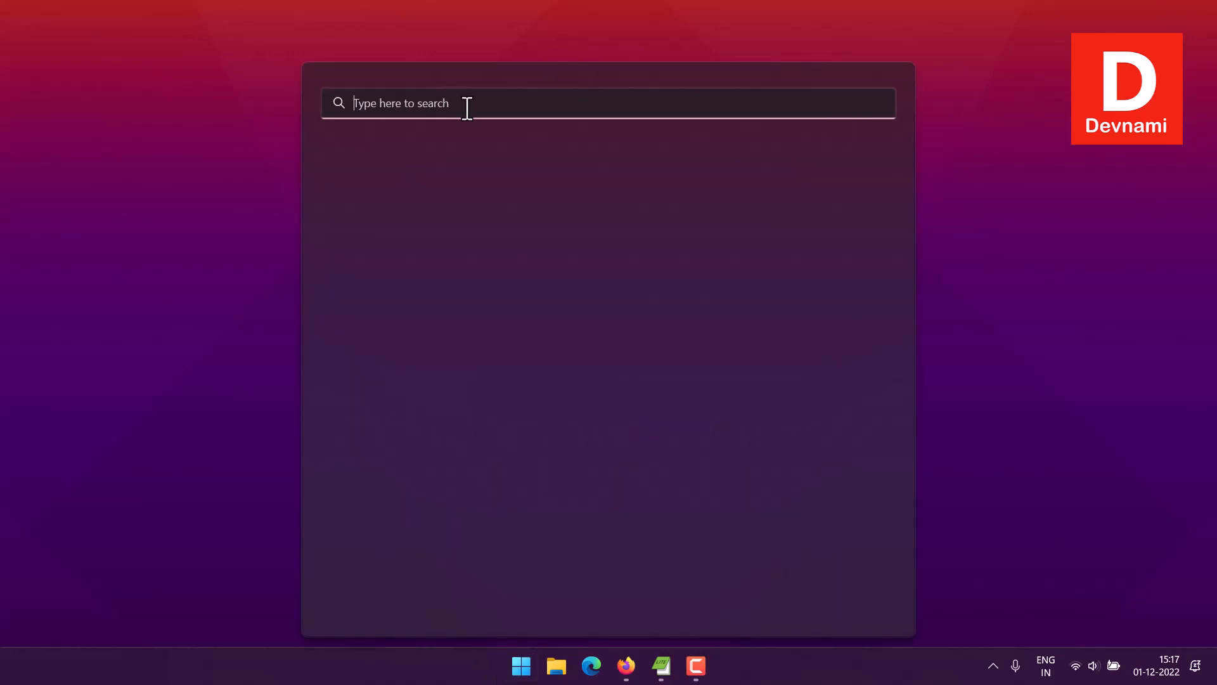
pyautogui.write('rstudio')
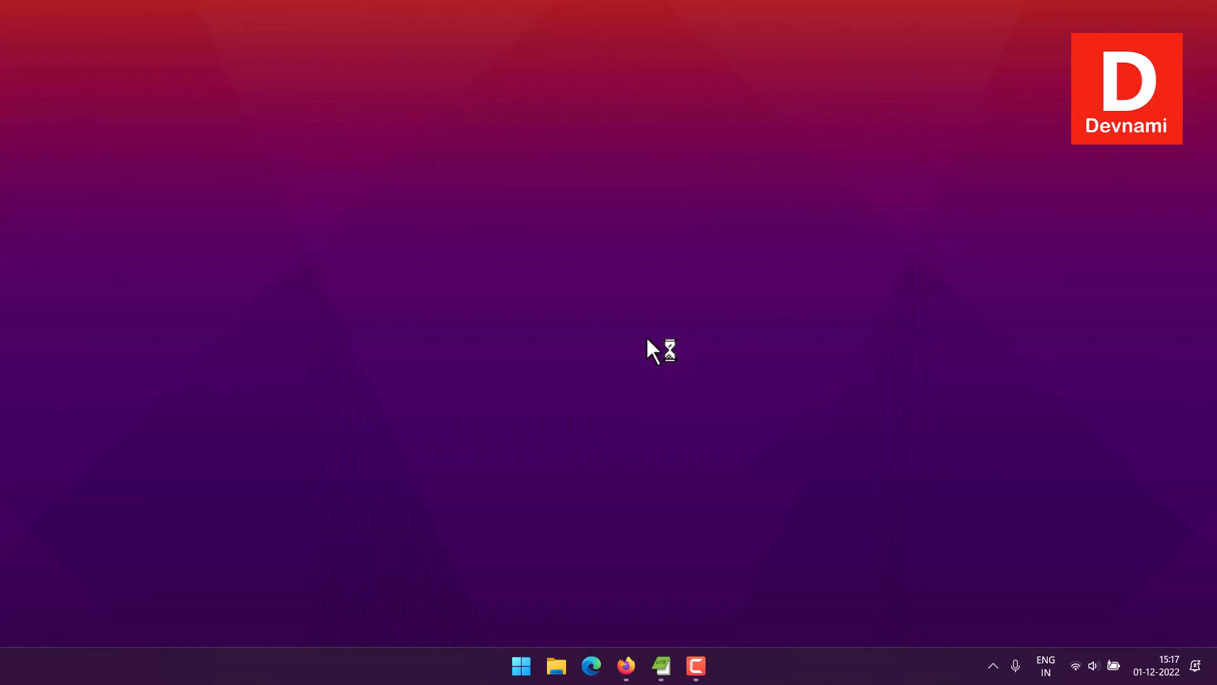
# Step: Install the ggplot2 package from CRAN via install.packages("ggplot2")
pyautogui.click(695, 666)
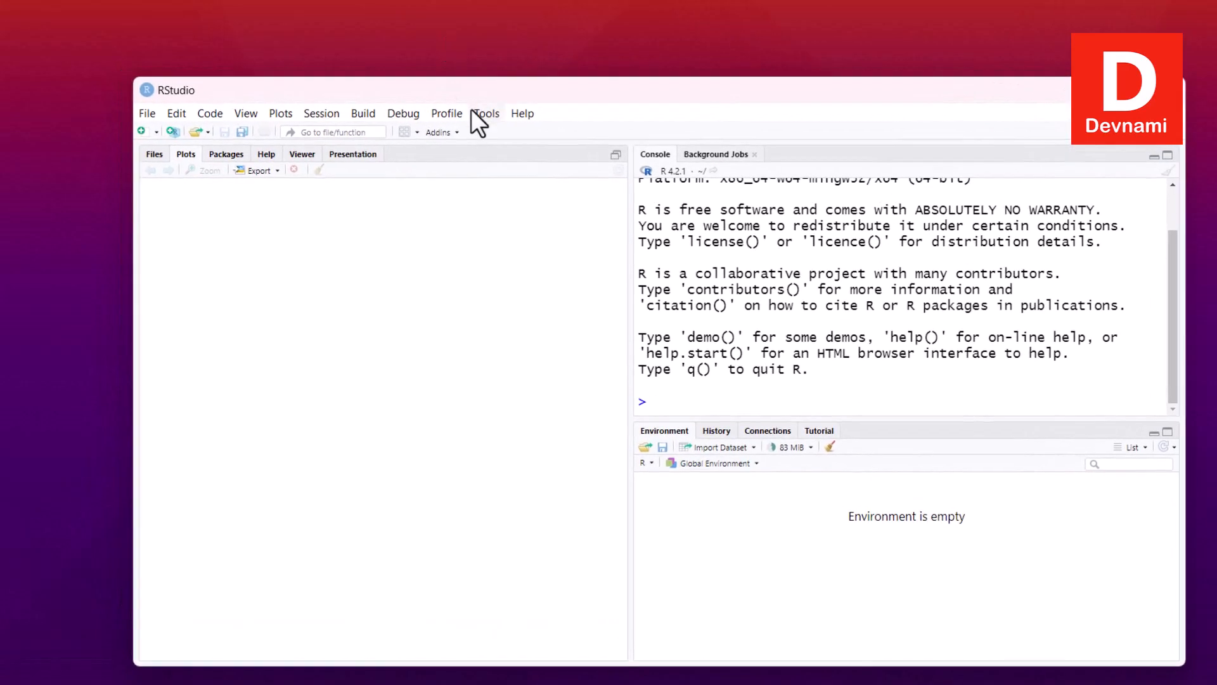
pyautogui.moveTo(496, 138)
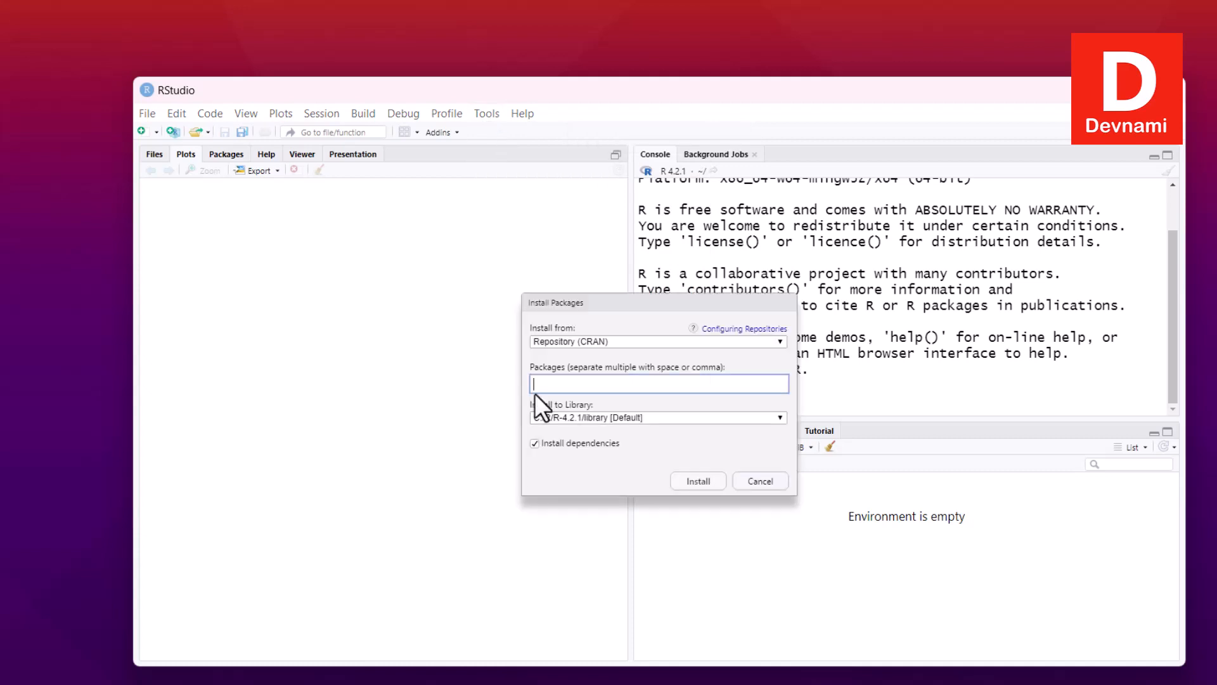
pyautogui.write('ggplot2')
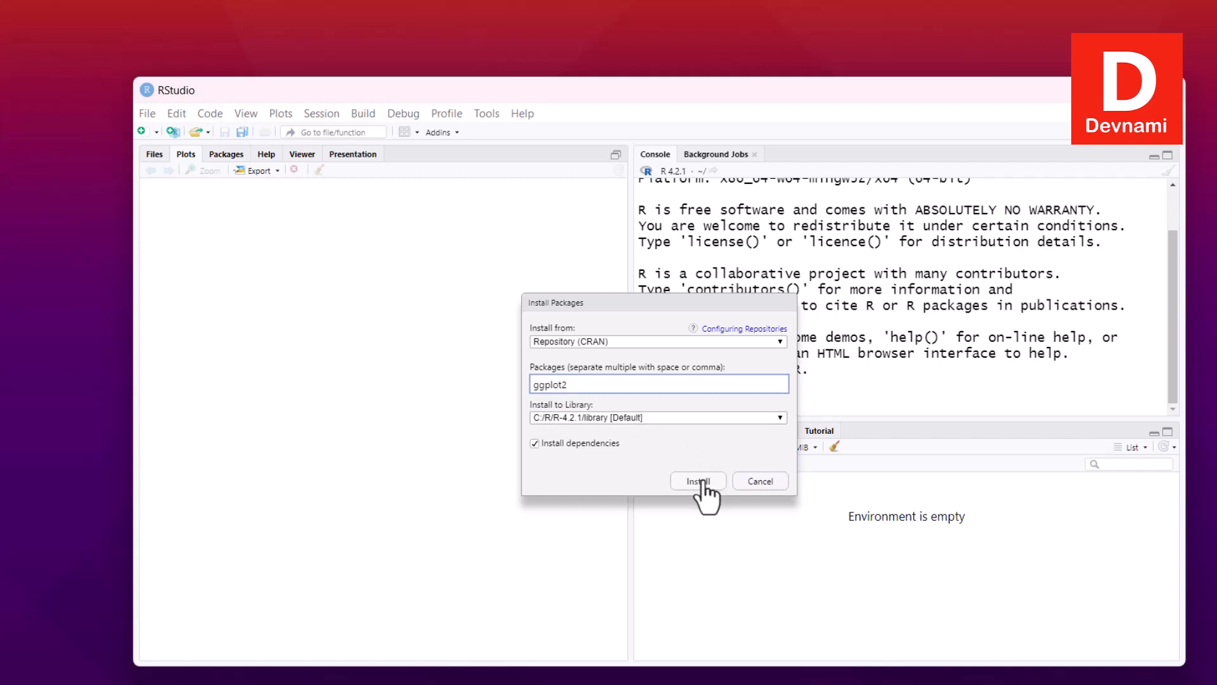
pyautogui.click(697, 481)
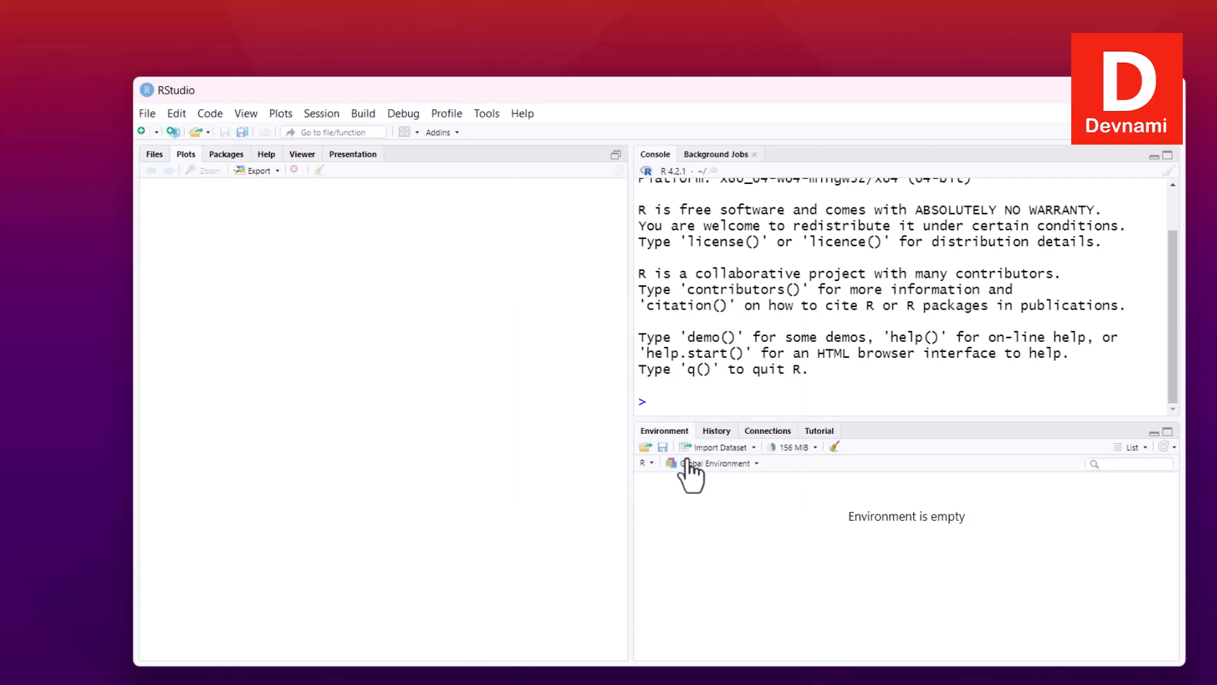
pyautogui.write('install.packages("ggplot2")')
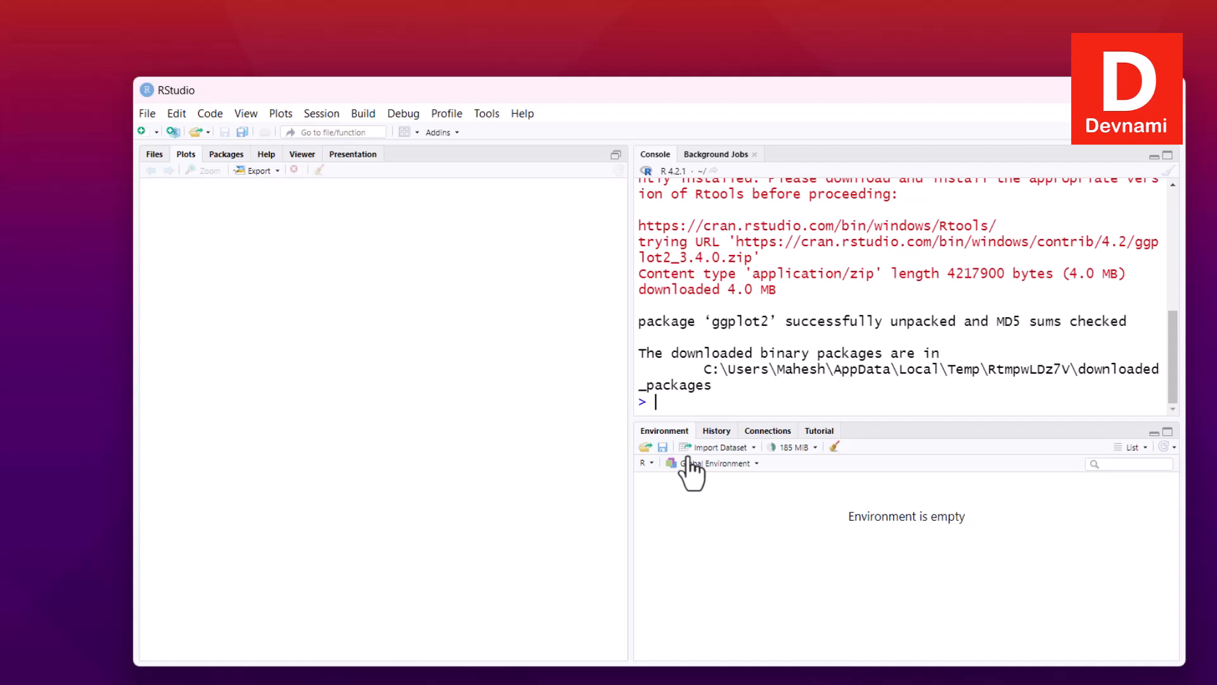
pyautogui.moveTo(155, 147)
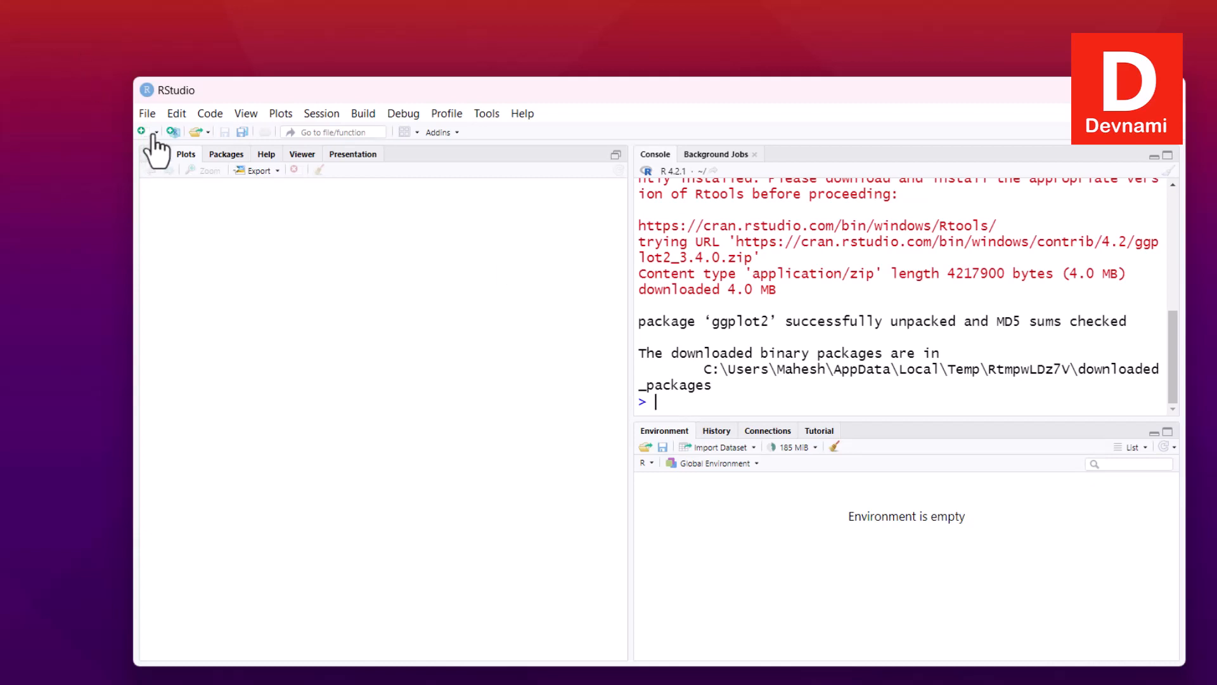
# Step: Begin a new R script with library(ggplot2) and set.seed(5432)
pyautogui.click(142, 131)
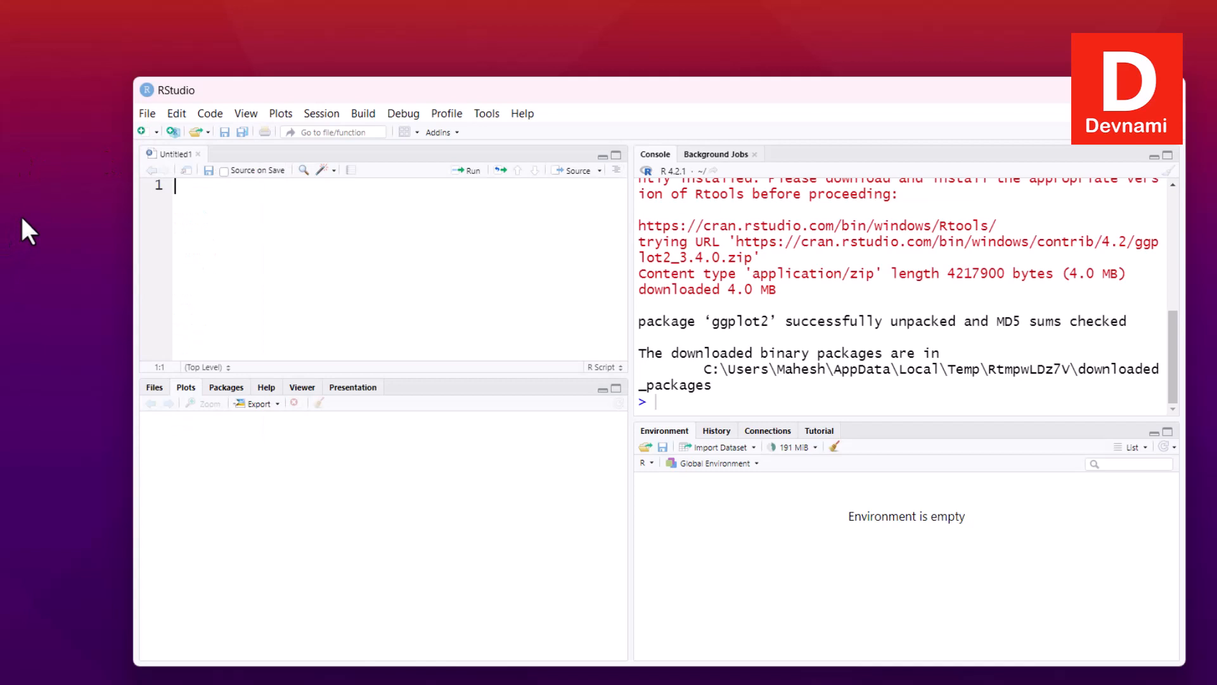
pyautogui.write('libr')
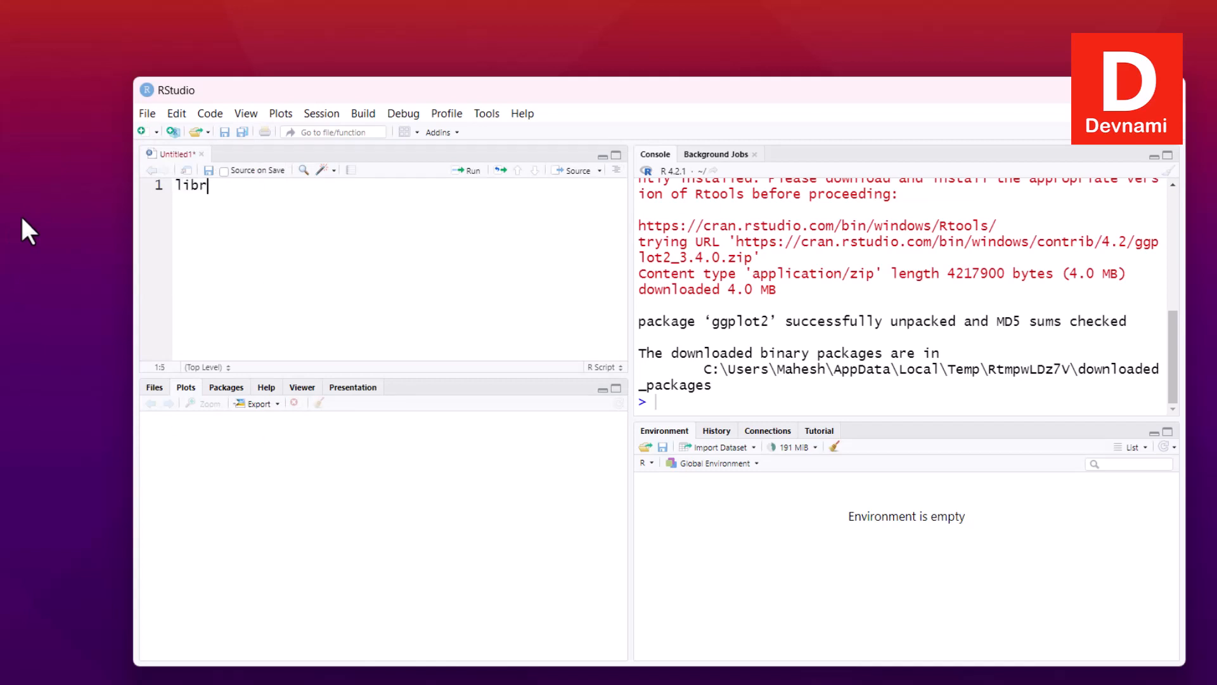
pyautogui.write('ary(ggplot2')
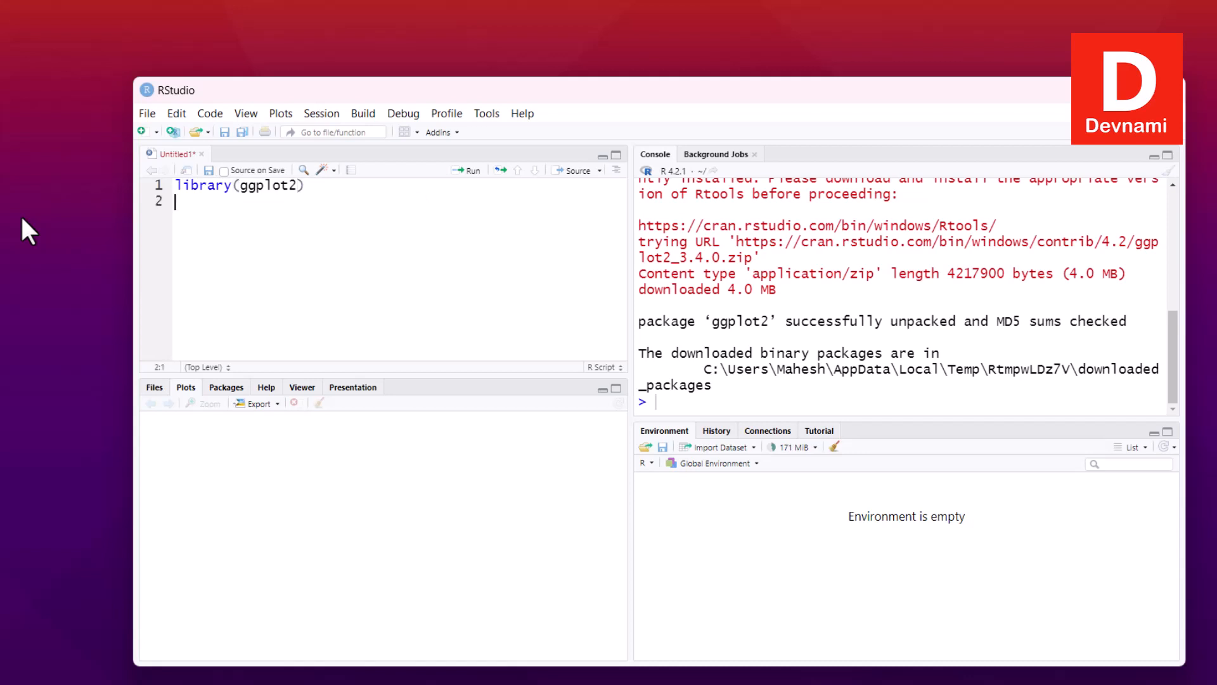
pyautogui.write('set.see')
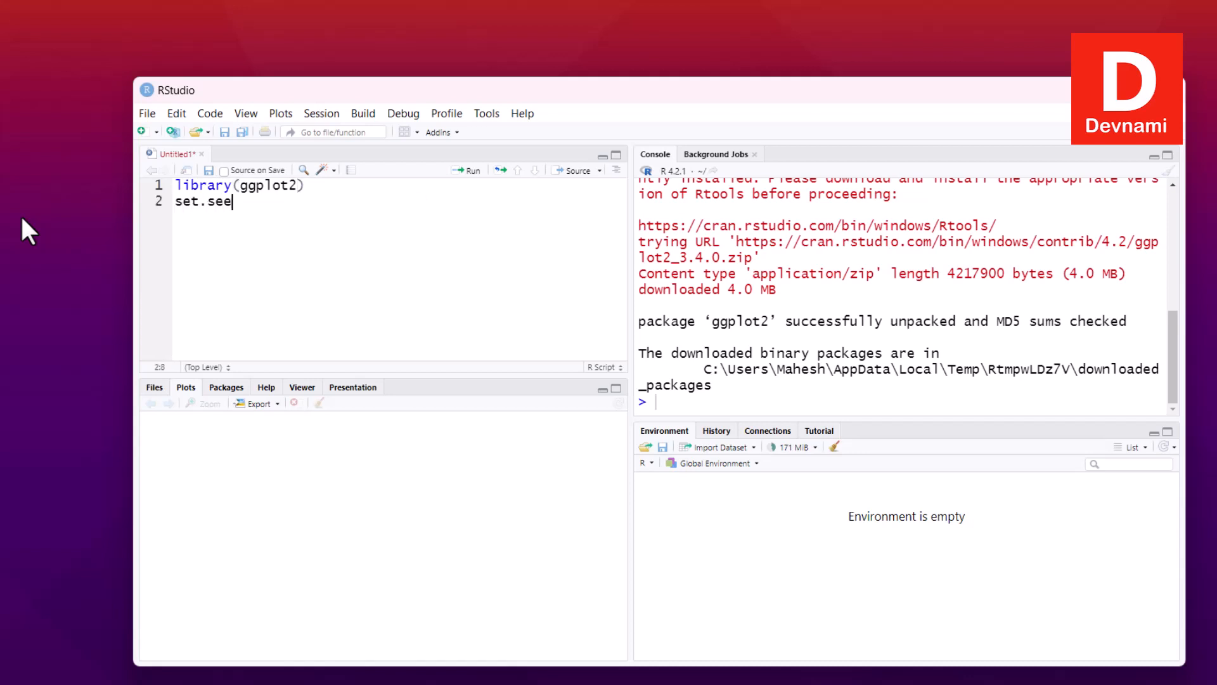
pyautogui.write('d(')
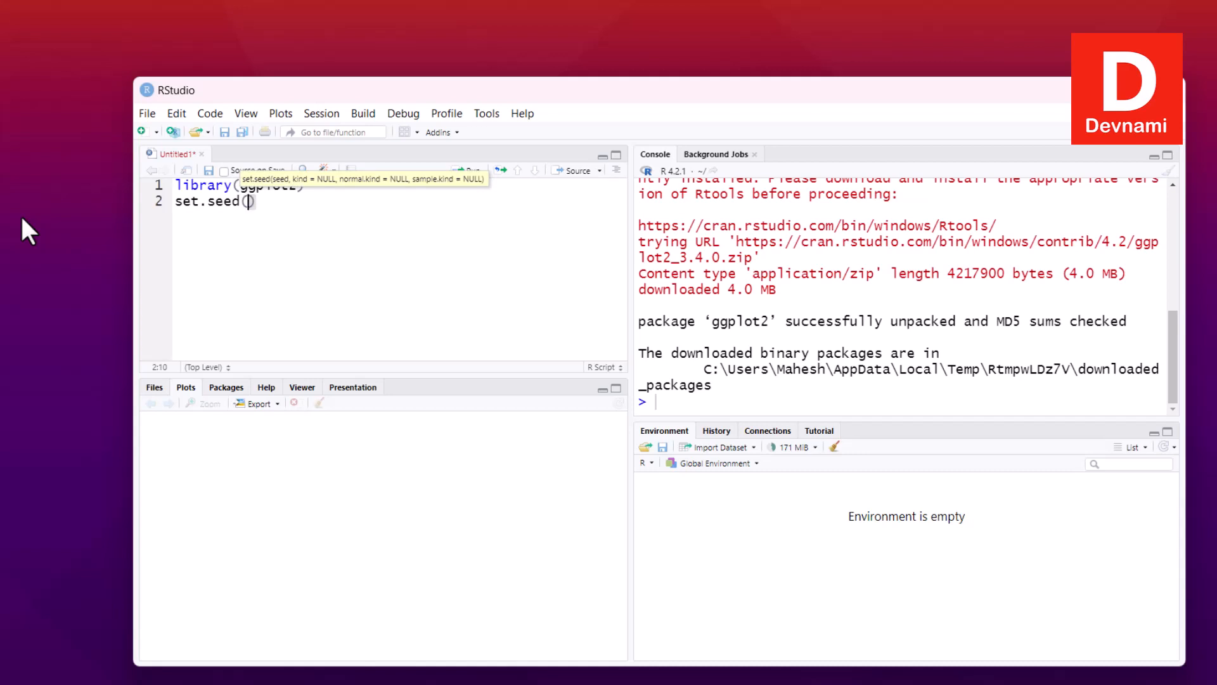
pyautogui.write('5432')
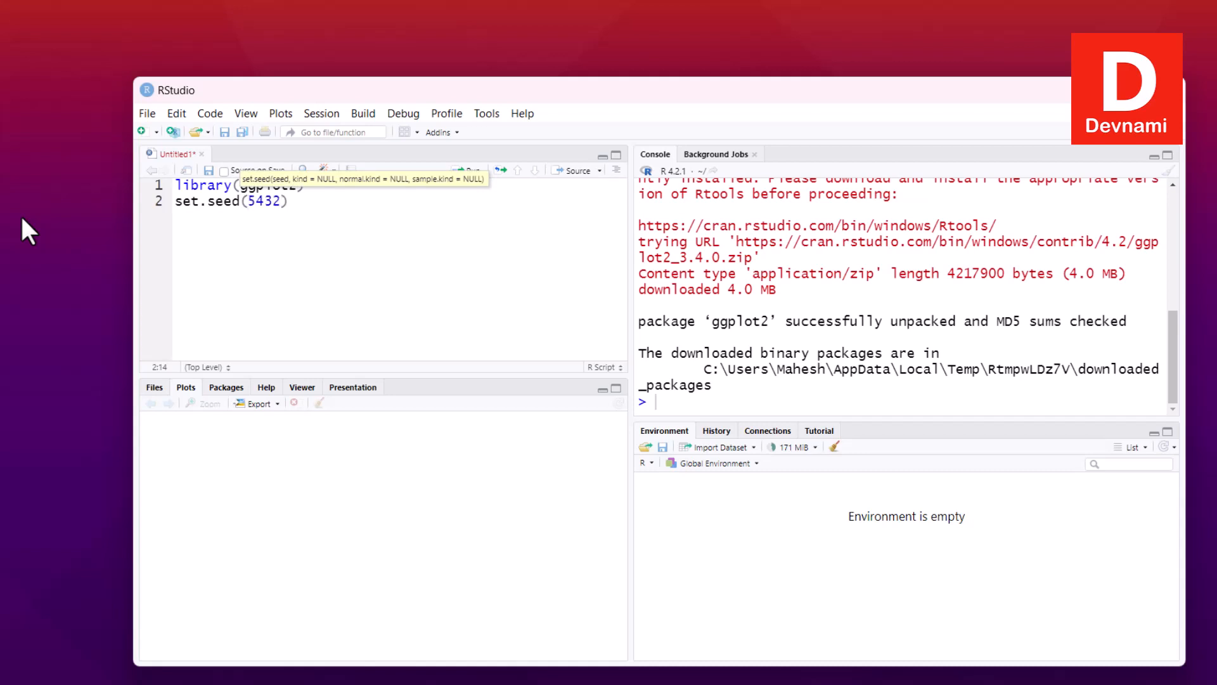
pyautogui.press('enter')
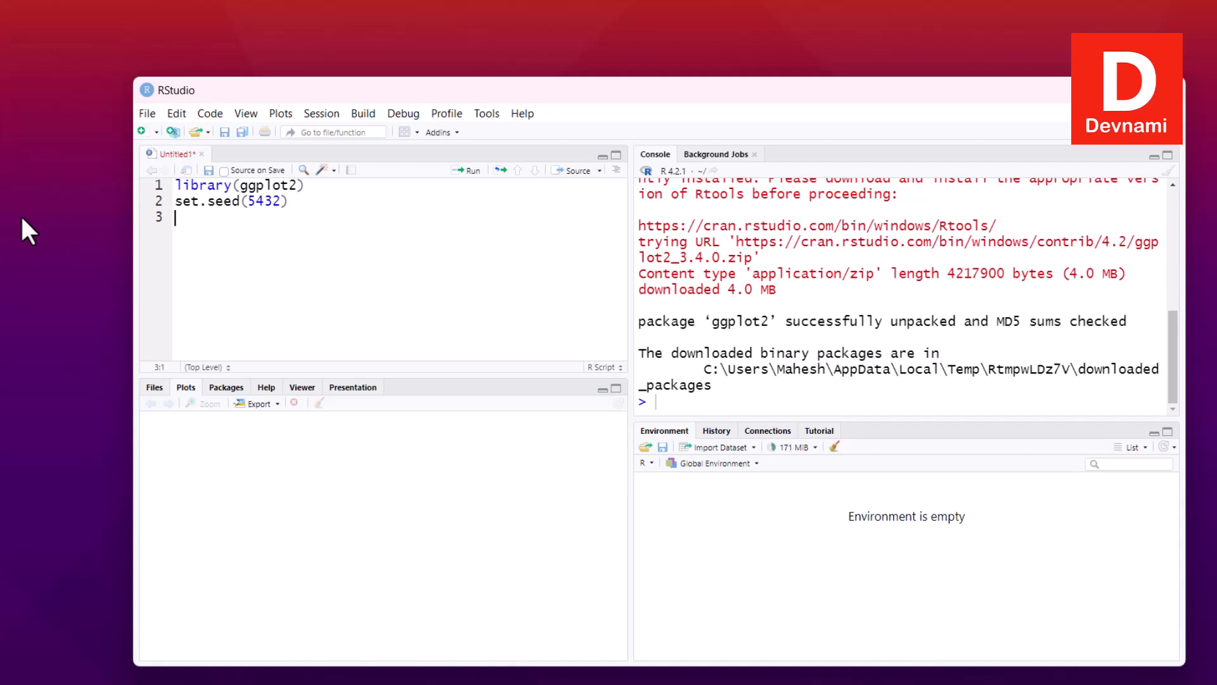
# Step: Add x<- rnorm(10000) and qqnorm(x) to the script
pyautogui.write('x<-')
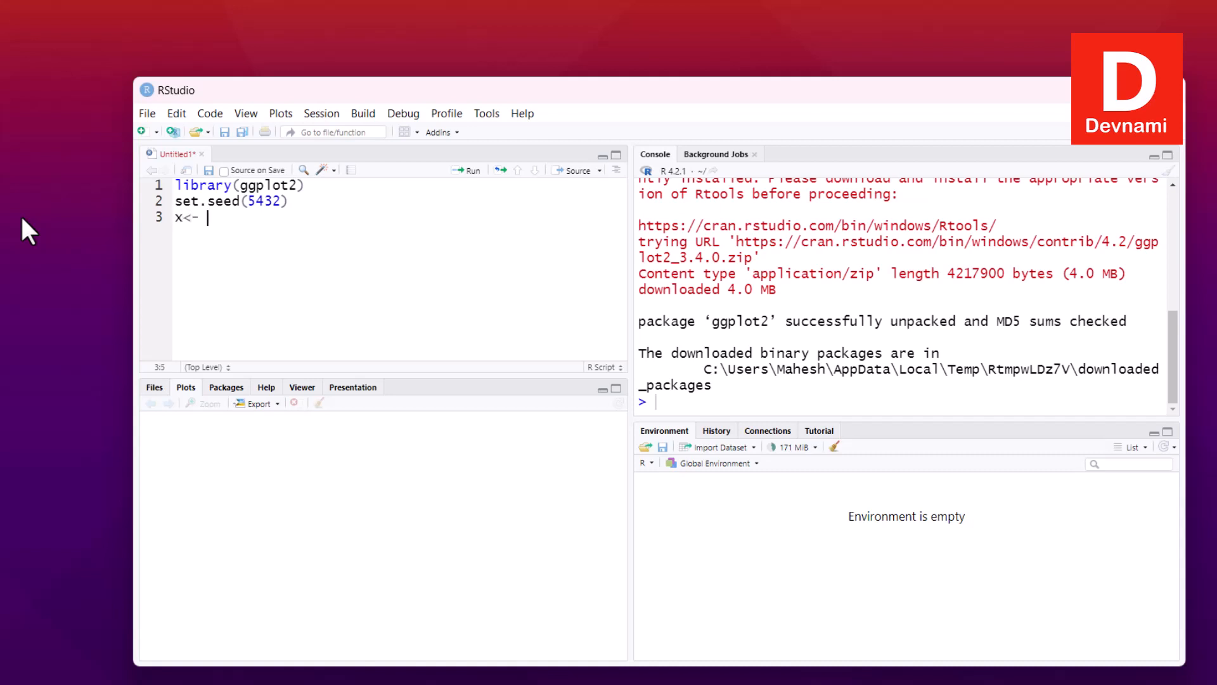
pyautogui.write('rnorm')
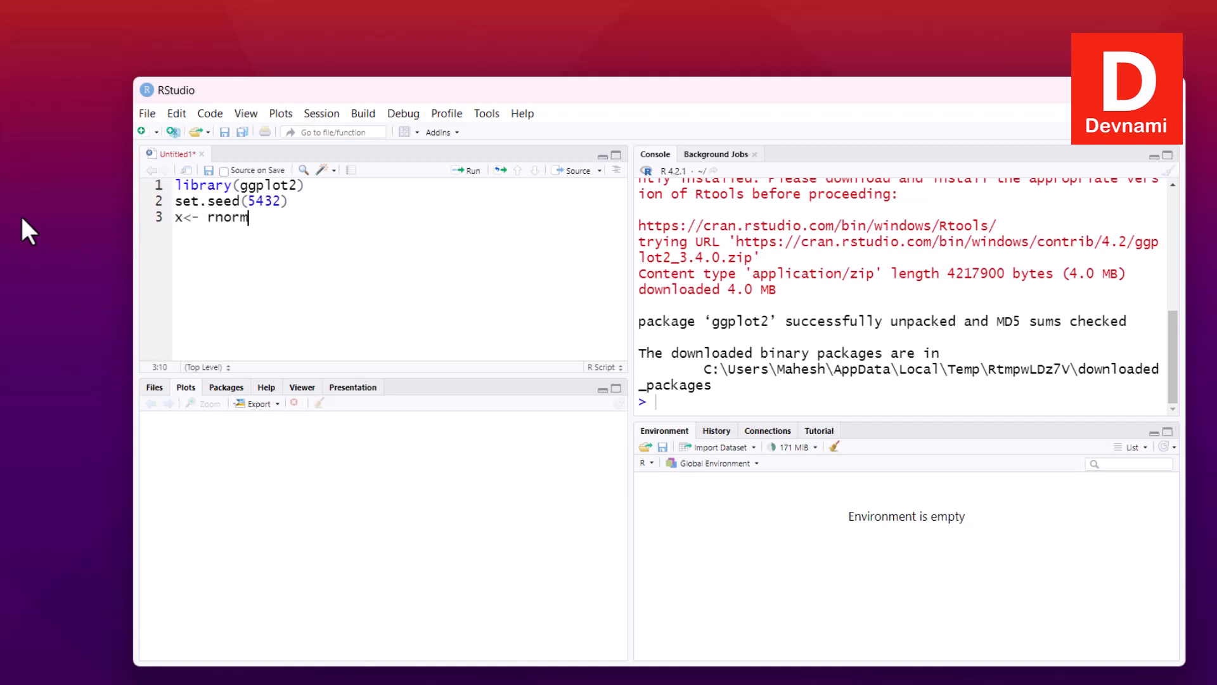
pyautogui.write('(10000')
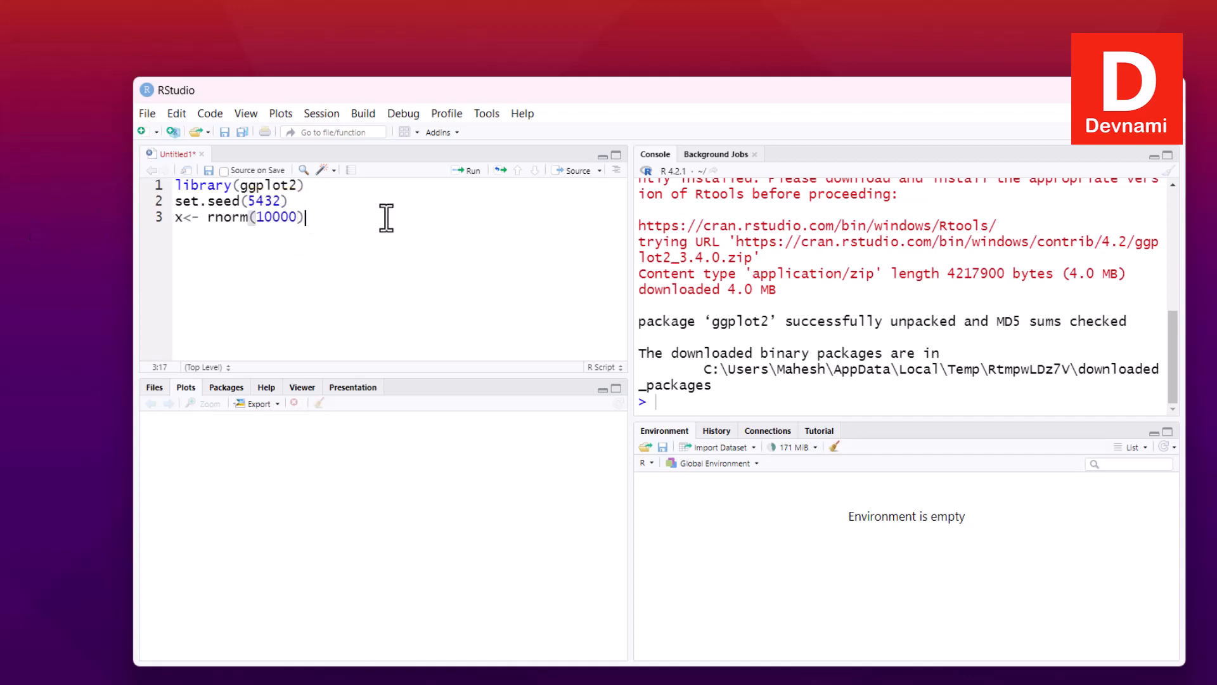
pyautogui.press('Enter')
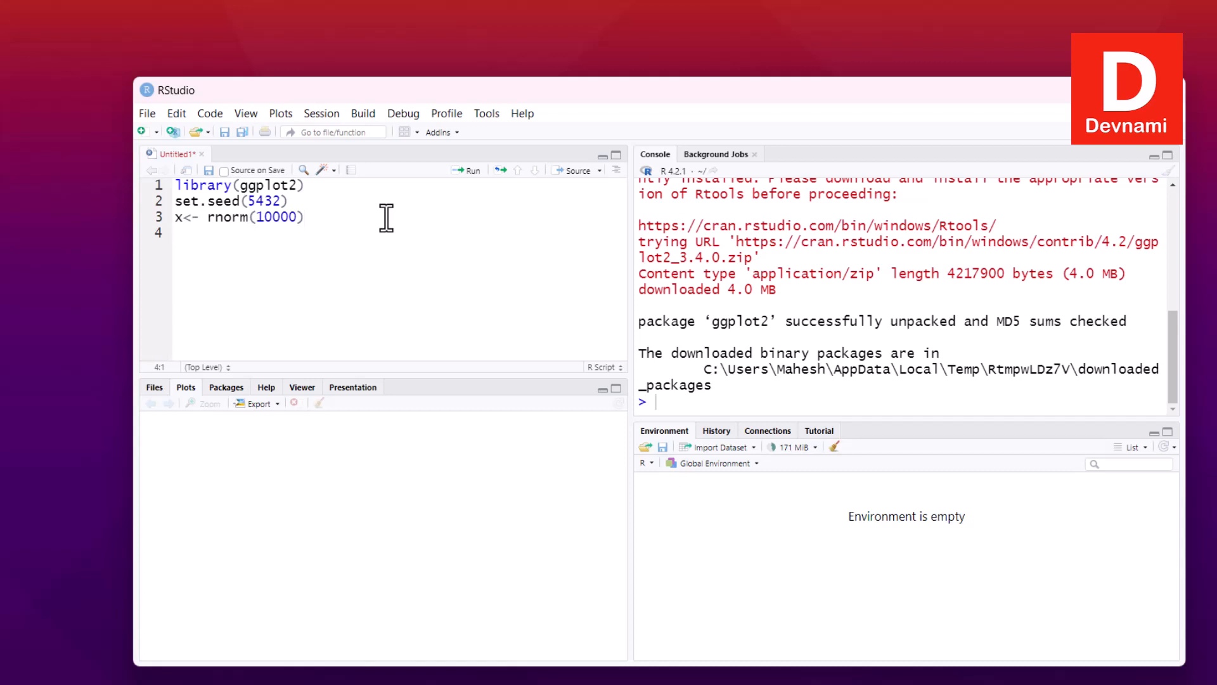
pyautogui.write('qqnorm(')
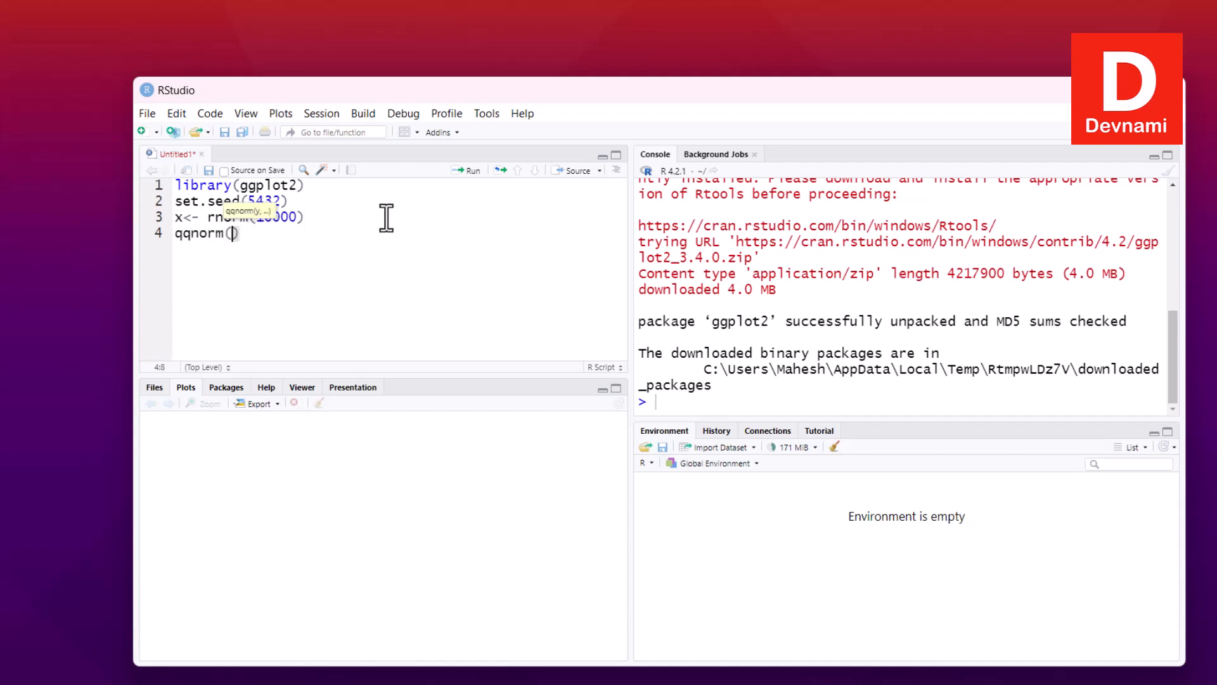
pyautogui.write('x')
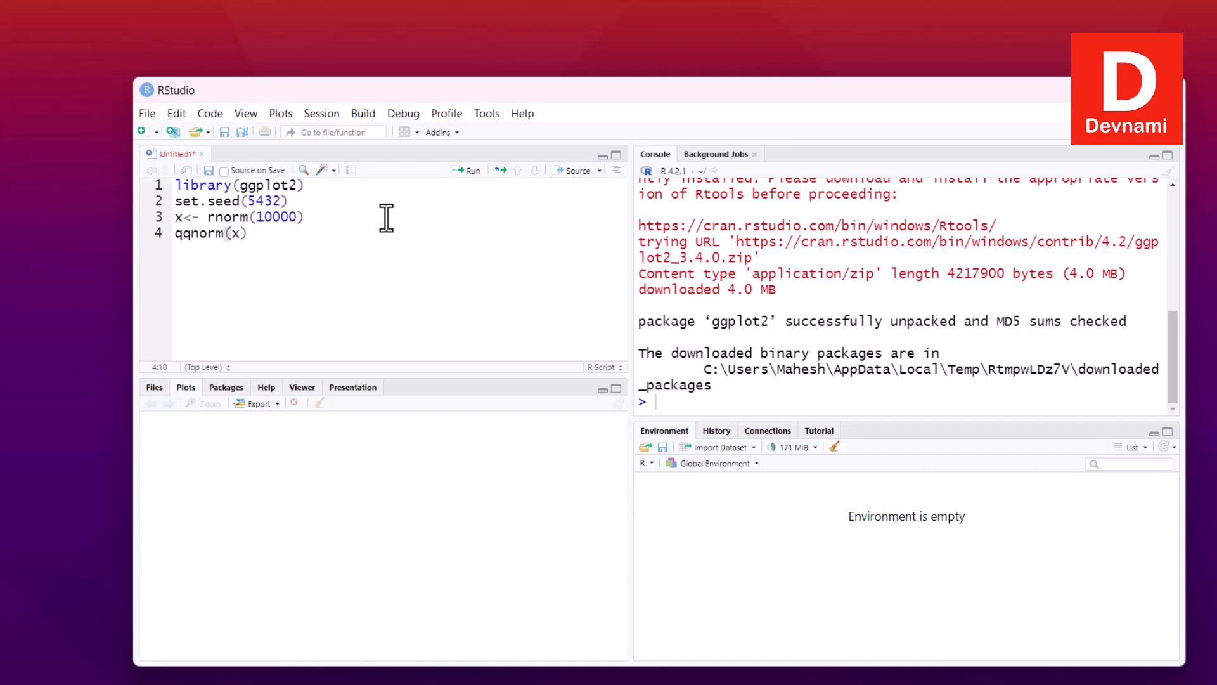
# Step: Add qqline(x,col="red") to draw a red reference line
pyautogui.write('qq')
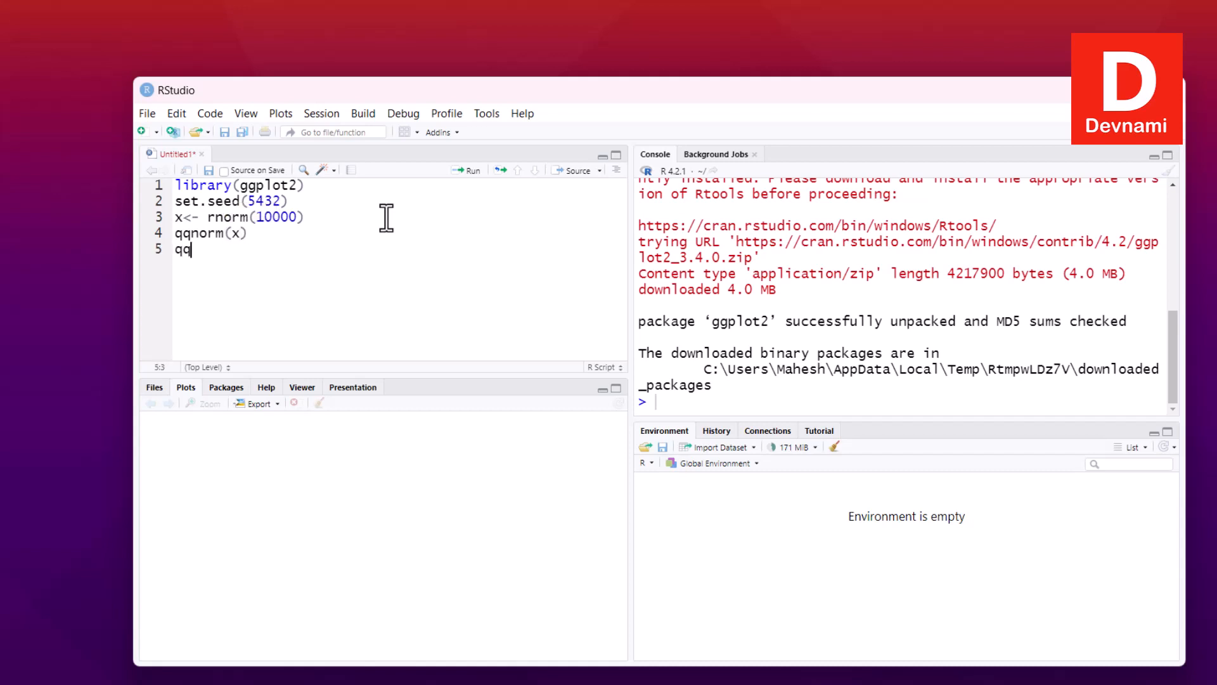
pyautogui.write('line')
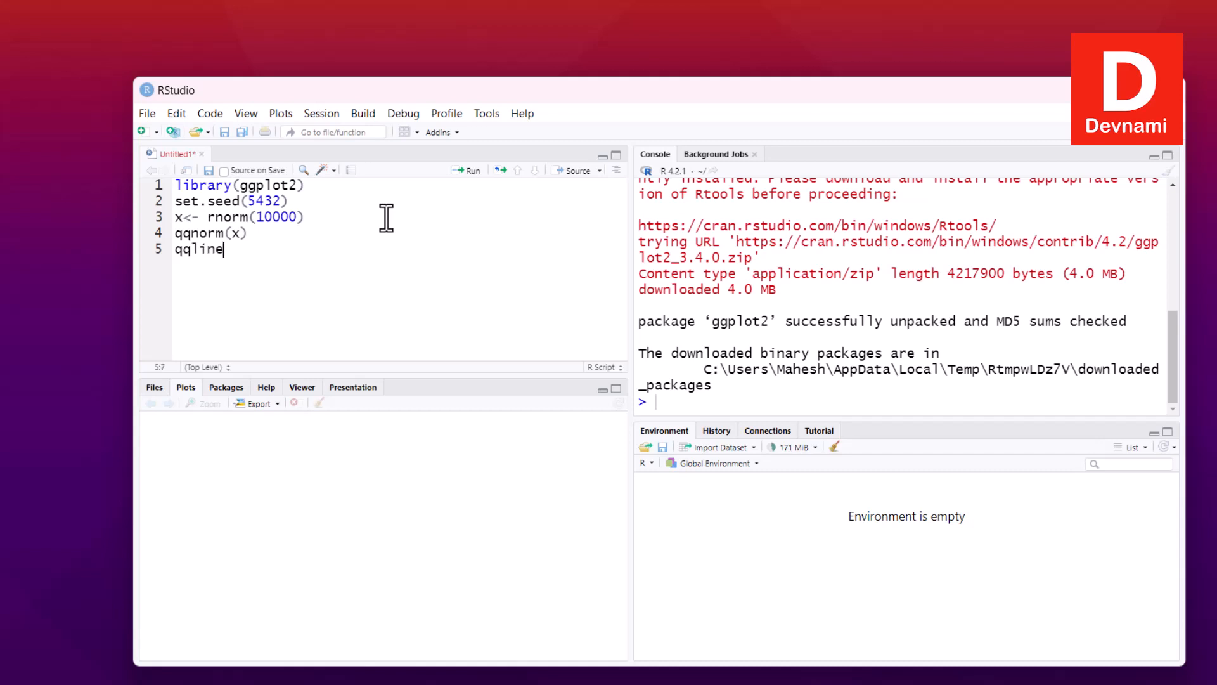
pyautogui.write('(')
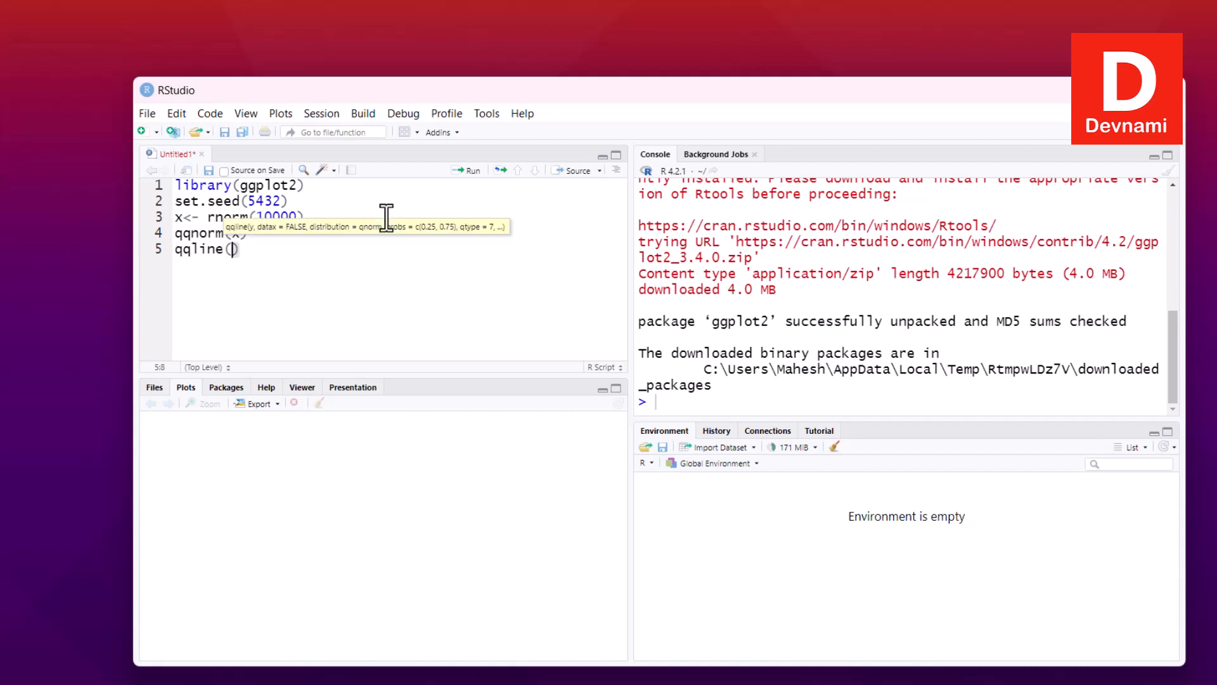
pyautogui.write('x,col="')
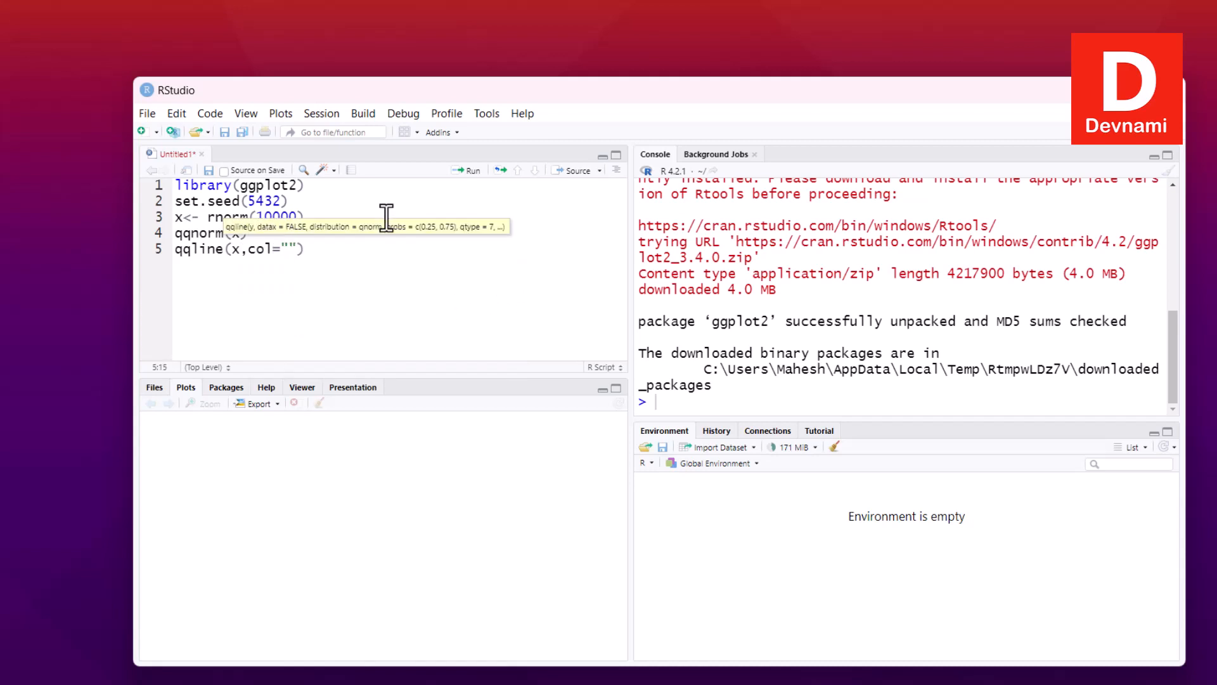
pyautogui.write('red')
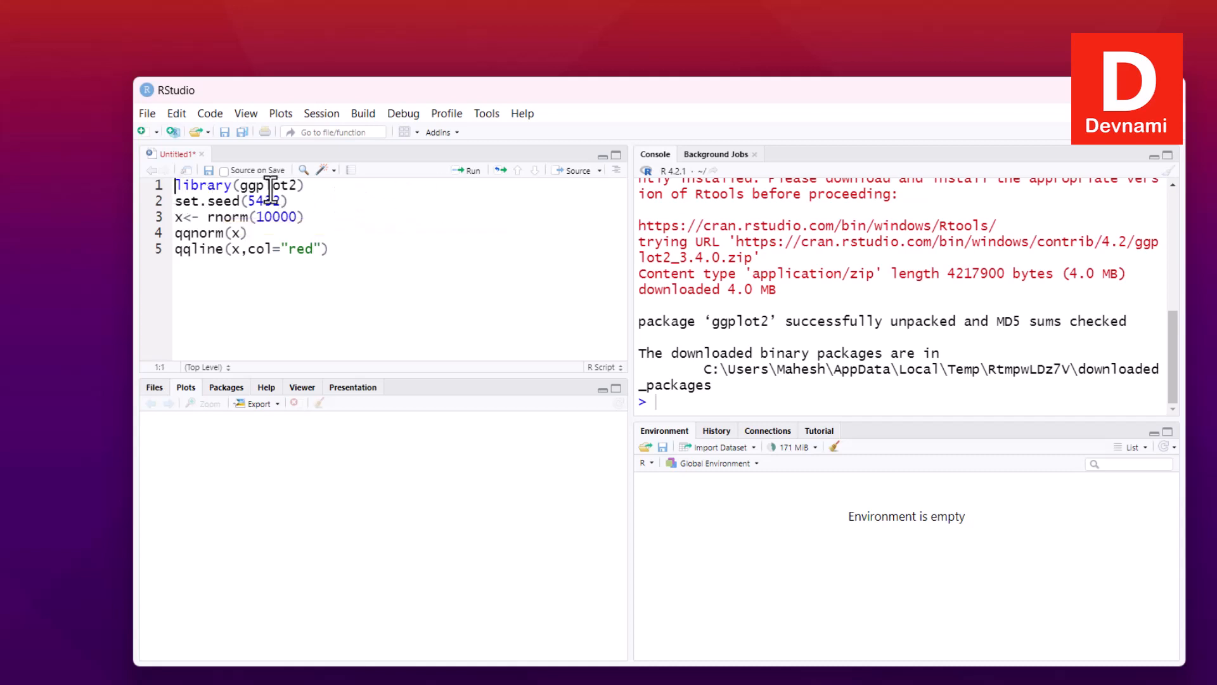
pyautogui.moveTo(278, 185)
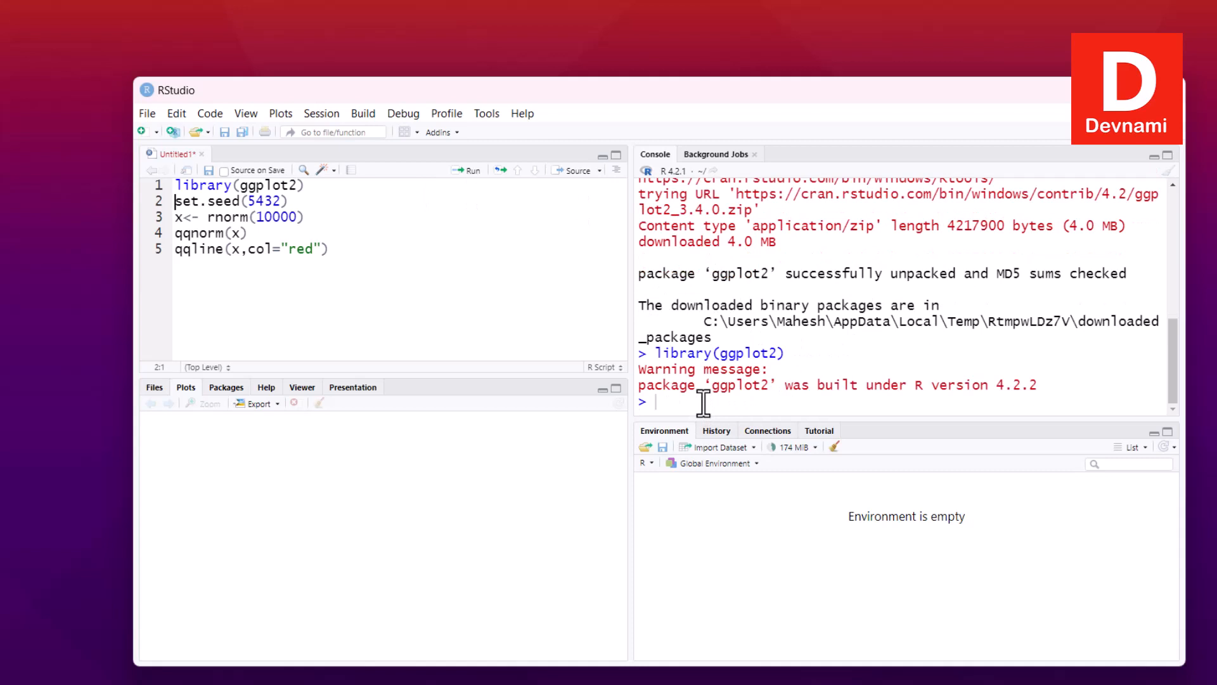
pyautogui.moveTo(710, 438)
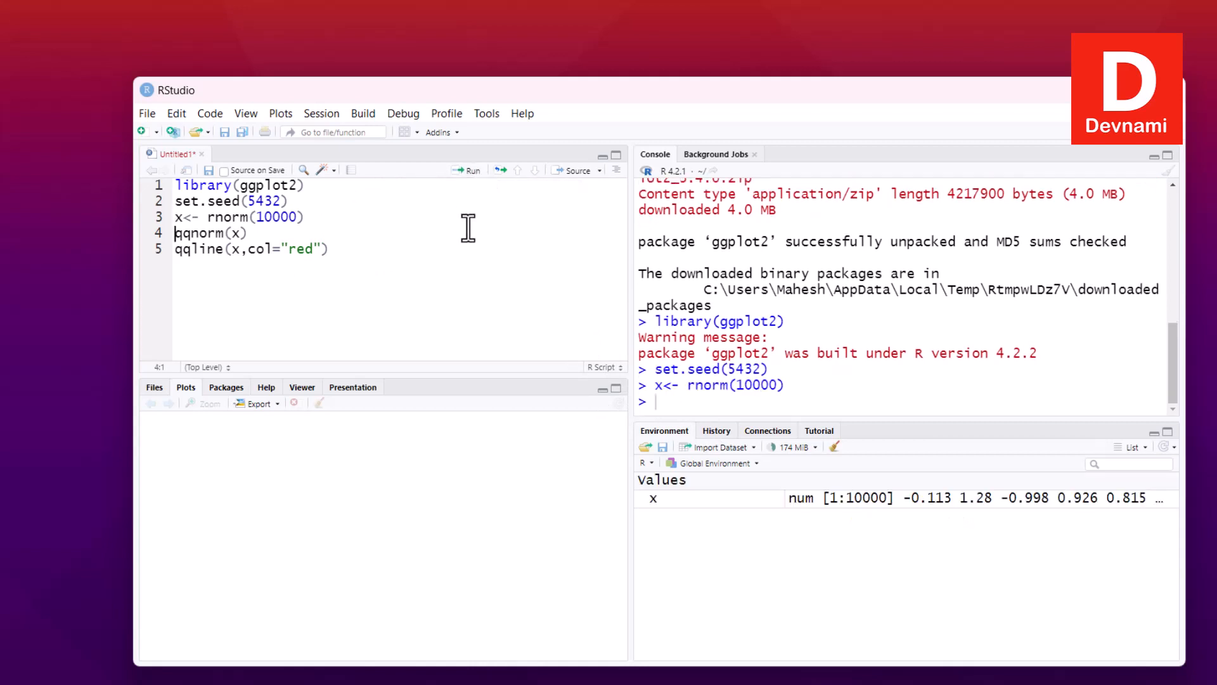
pyautogui.moveTo(674, 245)
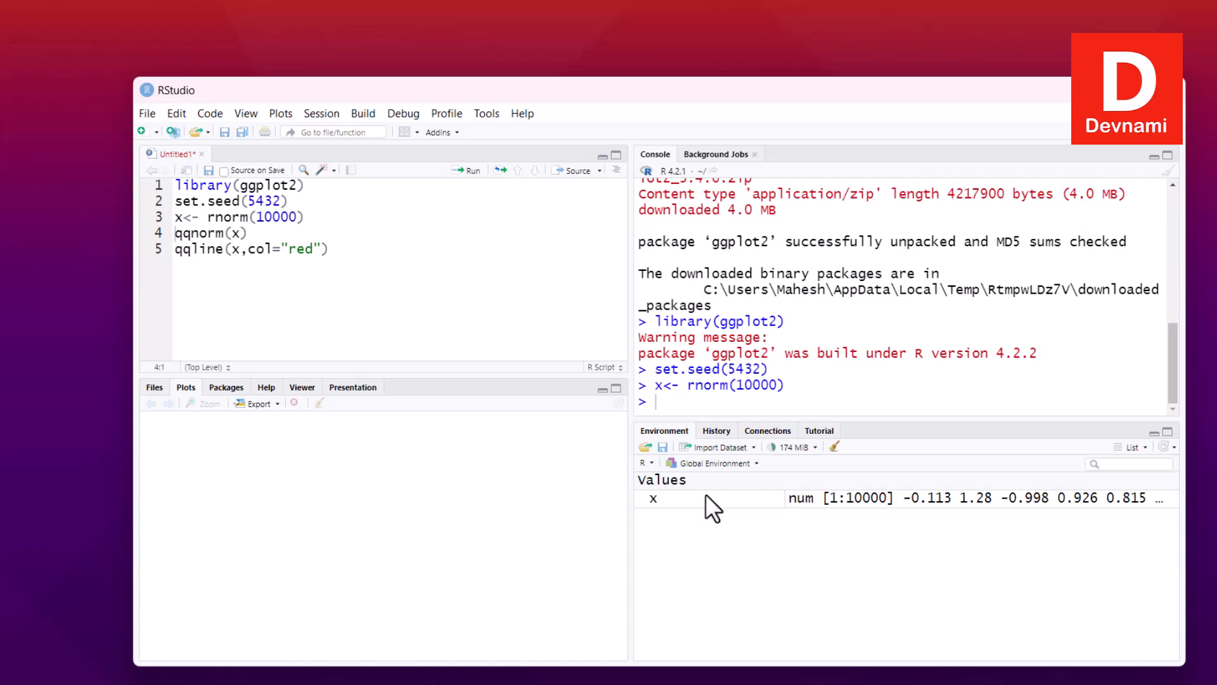
pyautogui.moveTo(1143, 521)
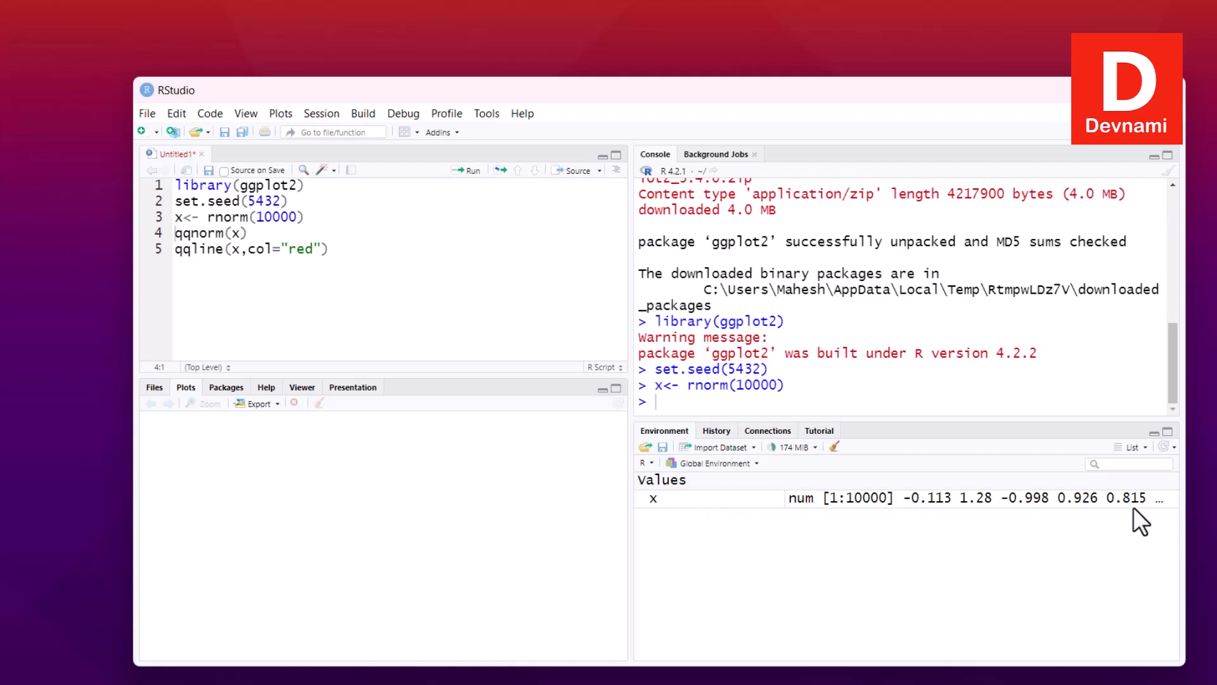
pyautogui.moveTo(852, 515)
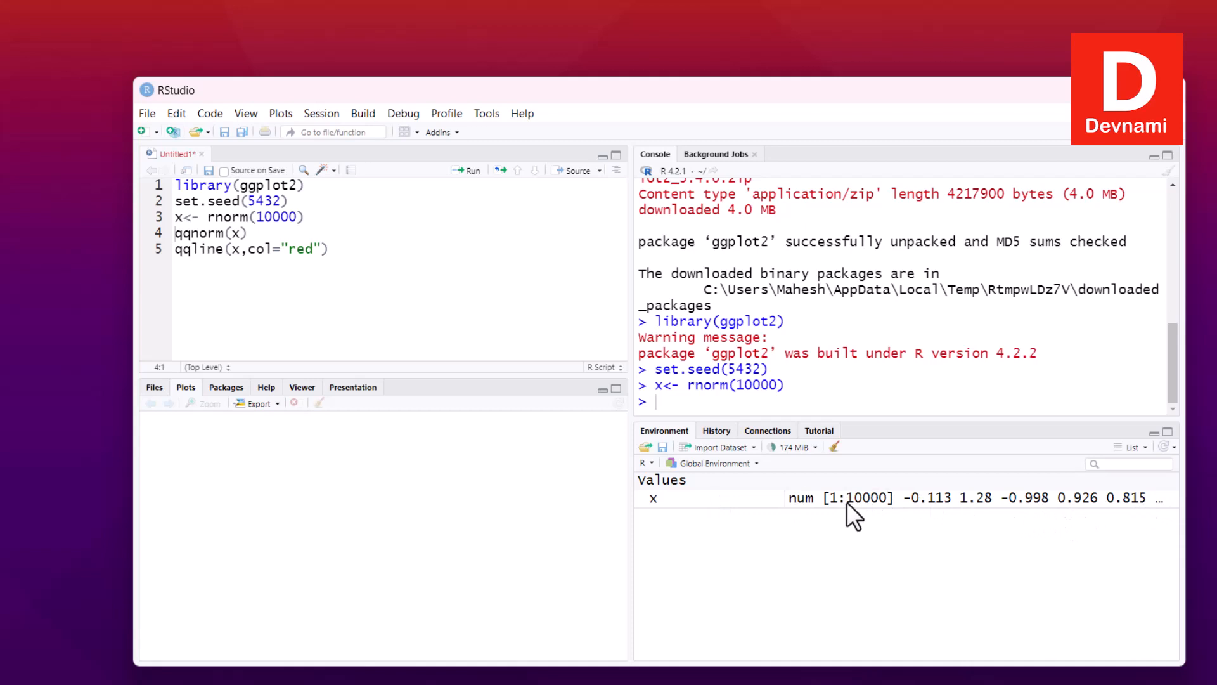
pyautogui.moveTo(472, 191)
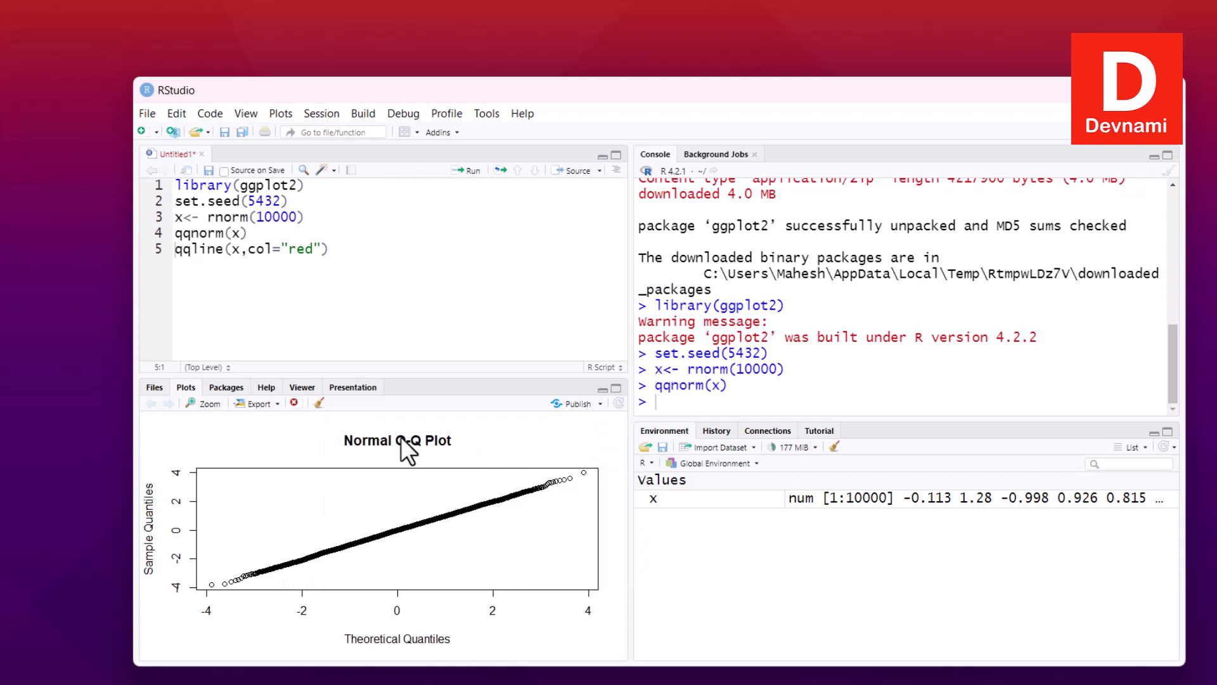
# Step: View the Normal Q-Q plot of x enlarged in a maximized Plot Zoom window
pyautogui.click(204, 404)
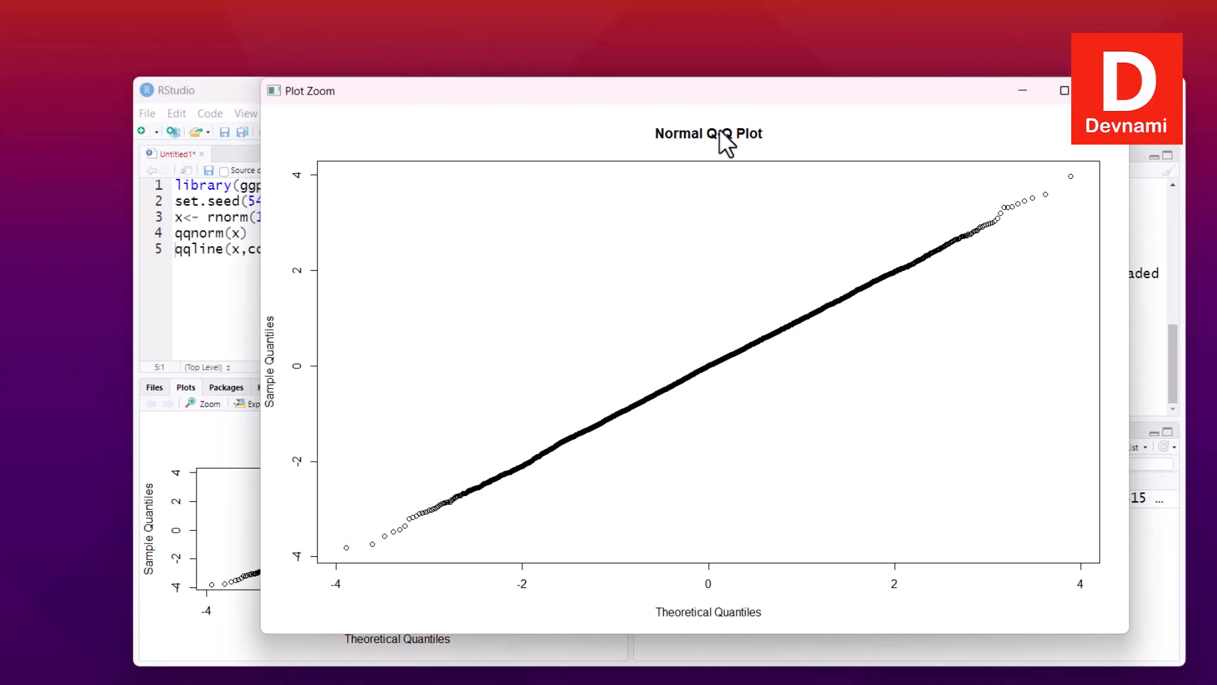
pyautogui.moveTo(994, 268)
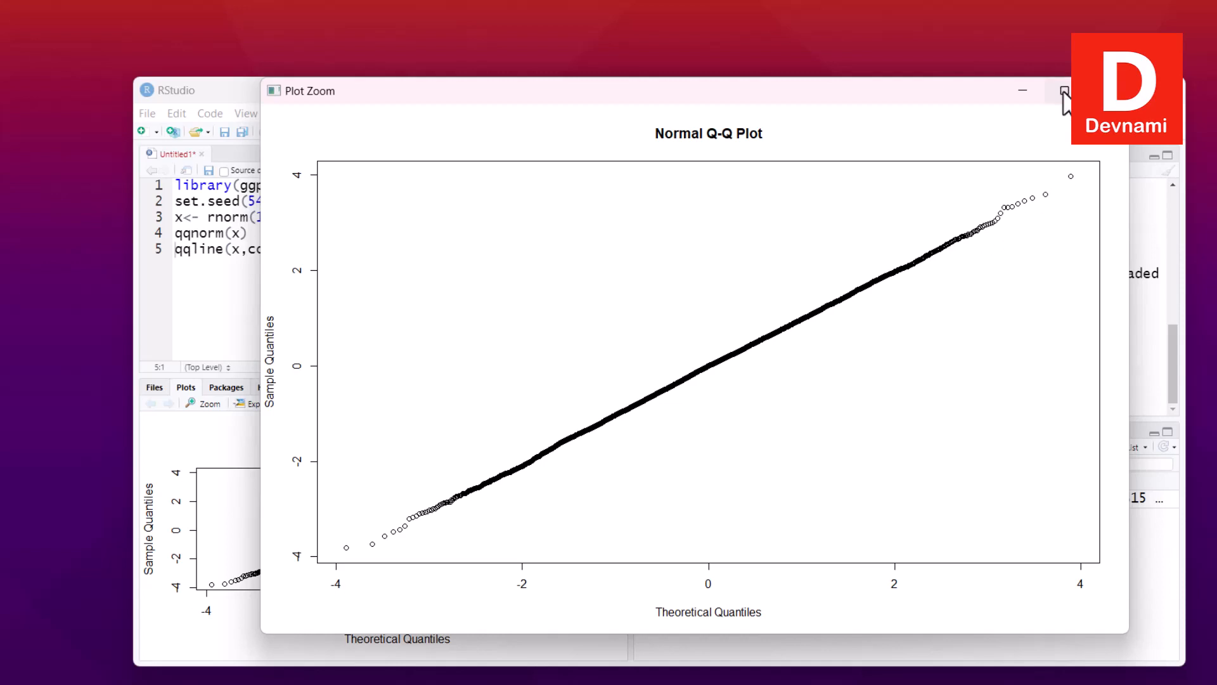
pyautogui.click(1065, 92)
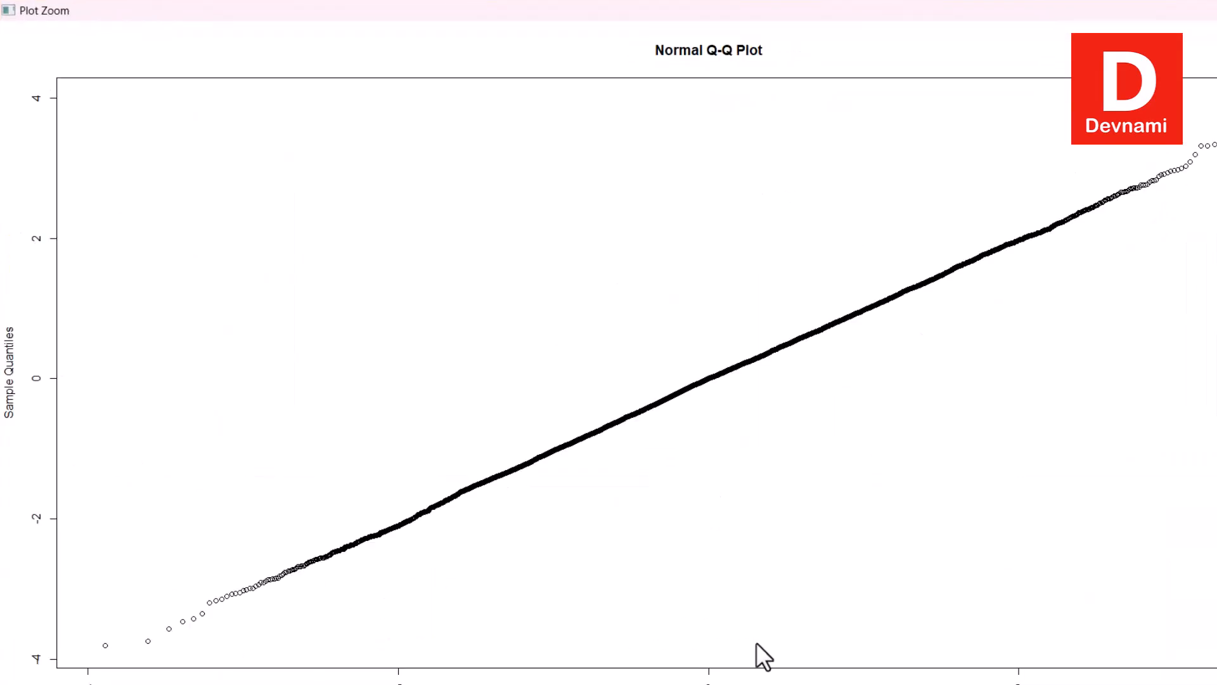
pyautogui.moveTo(73, 493)
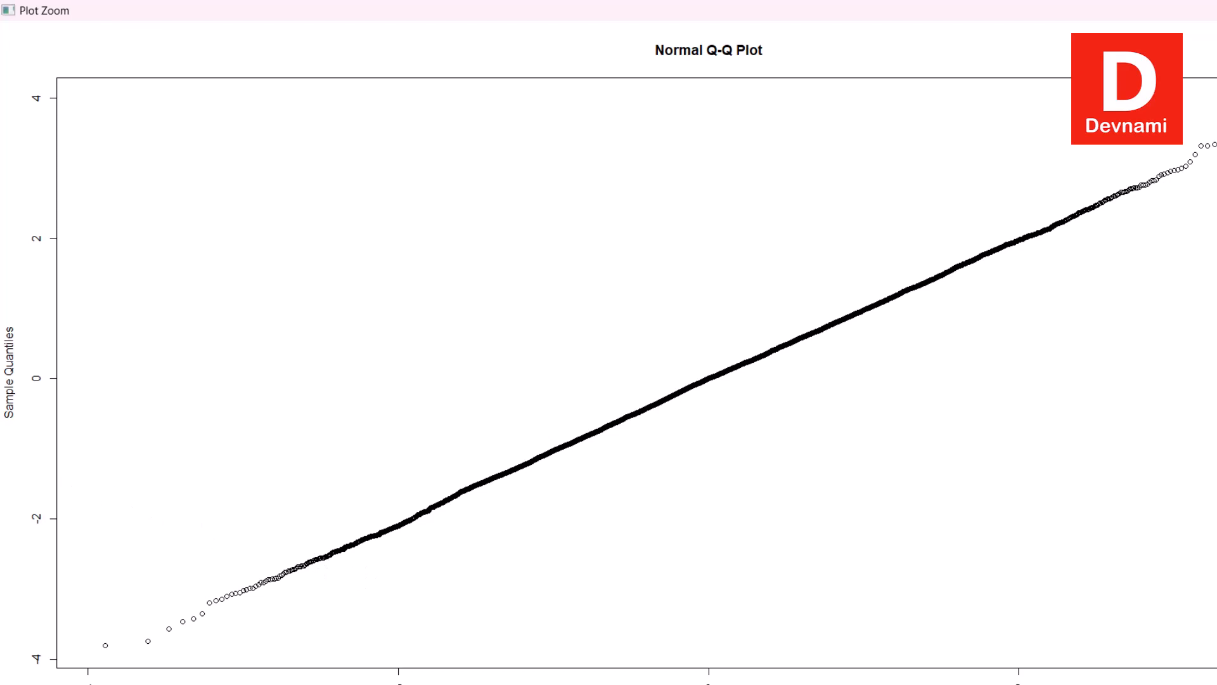
pyautogui.moveTo(81, 344)
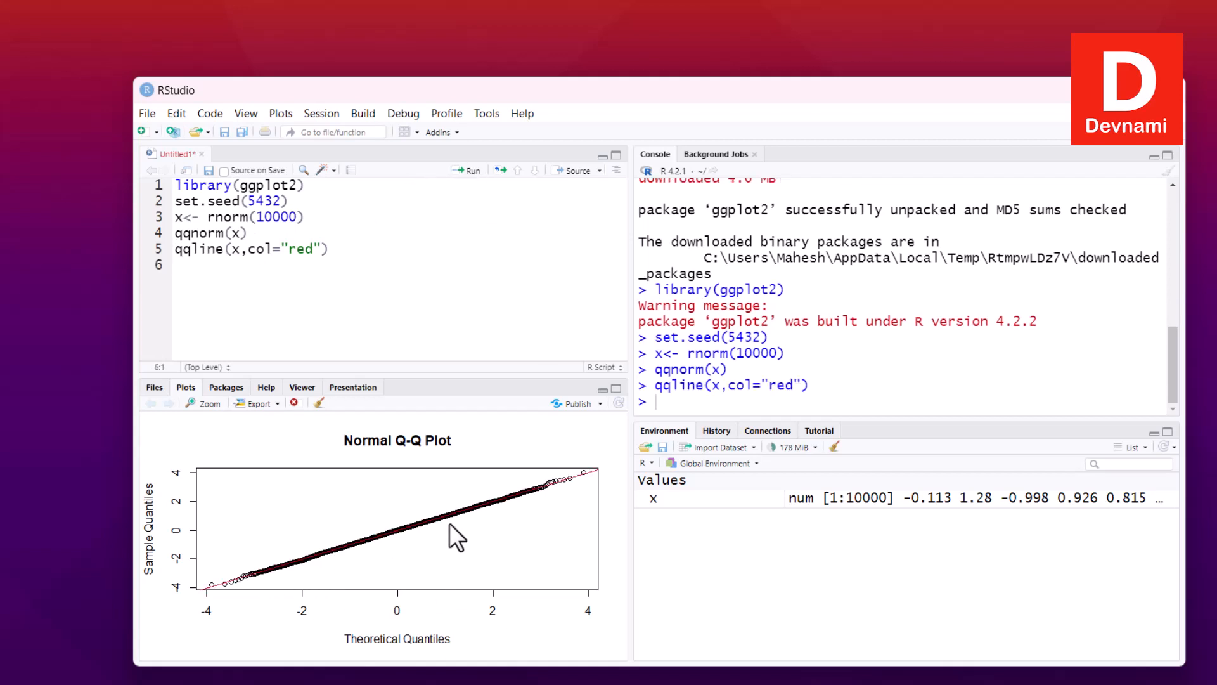
# Step: View the Q-Q plot of x with its red reference line enlarged in Plot Zoom
pyautogui.click(204, 403)
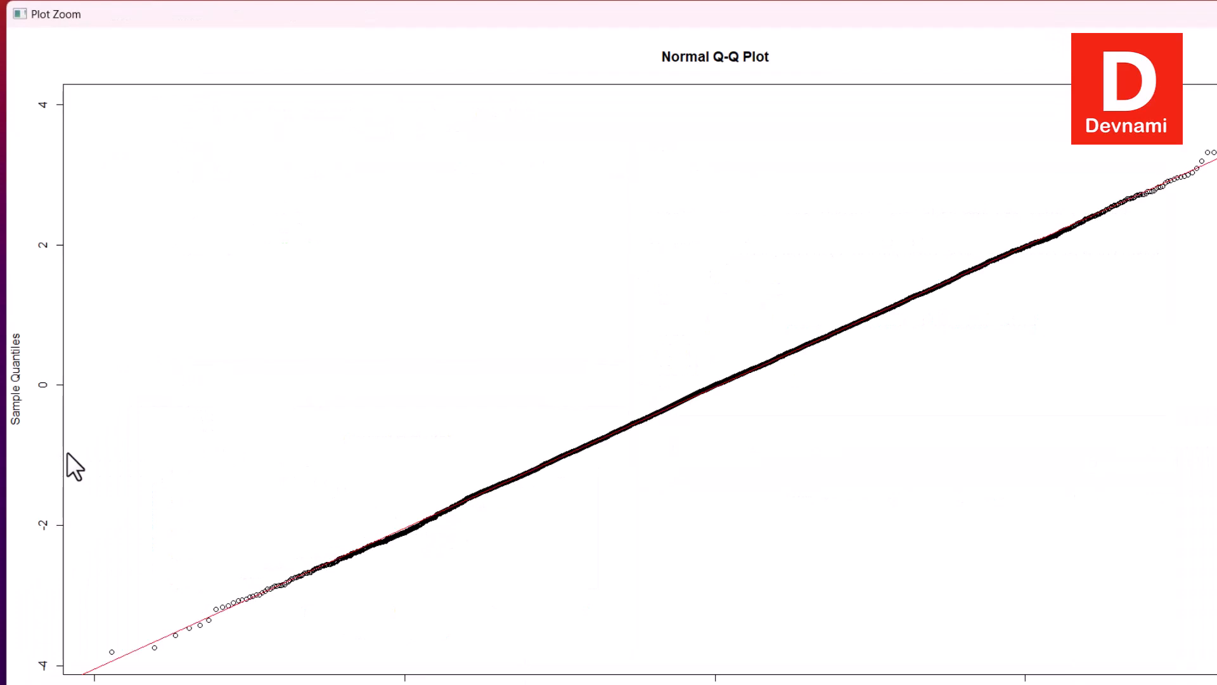
pyautogui.moveTo(498, 532)
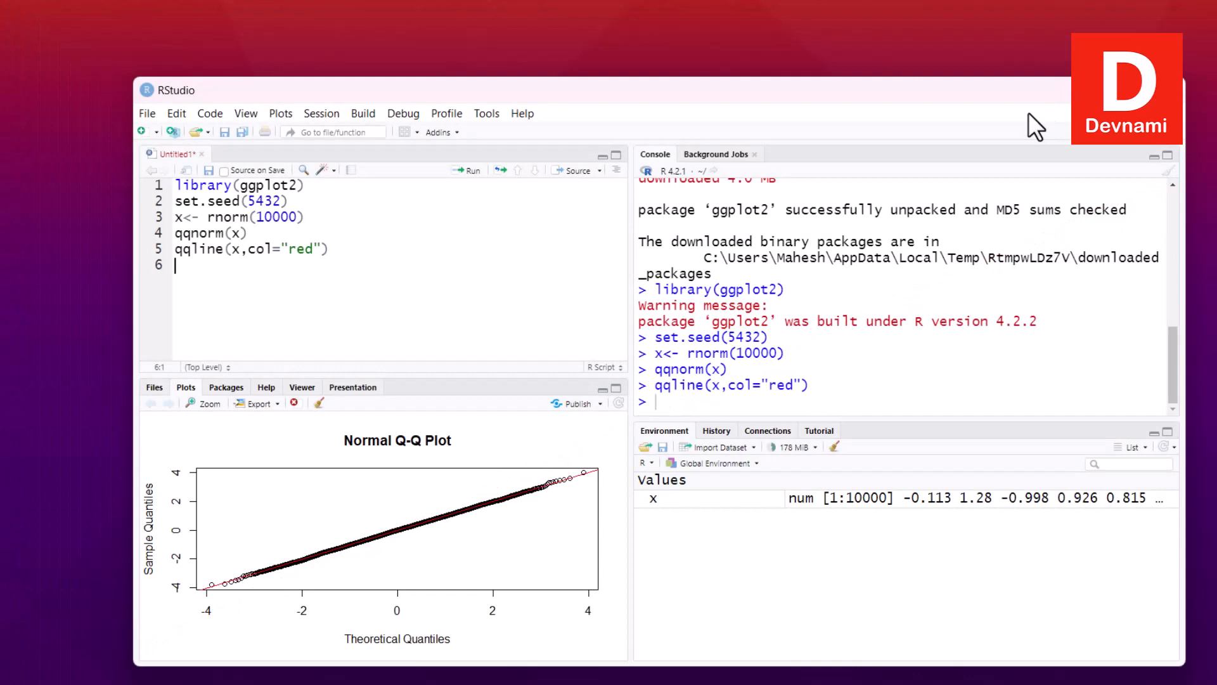
pyautogui.moveTo(442, 285)
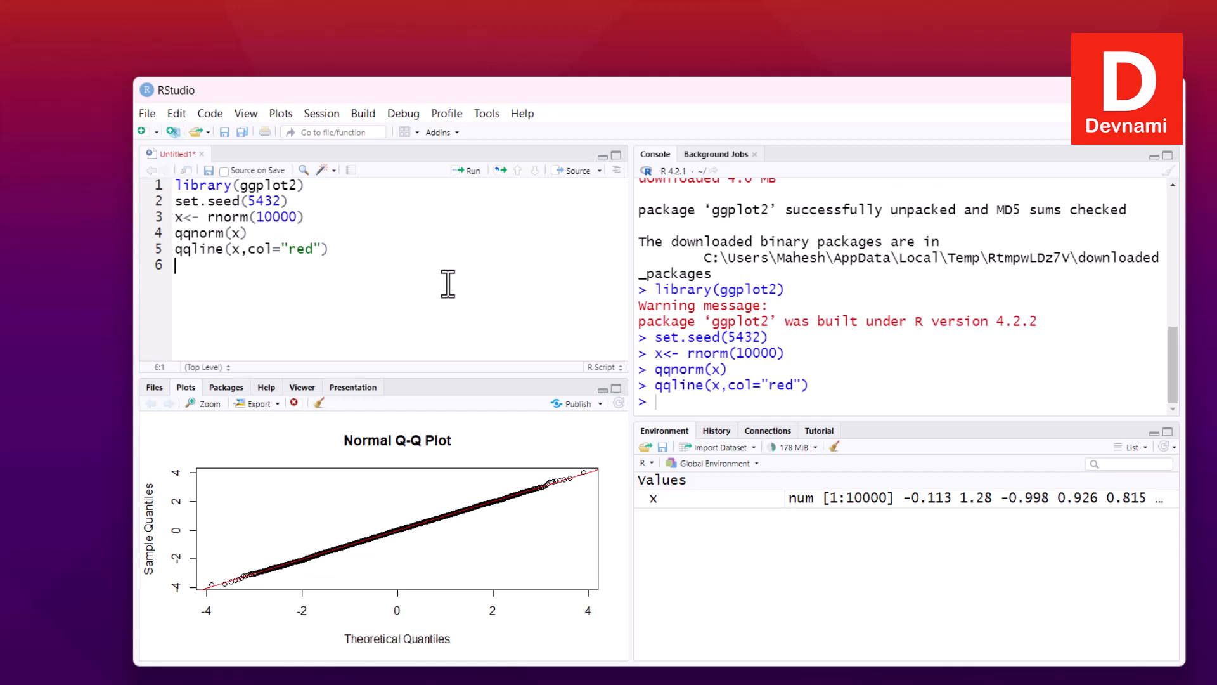
# Step: Add y<- rlogis(10000) and qqnorm(y) lines for a logistic sample
pyautogui.press('enter')
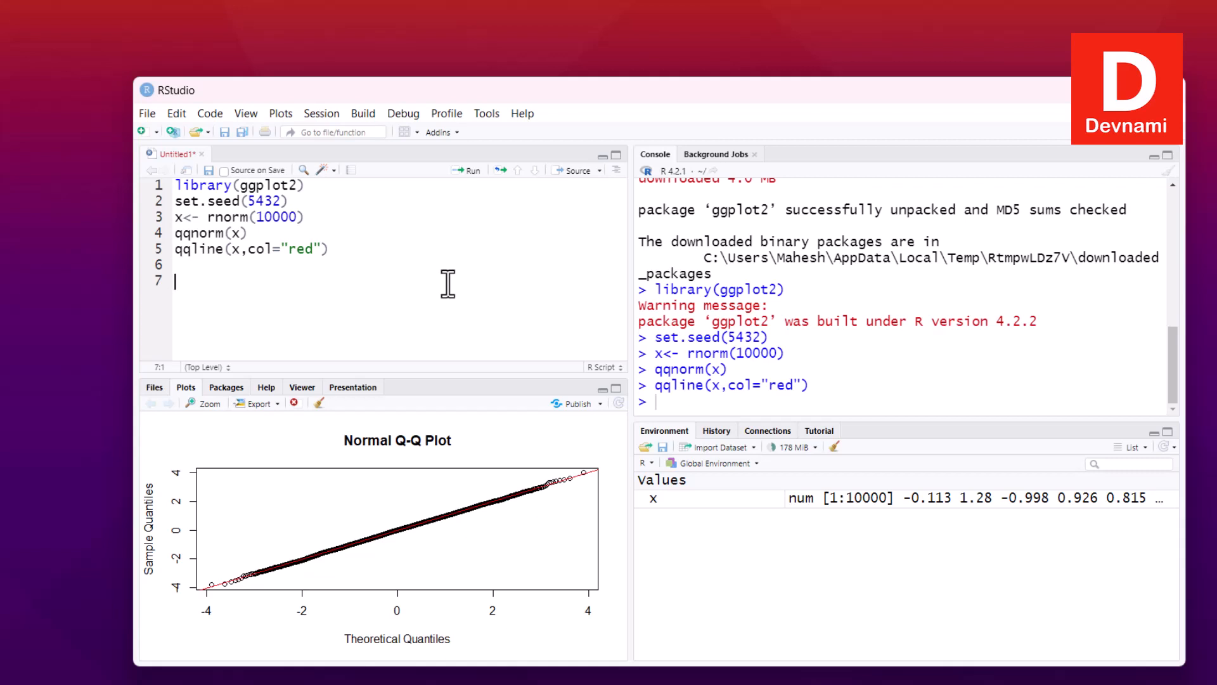
pyautogui.write('y<-')
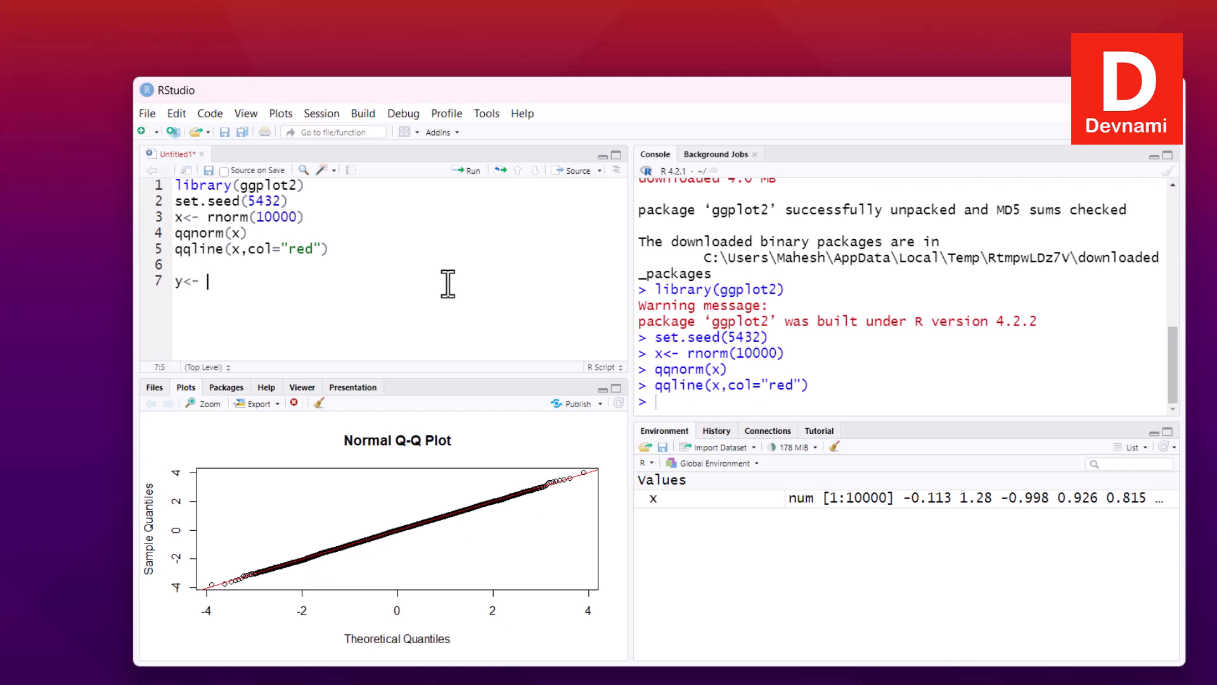
pyautogui.write('rlogis(')
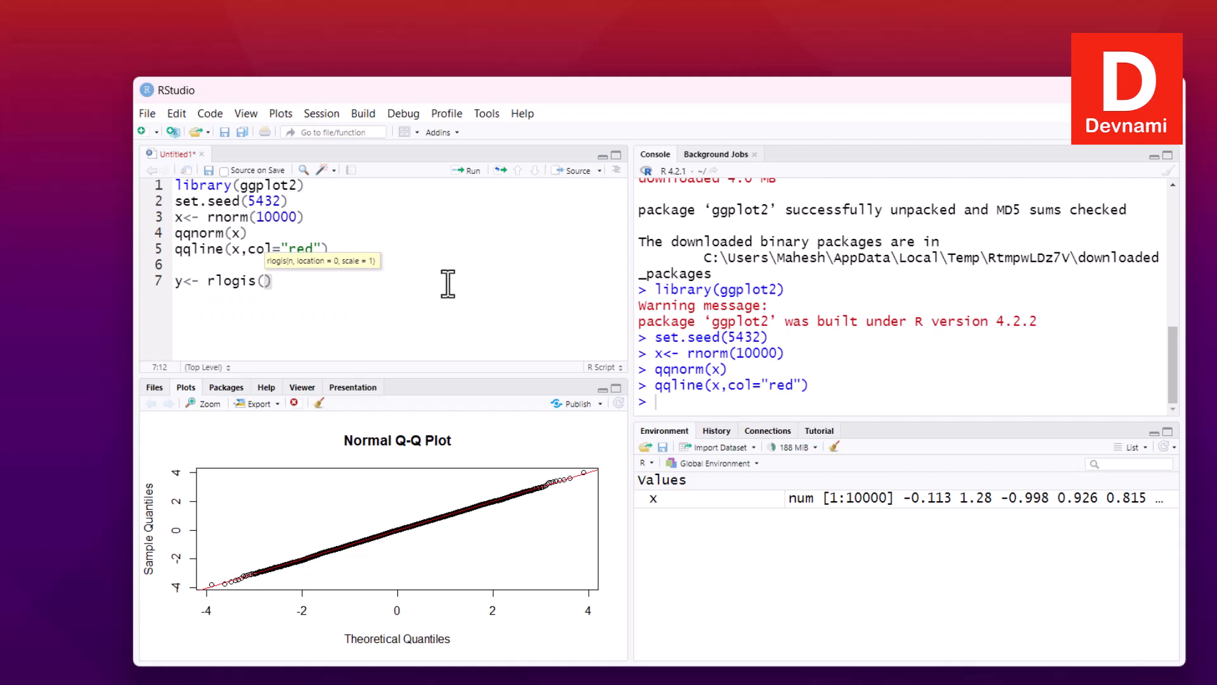
pyautogui.write('10000')
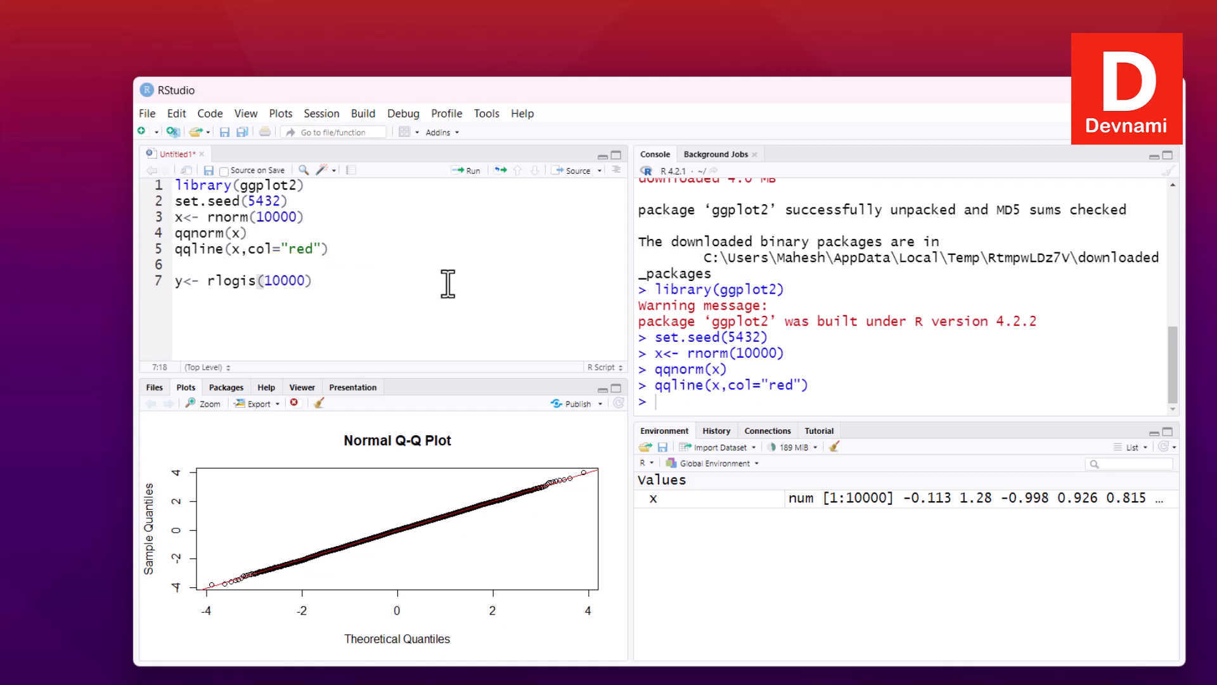
pyautogui.write('qqnorm(y')
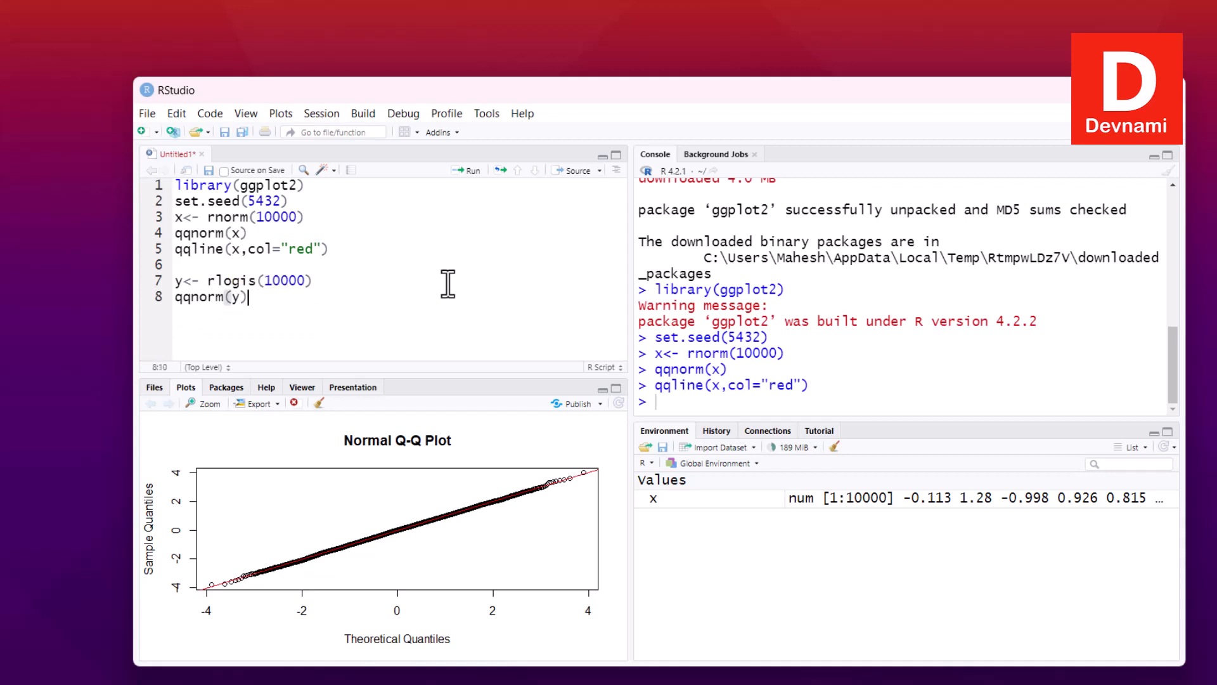
# Step: Add qqline(y,col="red") to draw y's red reference line
pyautogui.write('qq')
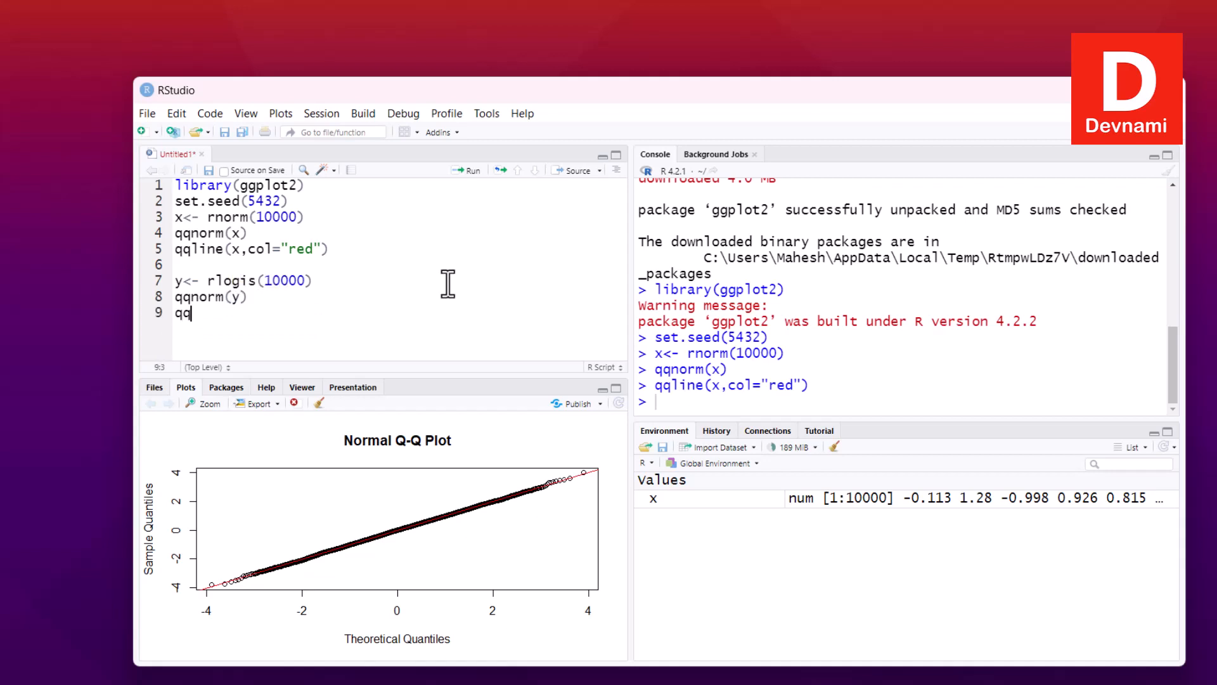
pyautogui.write('line')
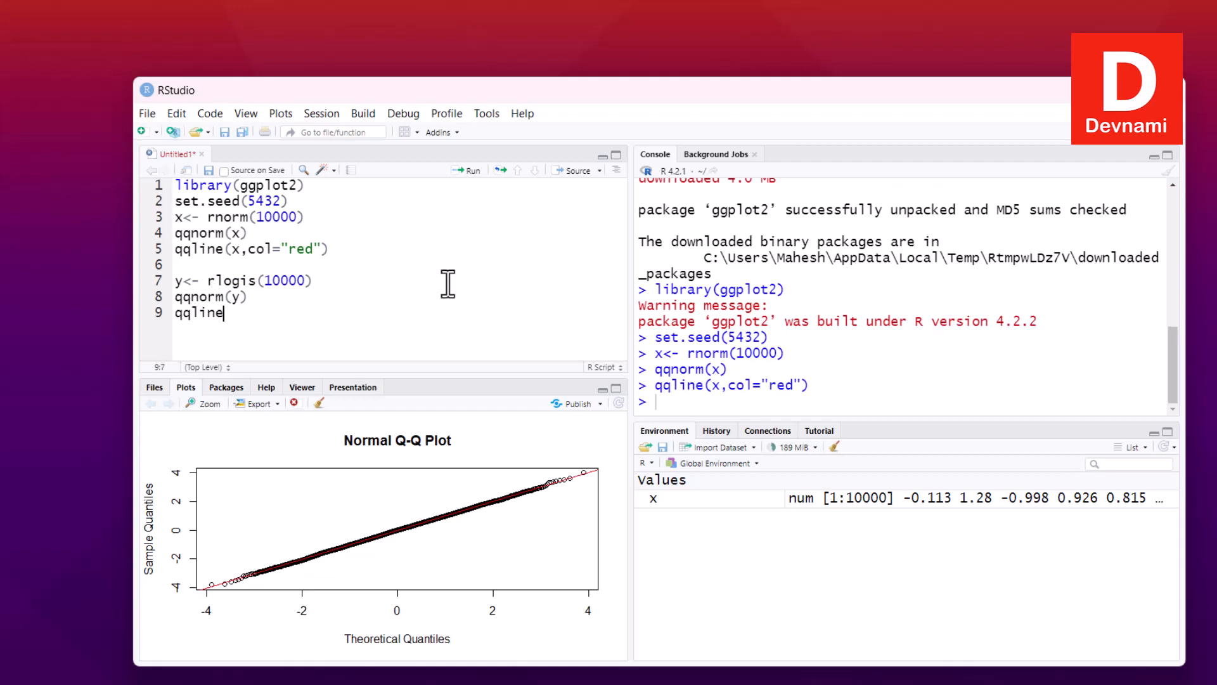
pyautogui.write('(')
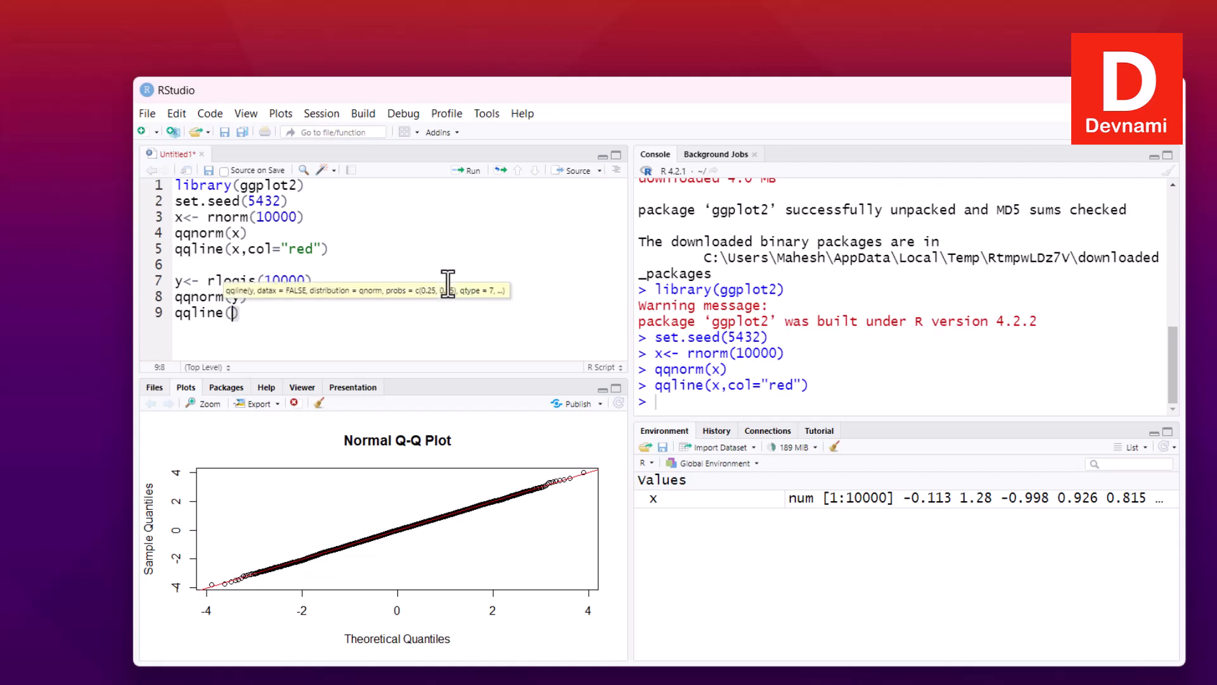
pyautogui.write('y,')
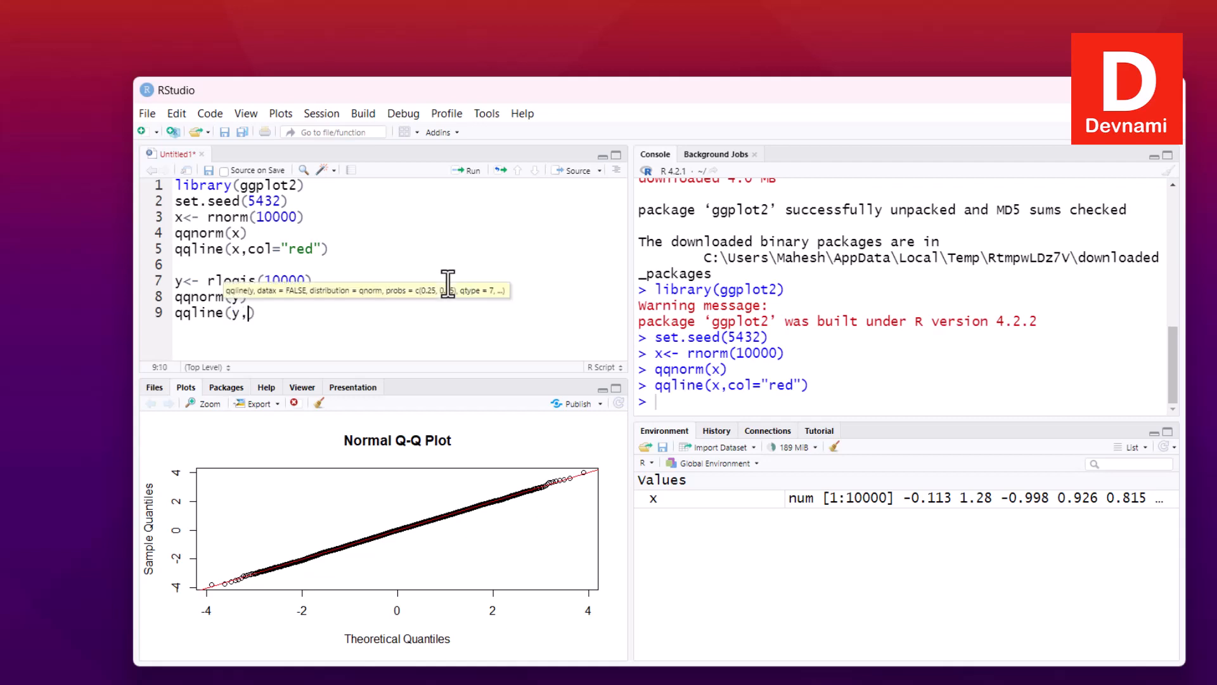
pyautogui.write('col=""')
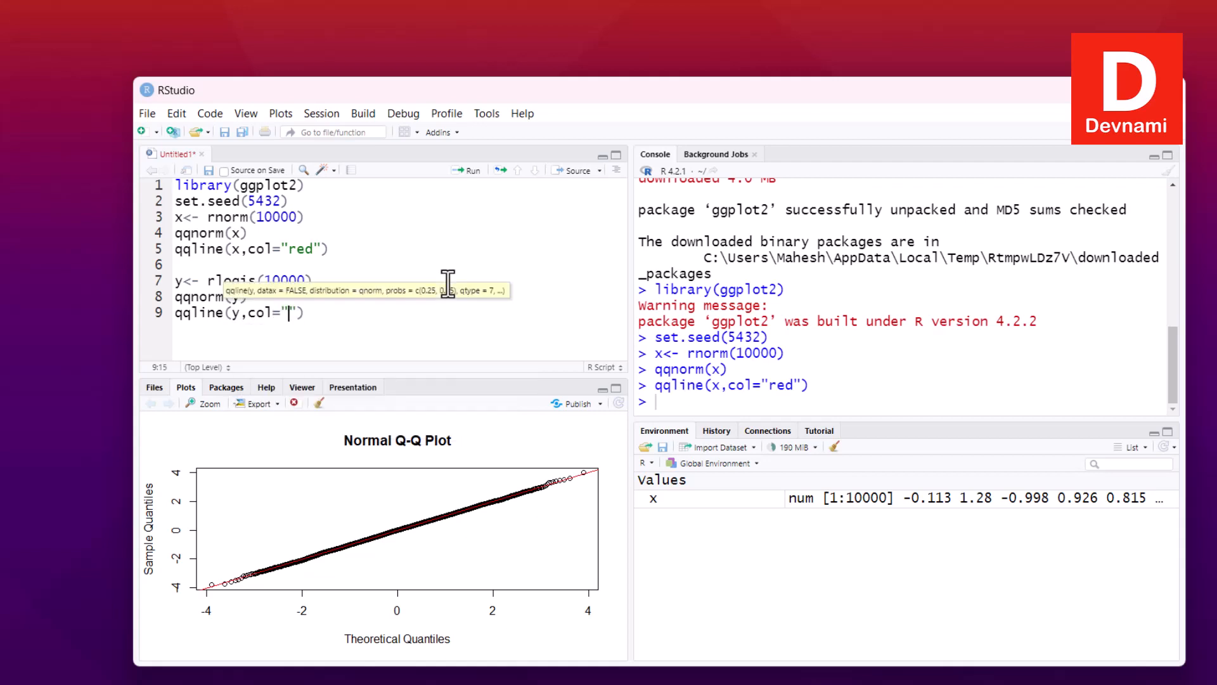
pyautogui.write('red')
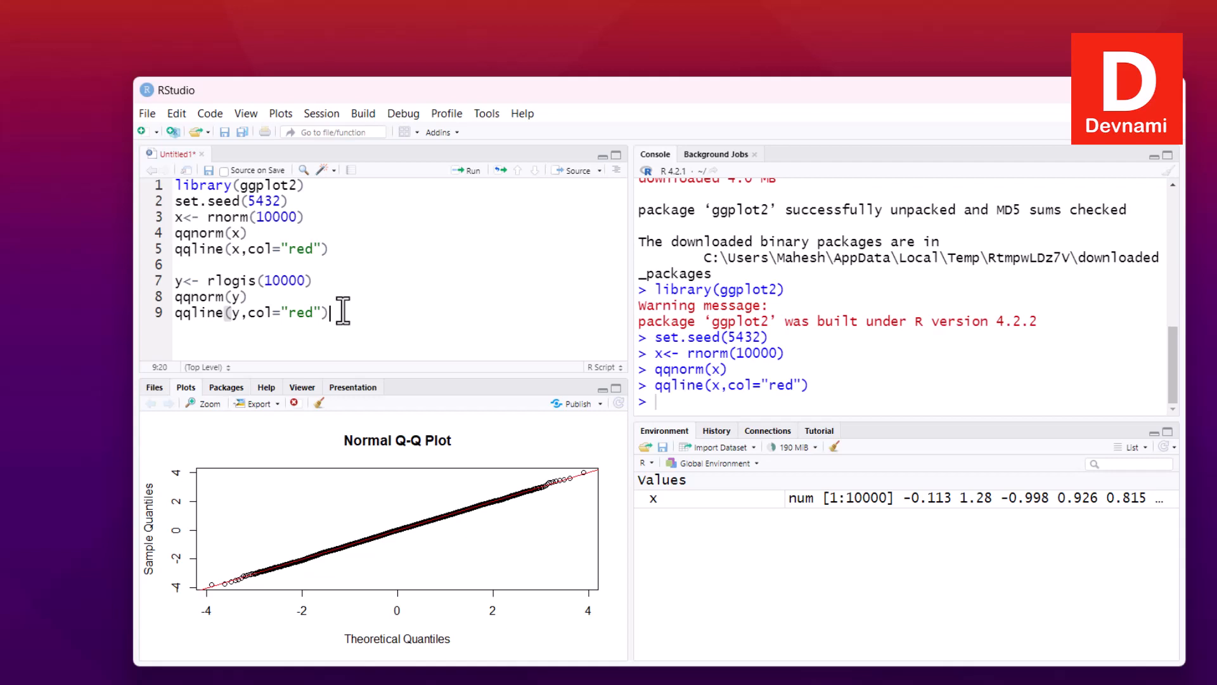
# Step: Run the y lines to draw the logistic Q-Q plot with red line and view it enlarged
pyautogui.click(183, 280)
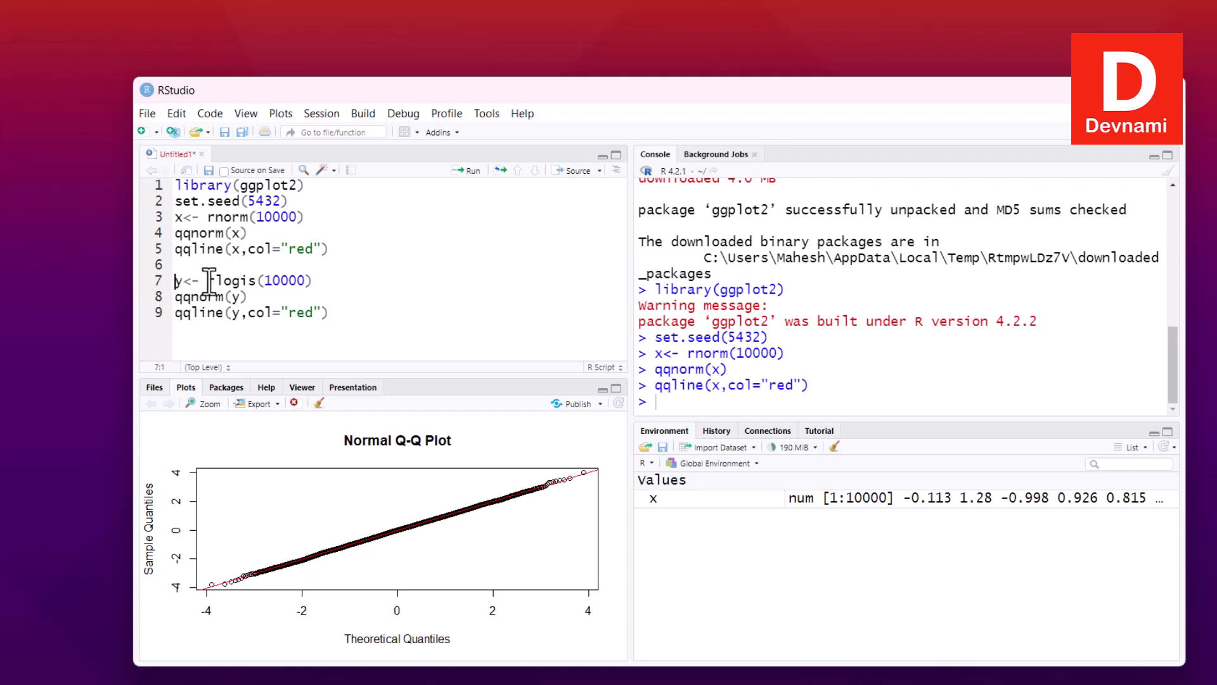
pyautogui.click(468, 170)
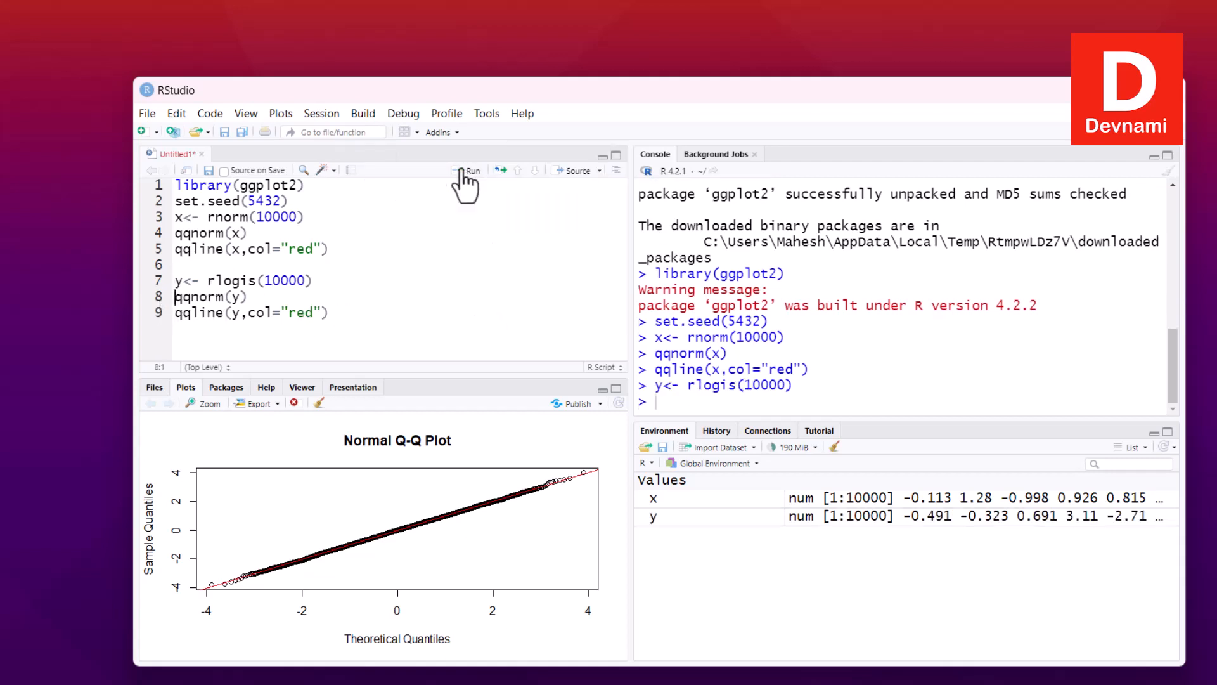
pyautogui.click(469, 170)
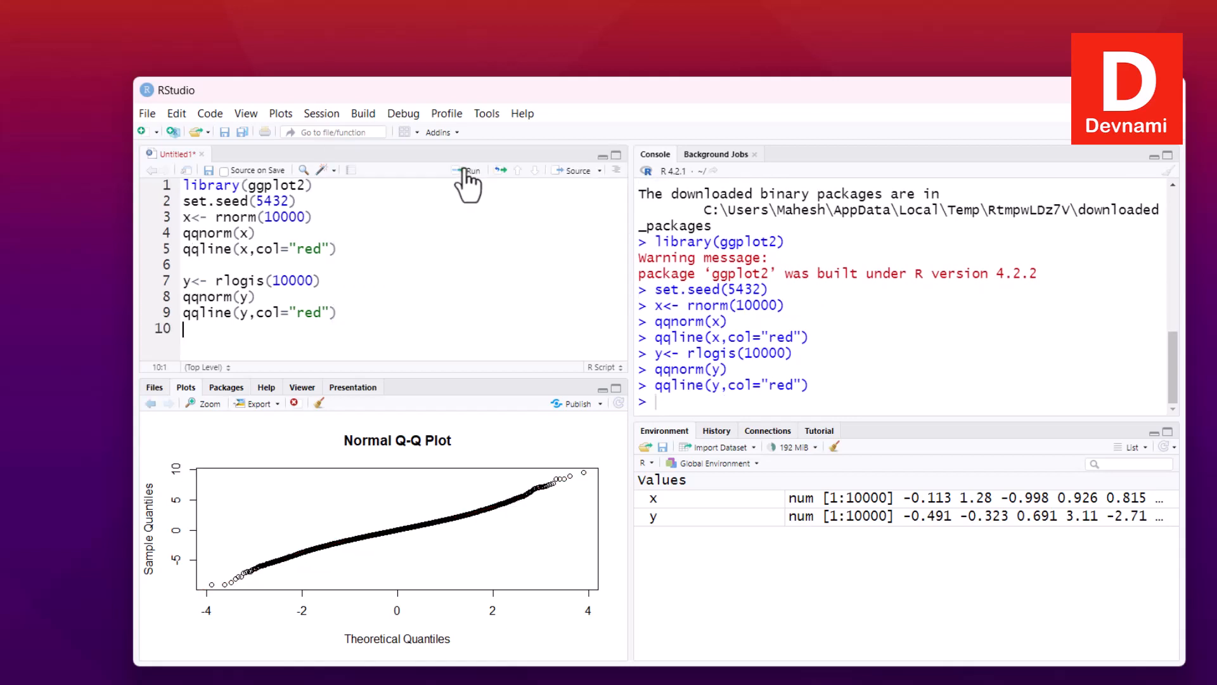
pyautogui.click(468, 170)
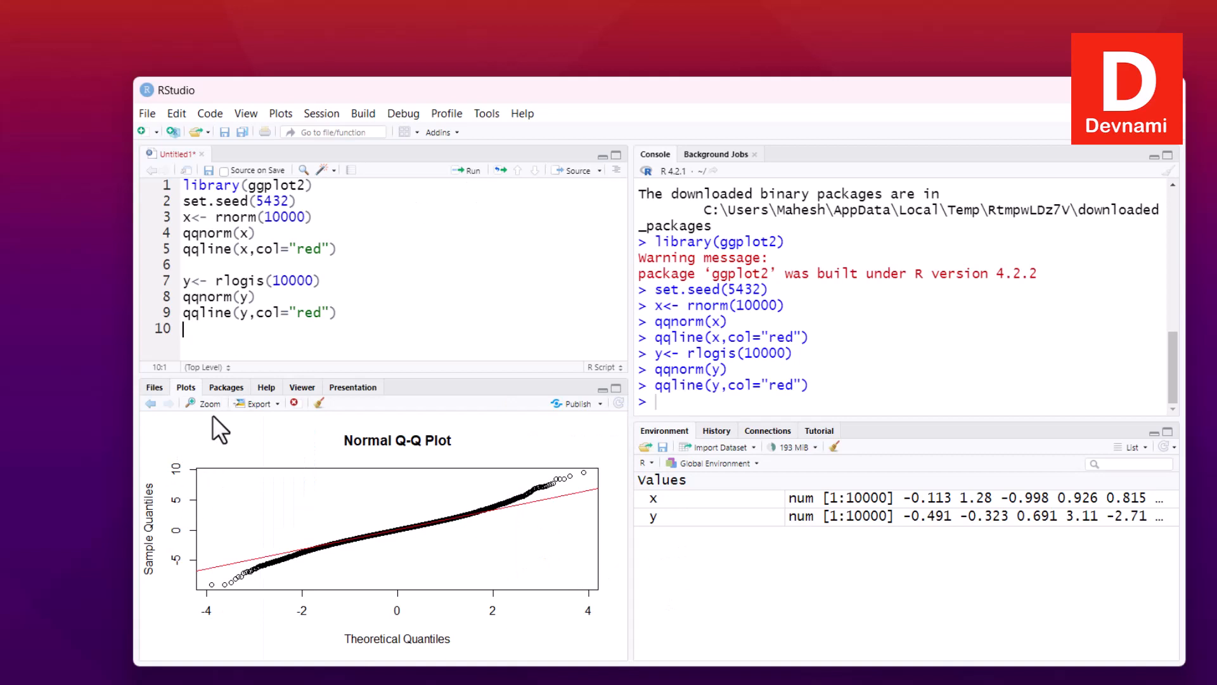
pyautogui.click(204, 403)
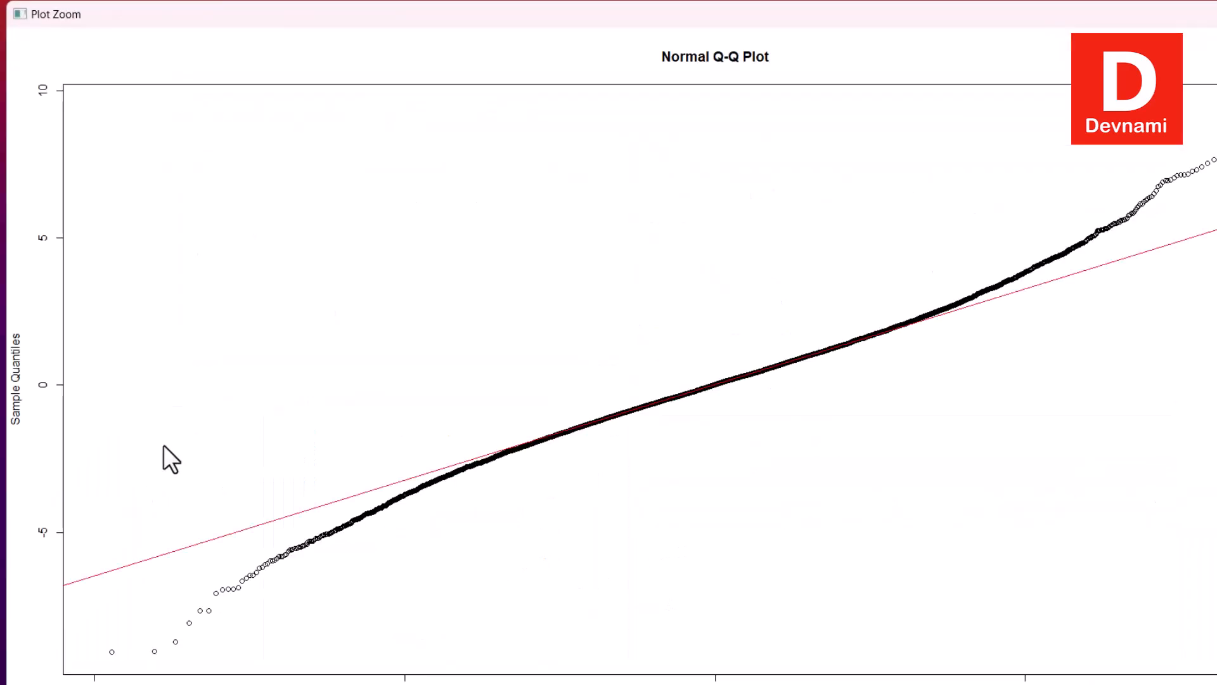
pyautogui.moveTo(275, 594)
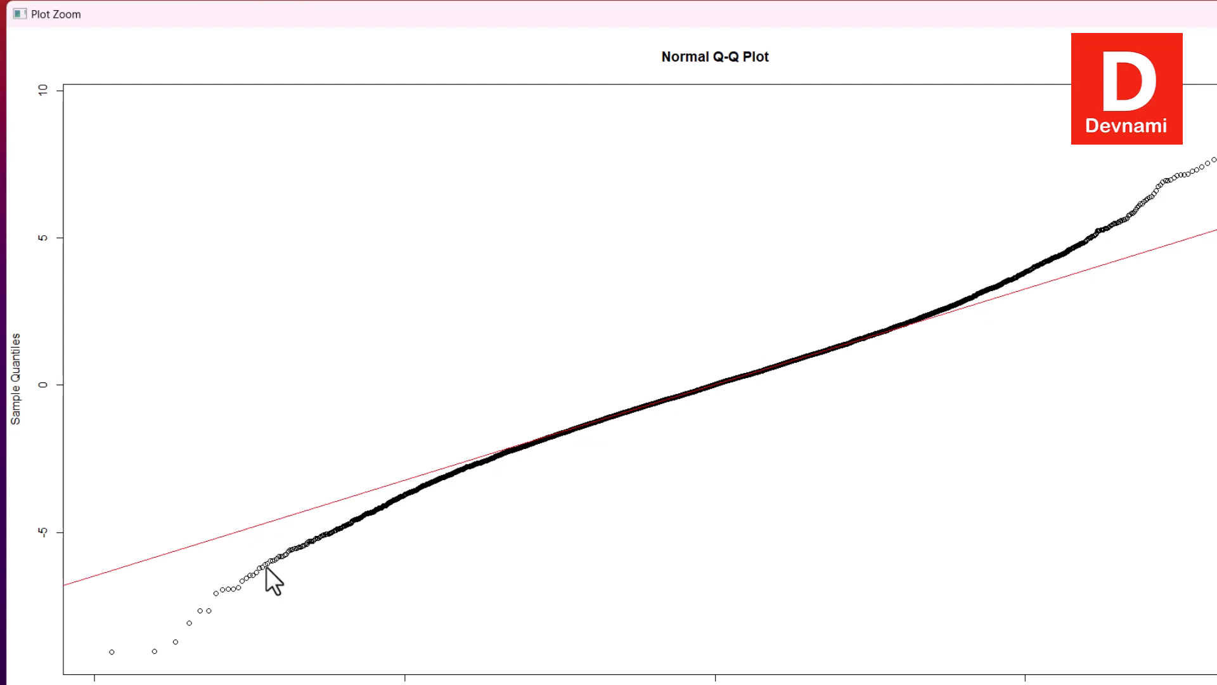
pyautogui.moveTo(274, 559)
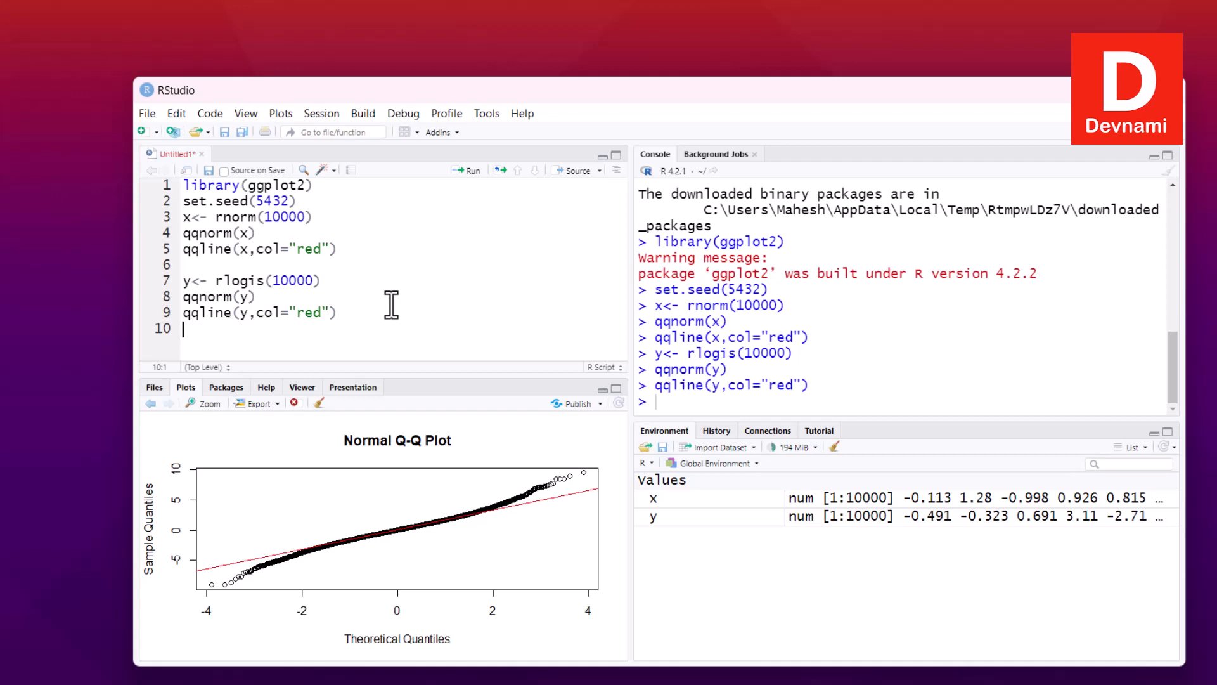
pyautogui.moveTo(219, 344)
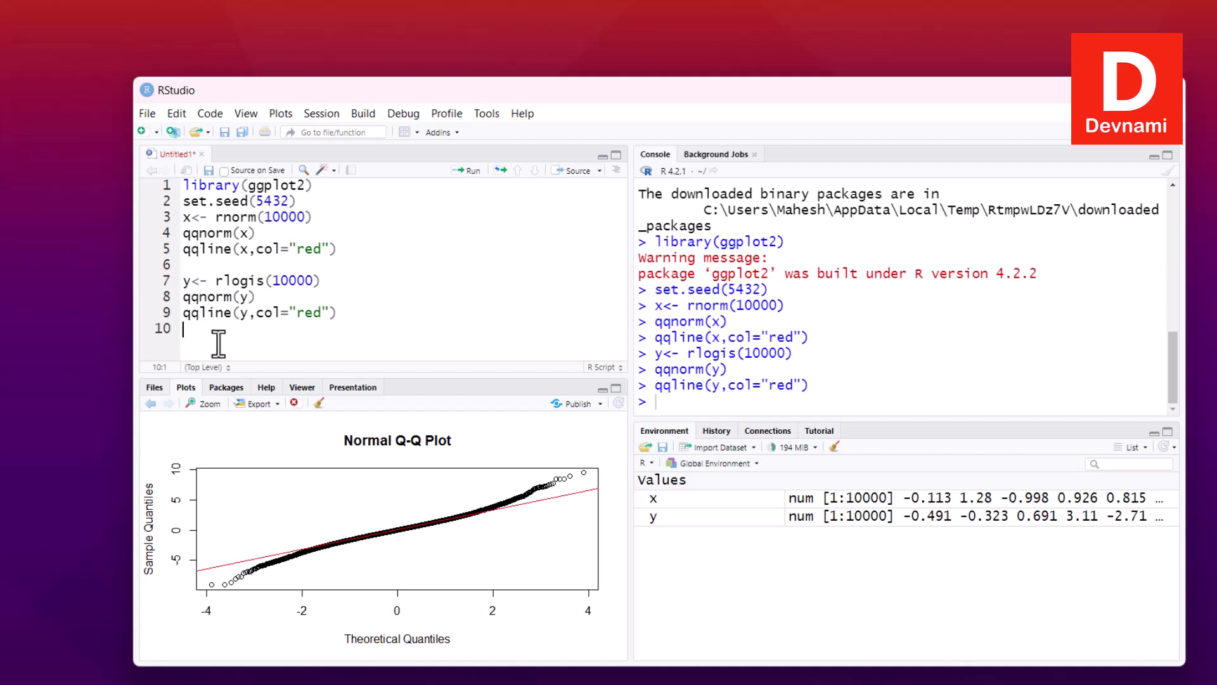
# Step: Add z<- rt(10000,3) and qqplot(y,z) lines to the script
pyautogui.write('z')
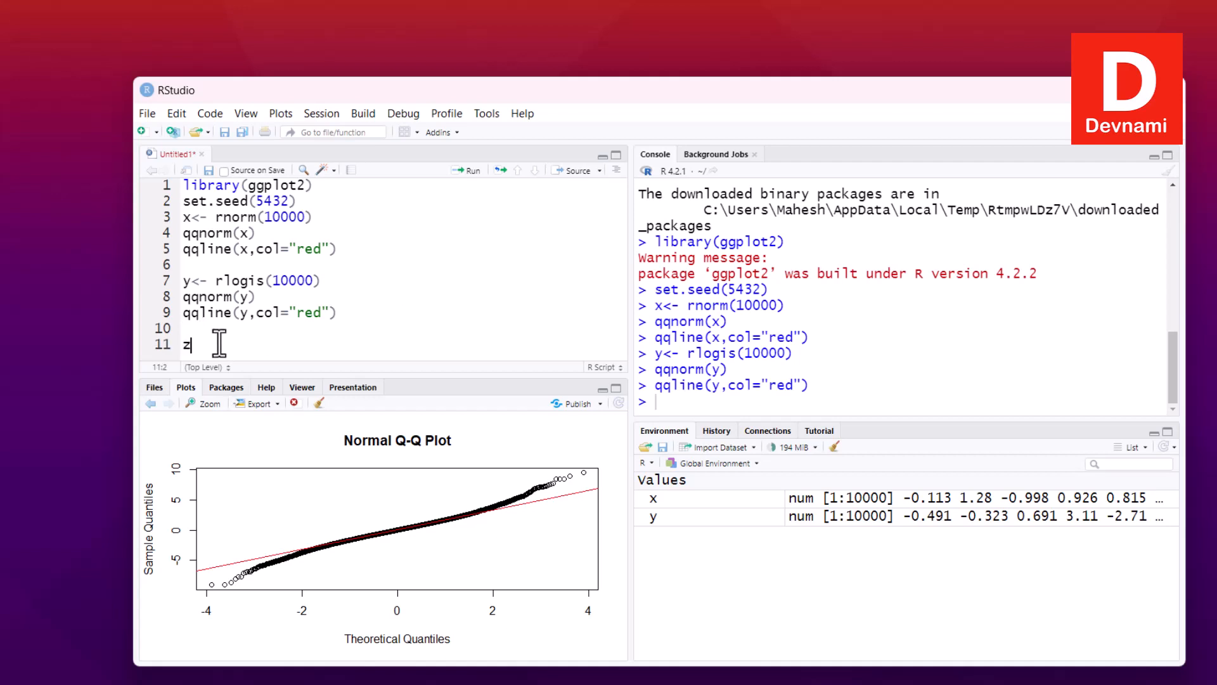
pyautogui.write('<-')
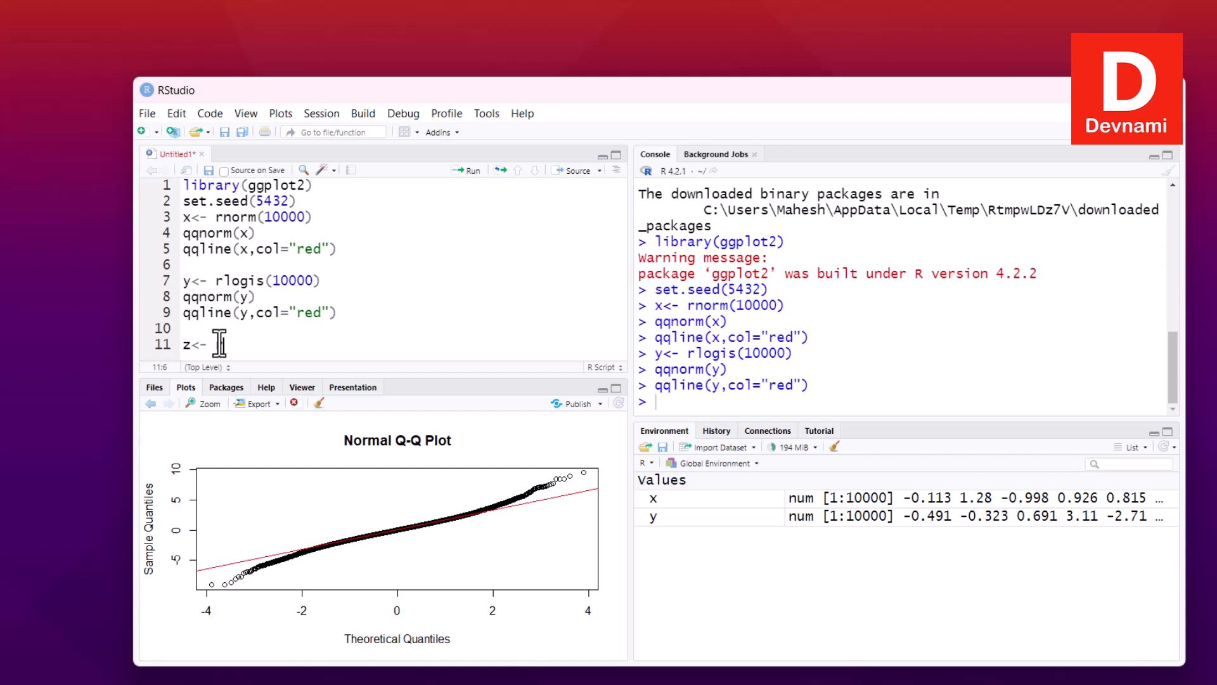
pyautogui.write('t(')
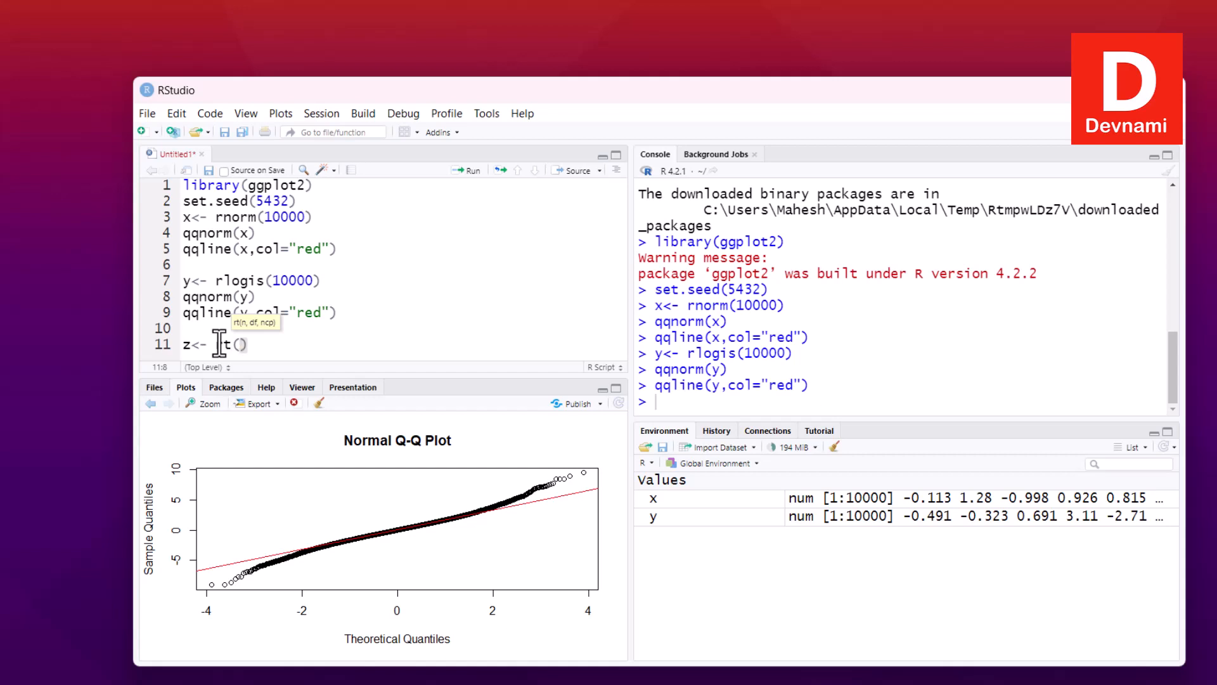
pyautogui.write('10000,')
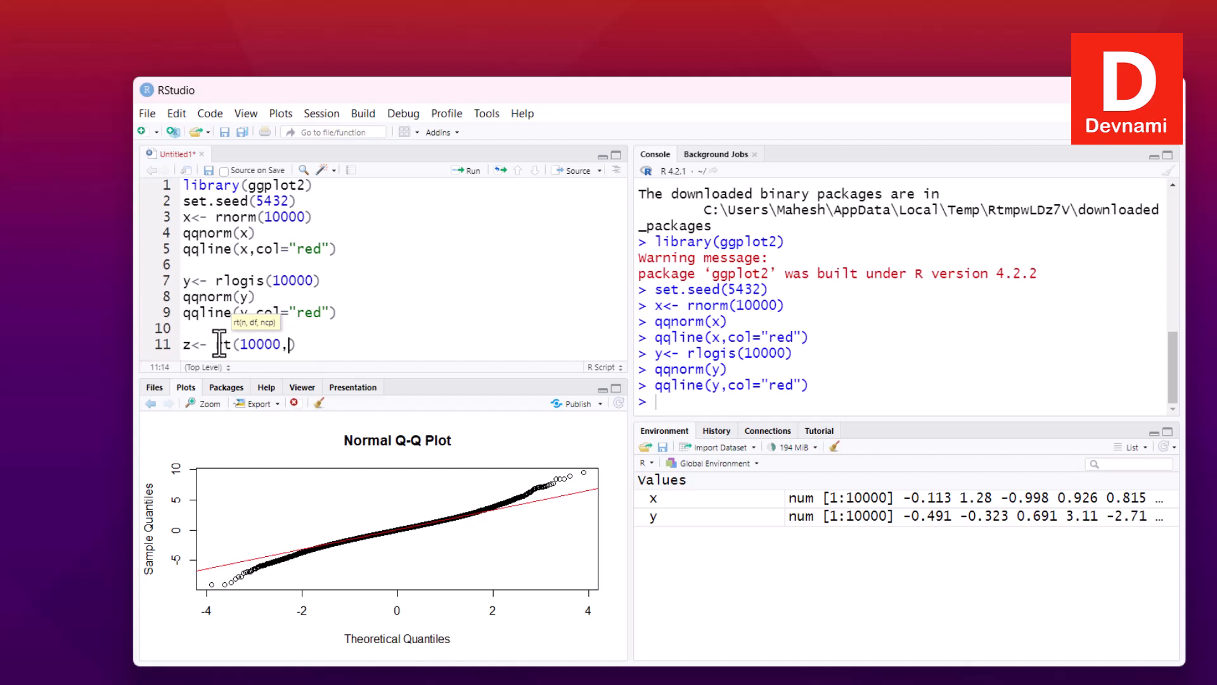
pyautogui.write('3')
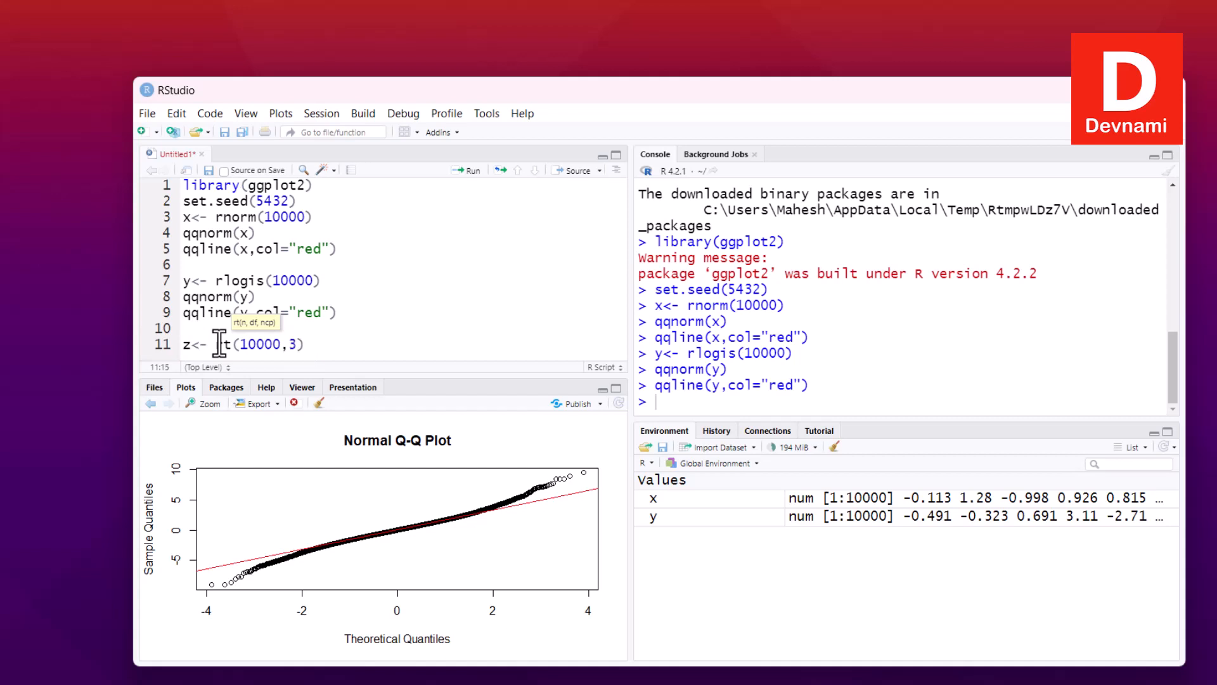
pyautogui.press('enter')
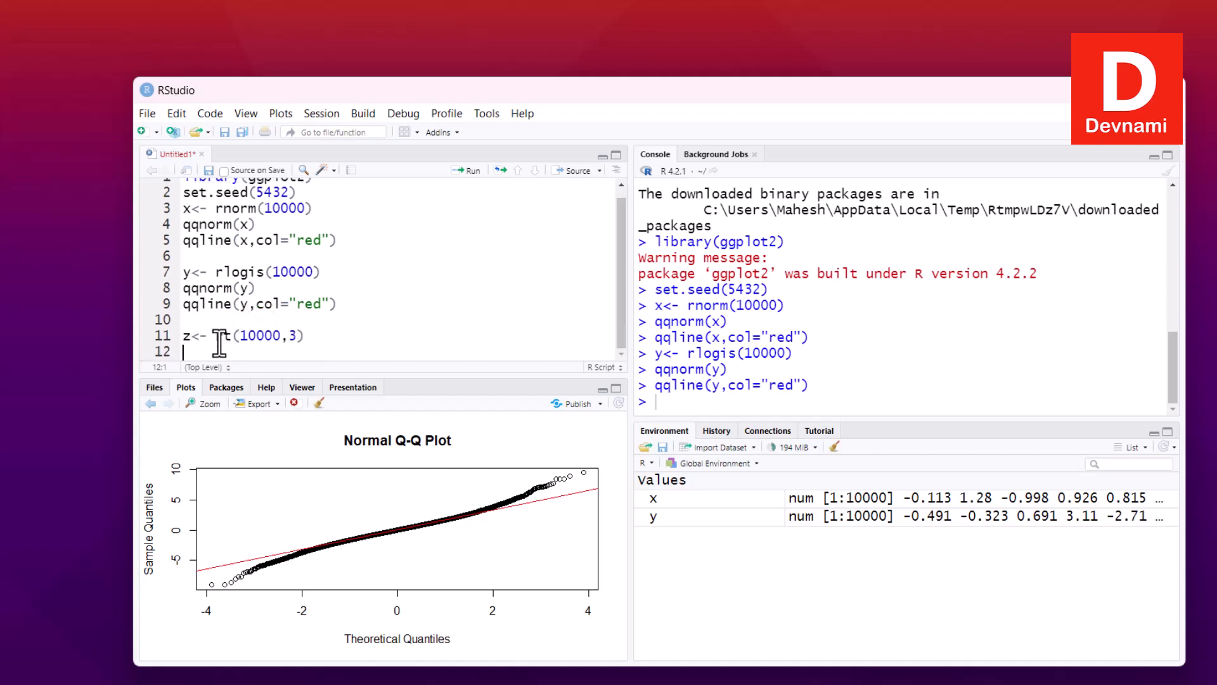
pyautogui.write('qqplot(')
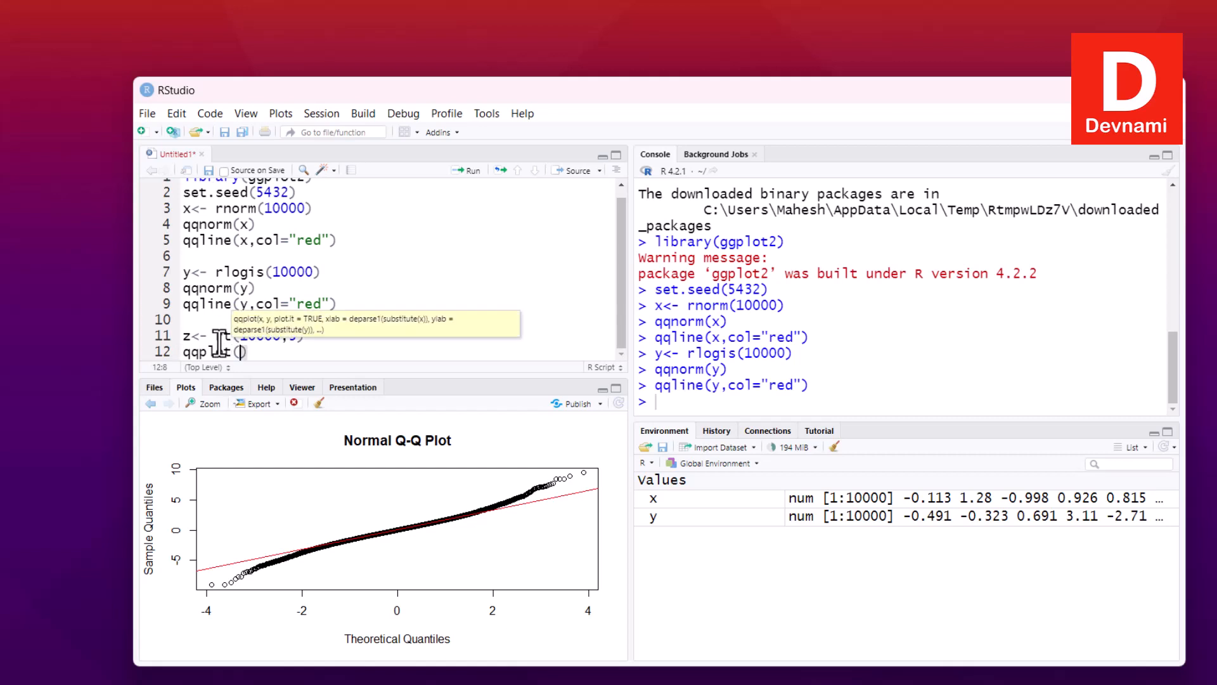
pyautogui.write('y')
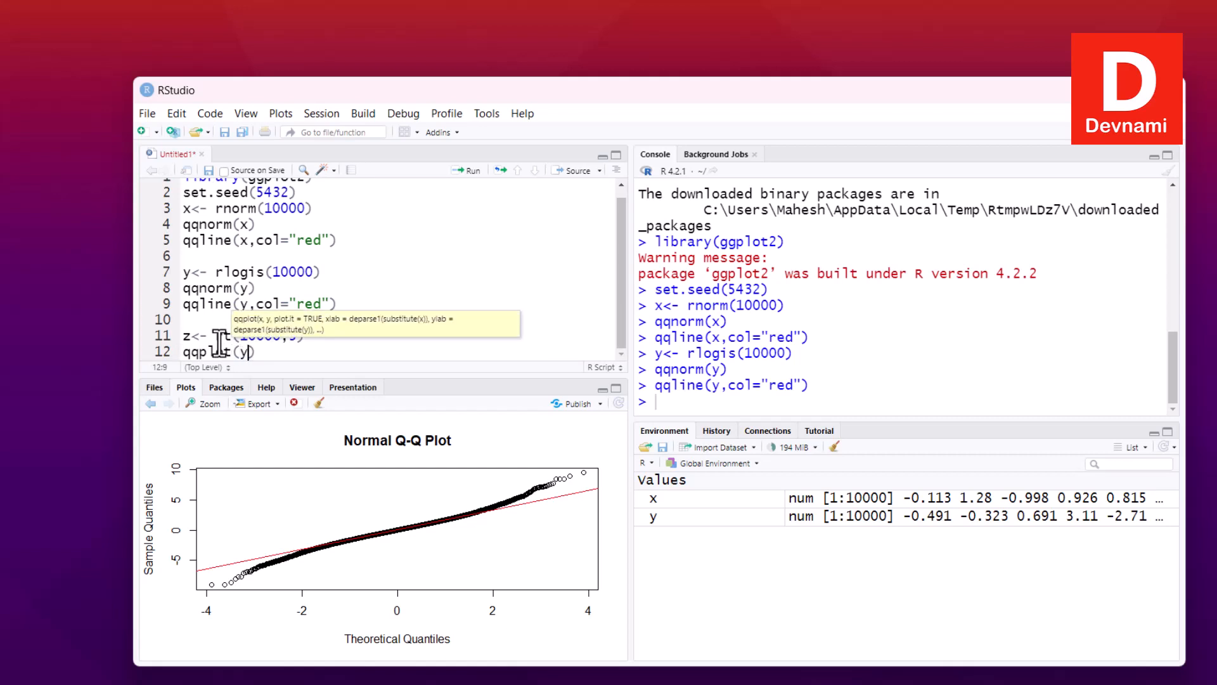
pyautogui.write('z')
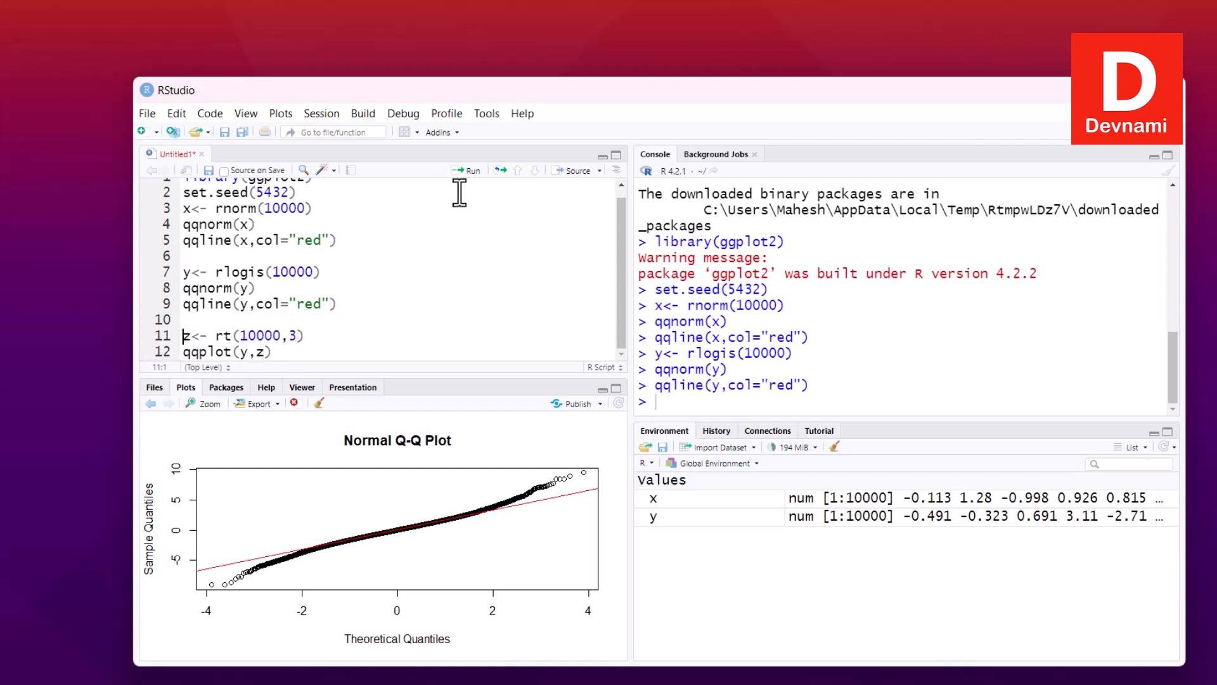
# Step: Run the z and qqplot lines and view the y-versus-z plot enlarged
pyautogui.click(467, 170)
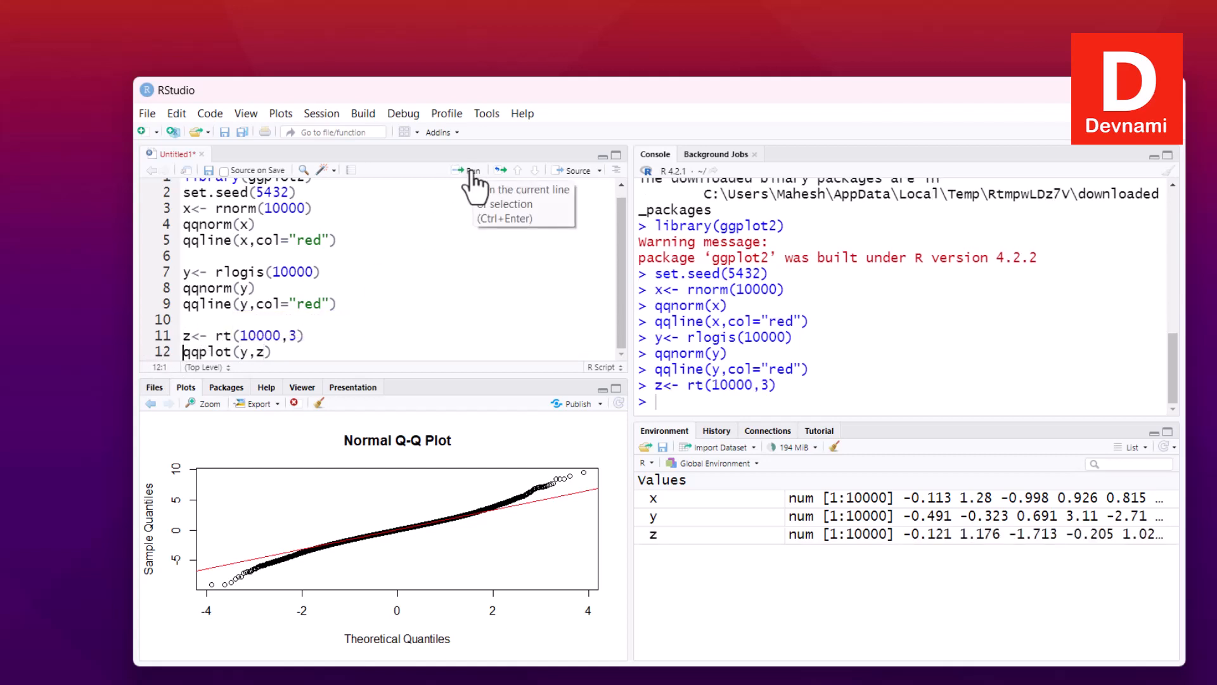
pyautogui.click(467, 170)
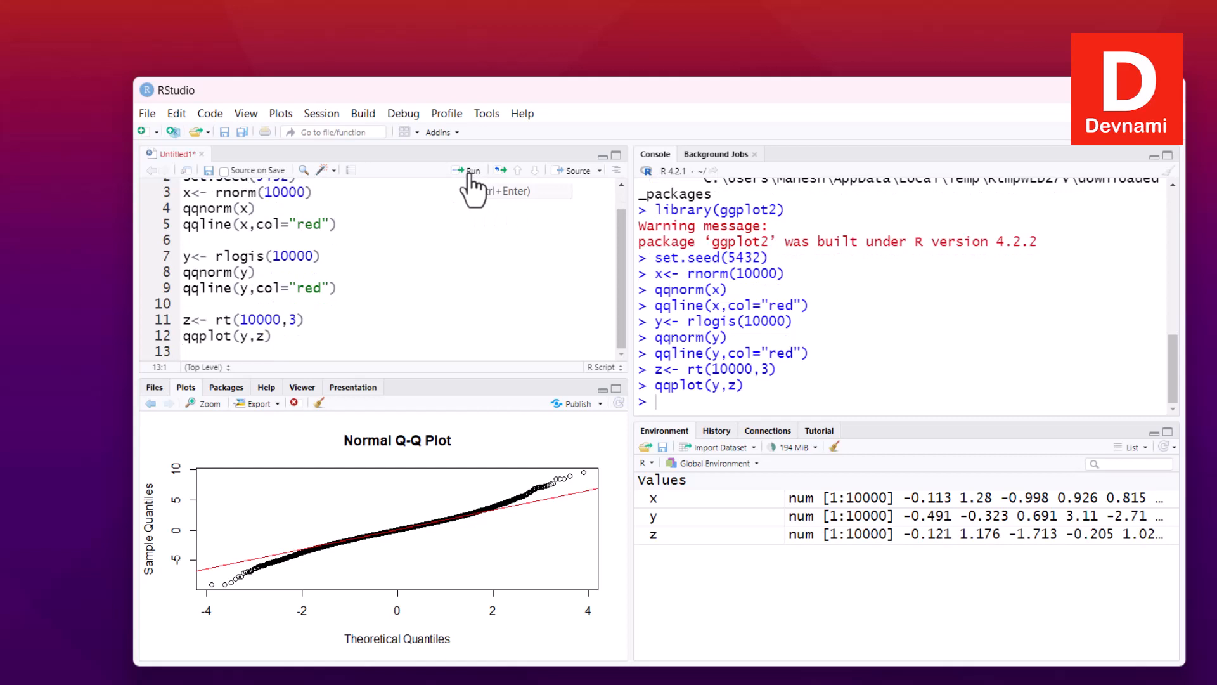
pyautogui.click(468, 169)
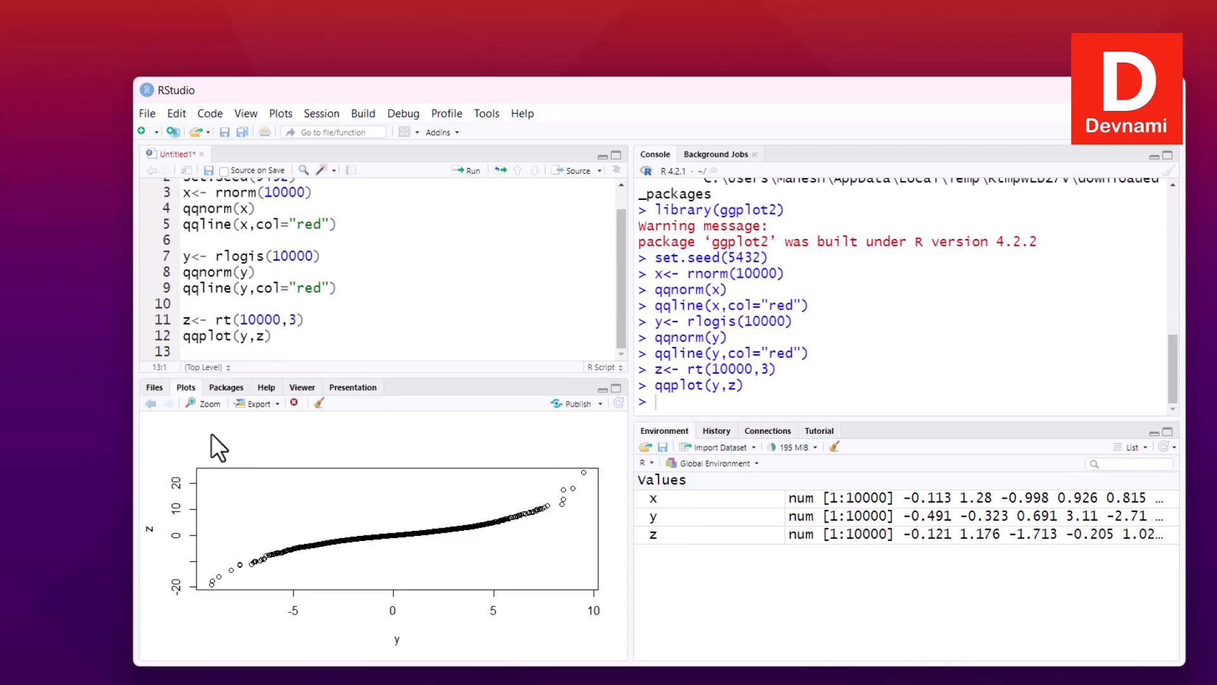
pyautogui.click(203, 403)
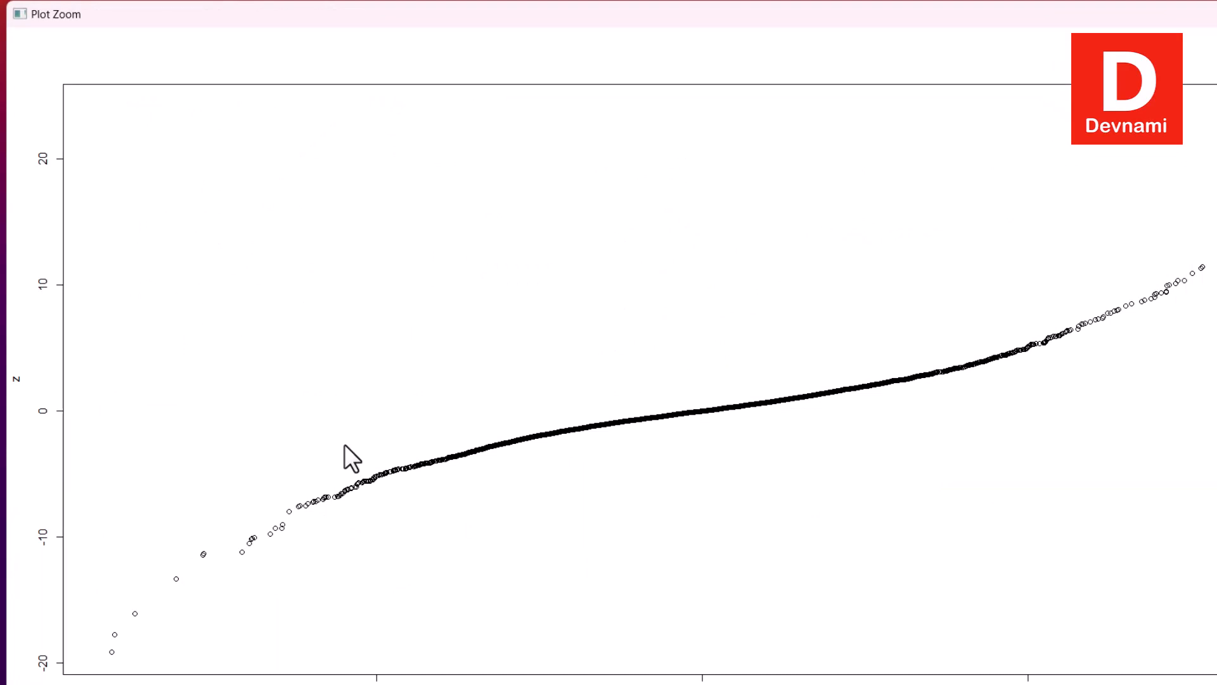
pyautogui.moveTo(592, 61)
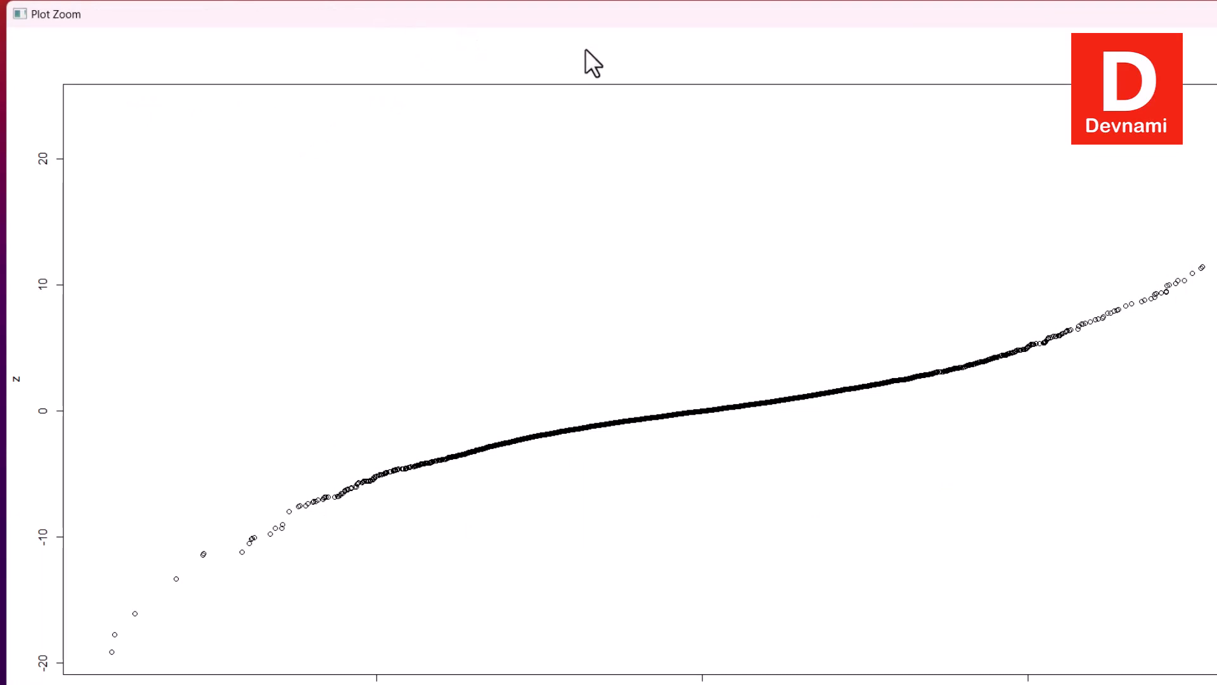
pyautogui.moveTo(676, 59)
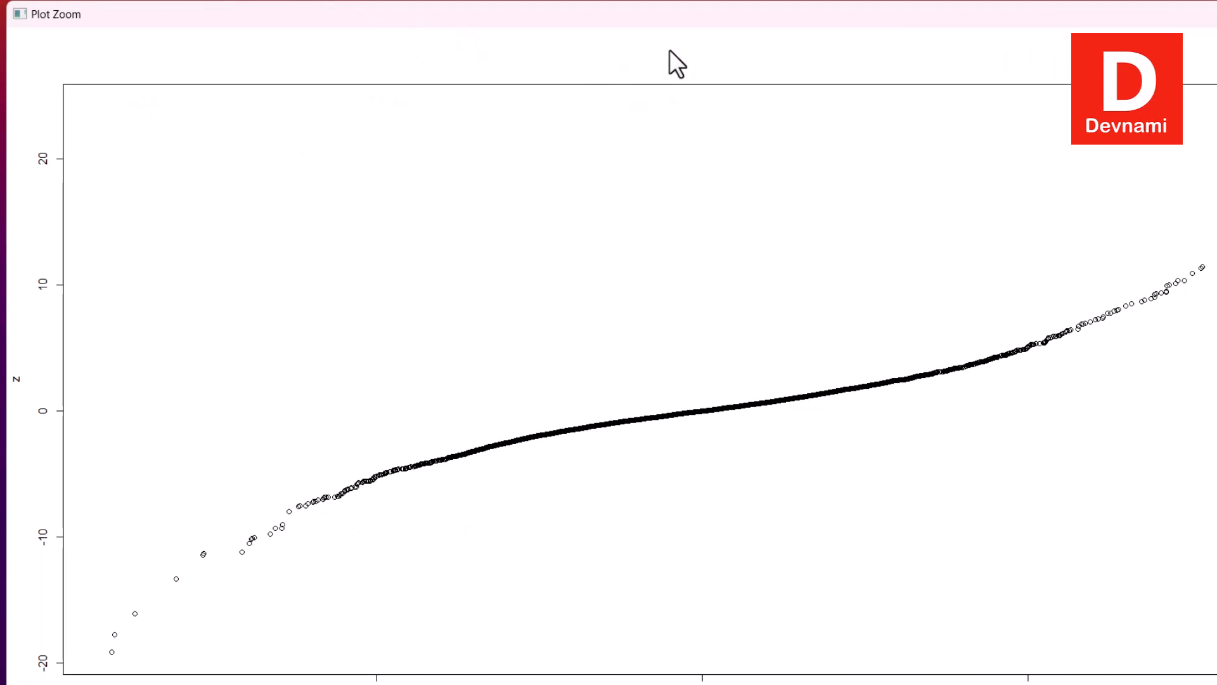
pyautogui.moveTo(617, 101)
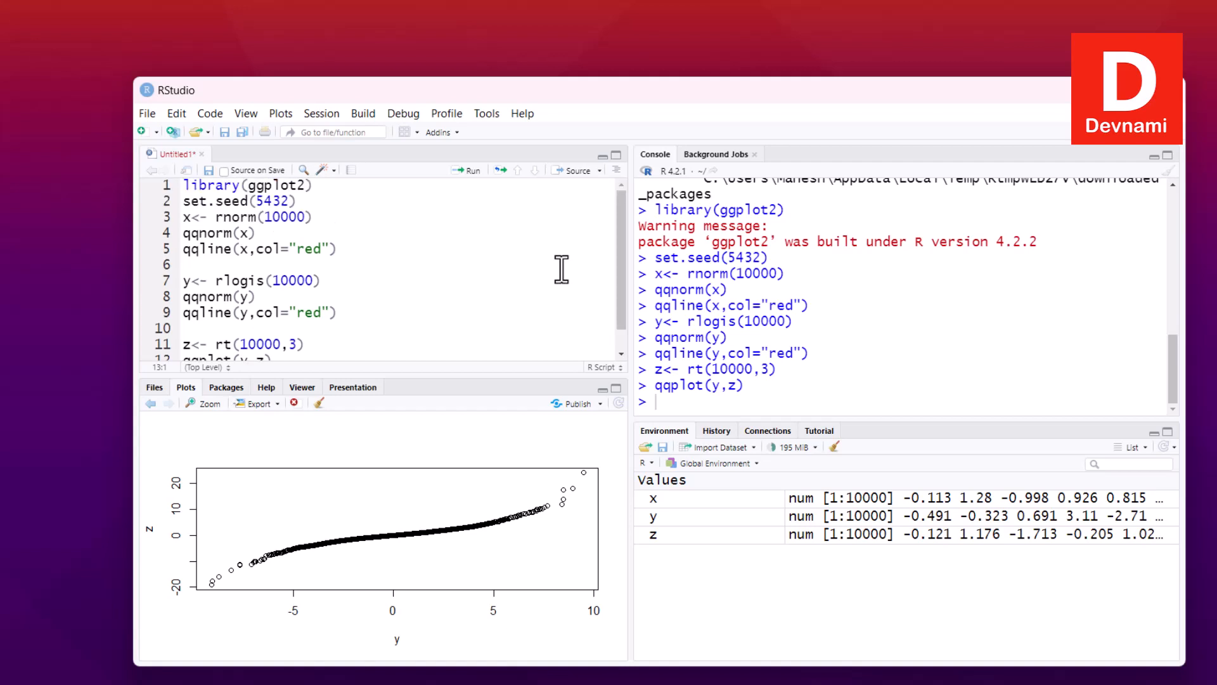
# Step: Start a trial stat_qq( line below the qqplot(y,z) line
pyautogui.click(293, 200)
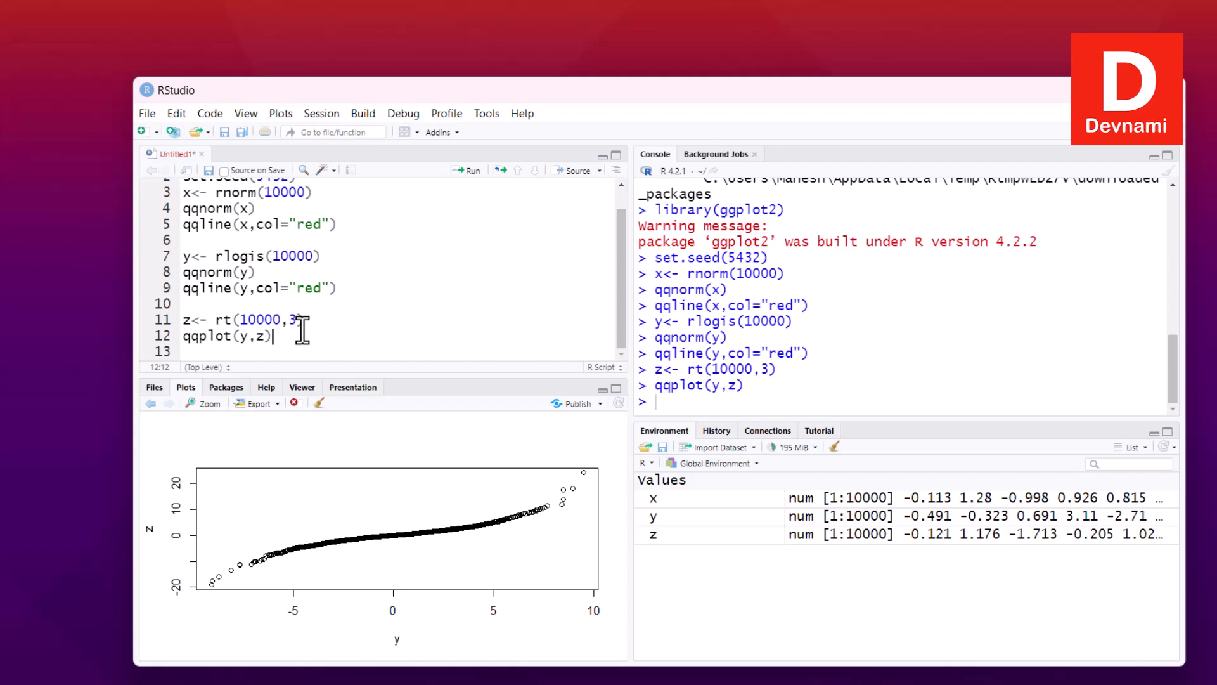
pyautogui.moveTo(331, 277)
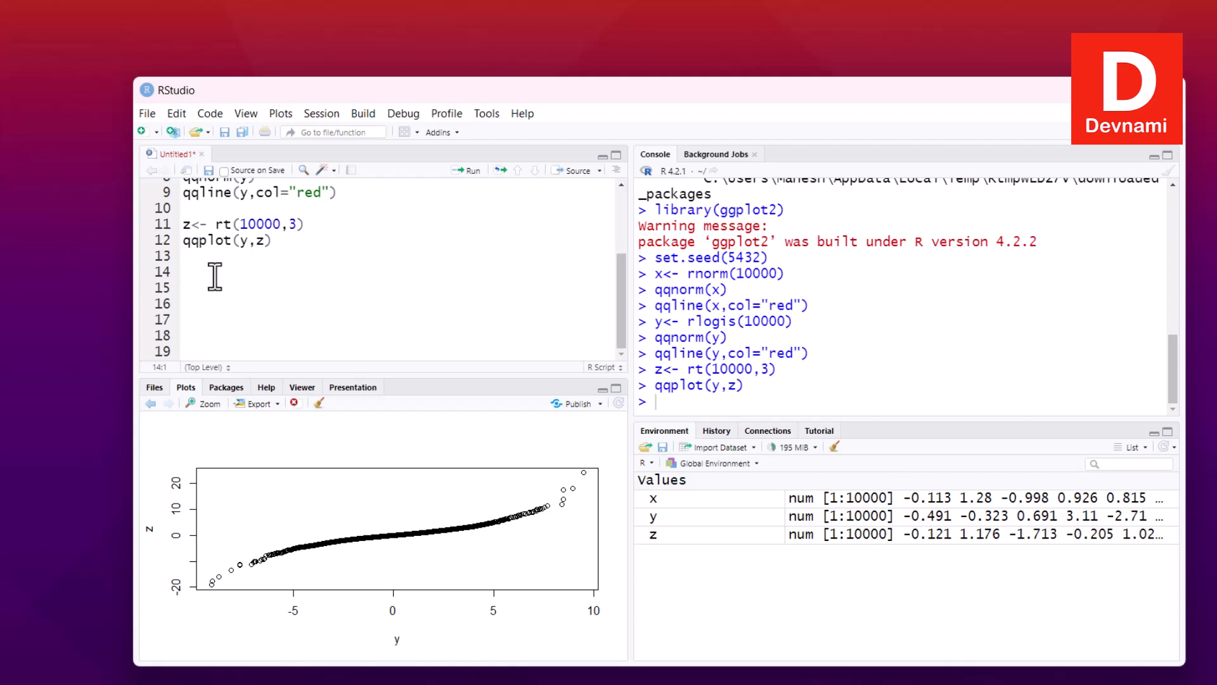
pyautogui.moveTo(343, 301)
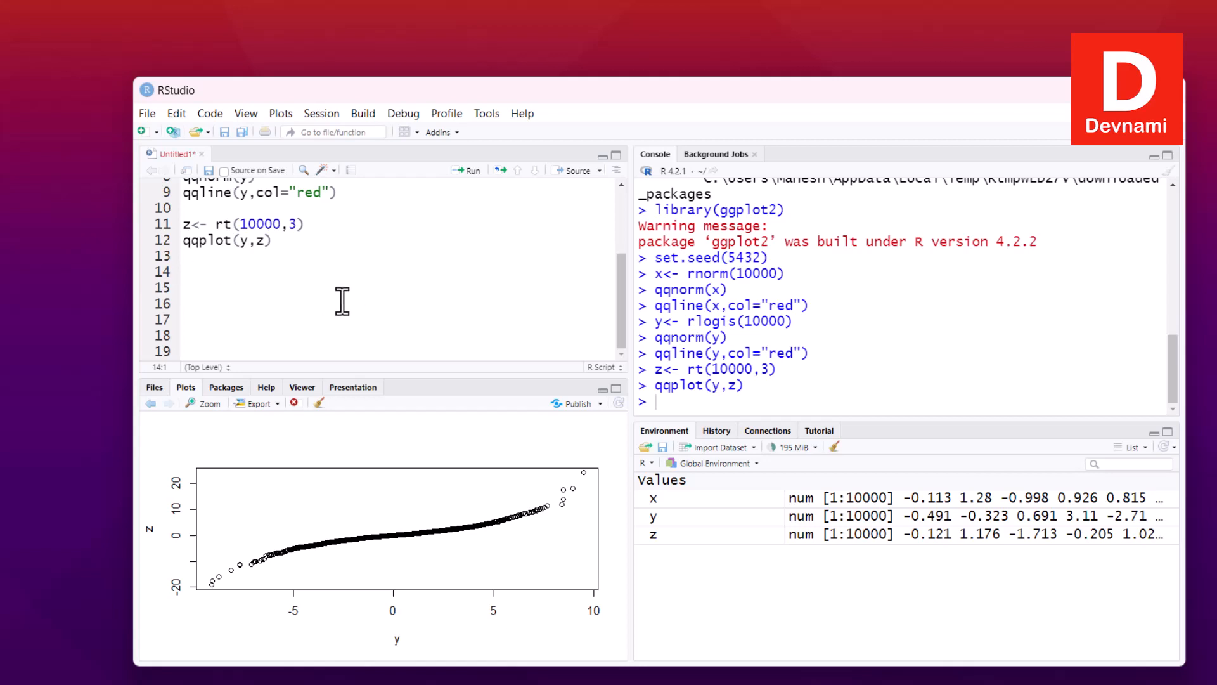
pyautogui.write('stat')
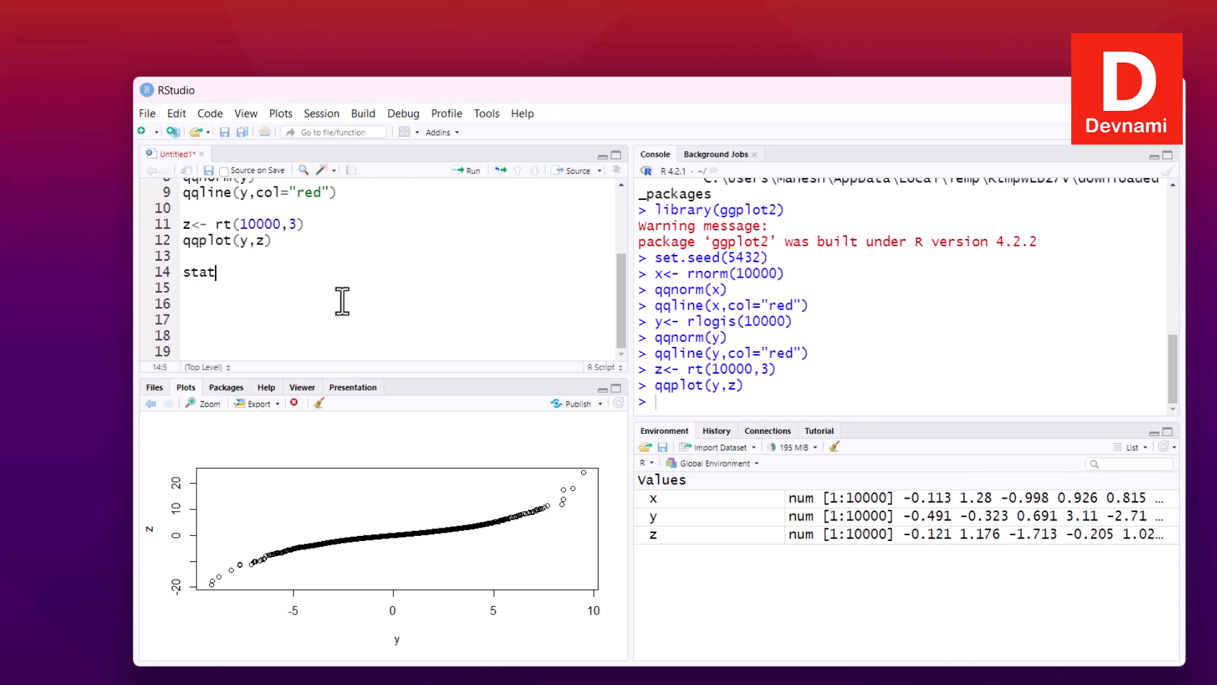
pyautogui.write('_qq')
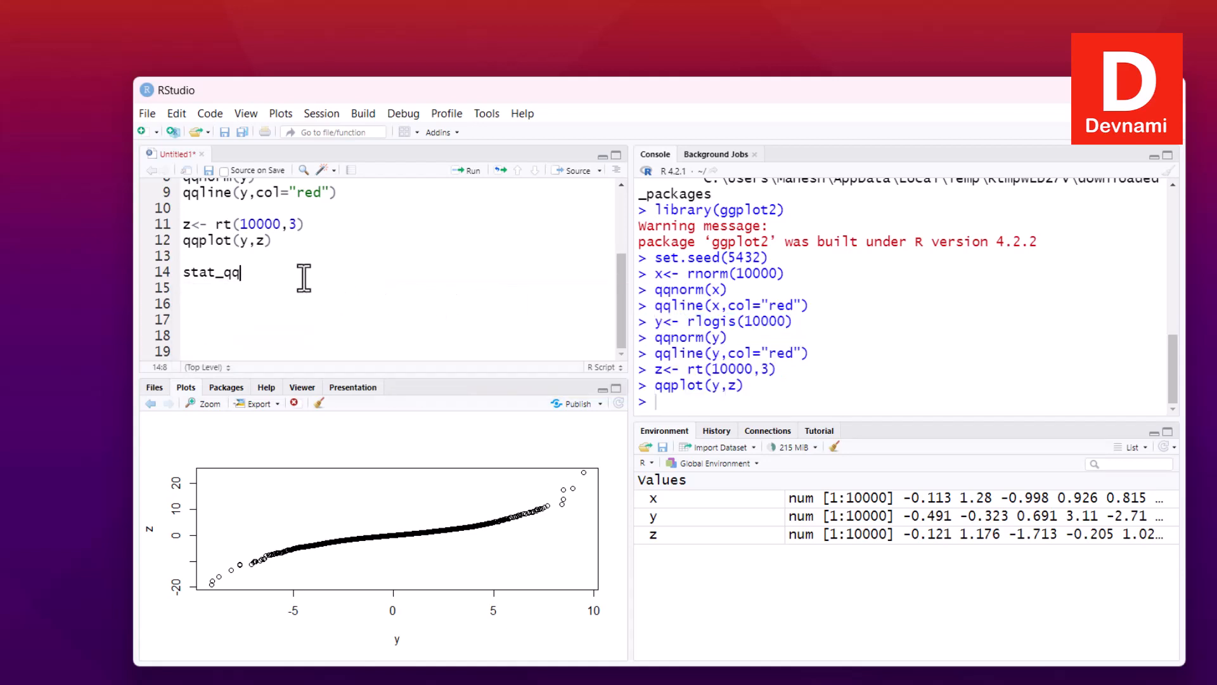
pyautogui.write('(')
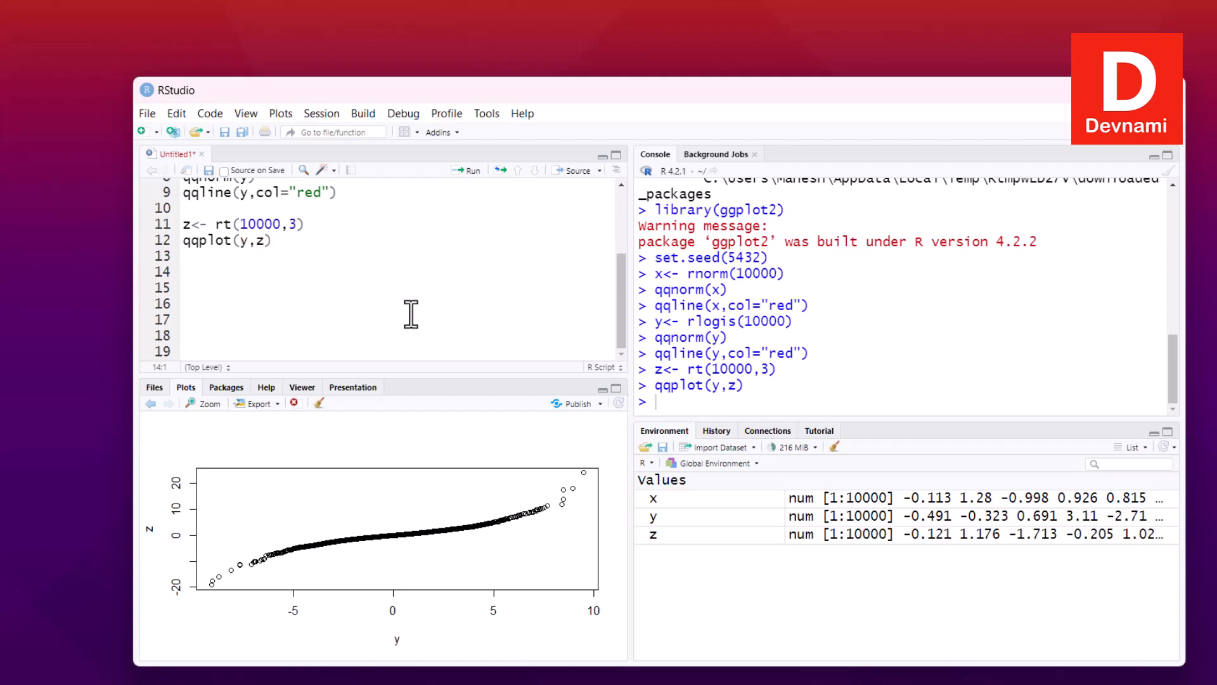
pyautogui.moveTo(334, 399)
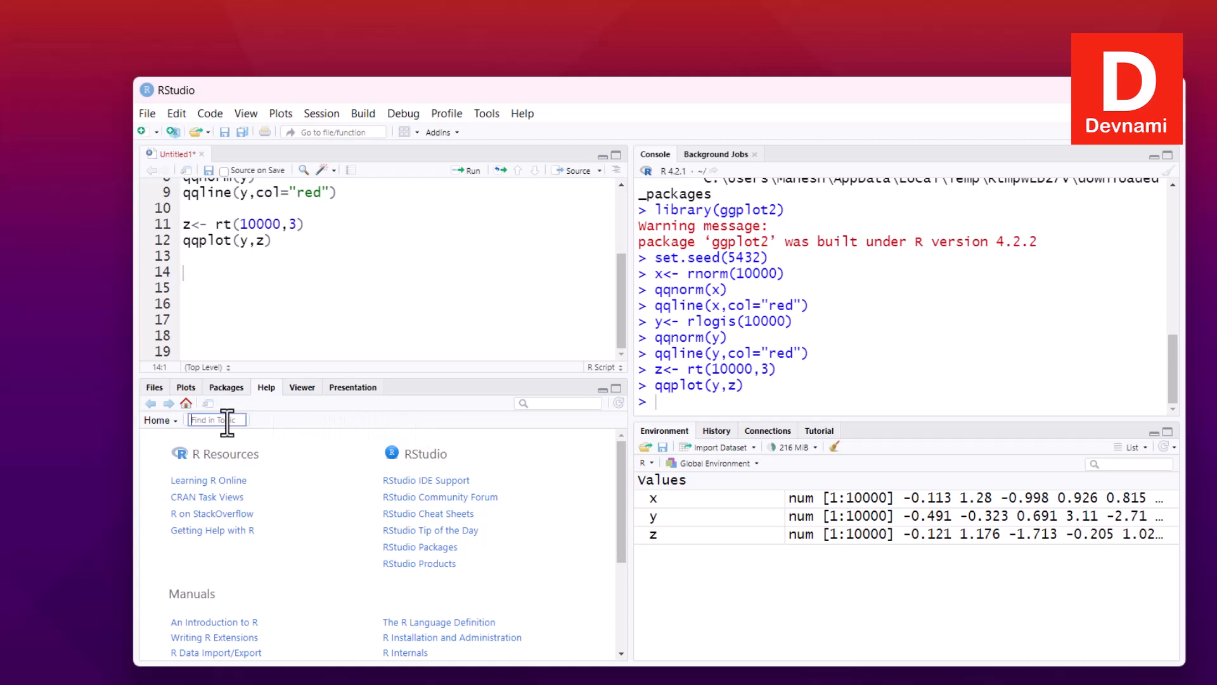
# Step: Search Help for stat_q and bring up the ggplot2 quantile-quantile plot documentation
pyautogui.write('5')
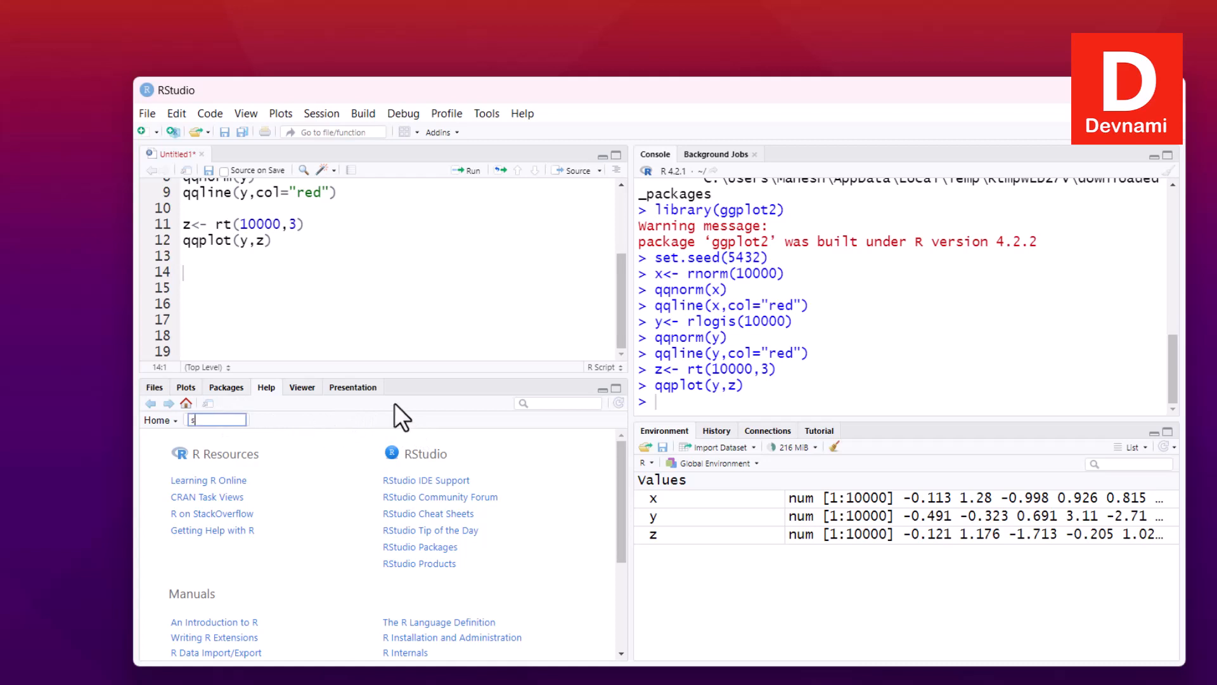
pyautogui.write('stat_qq(')
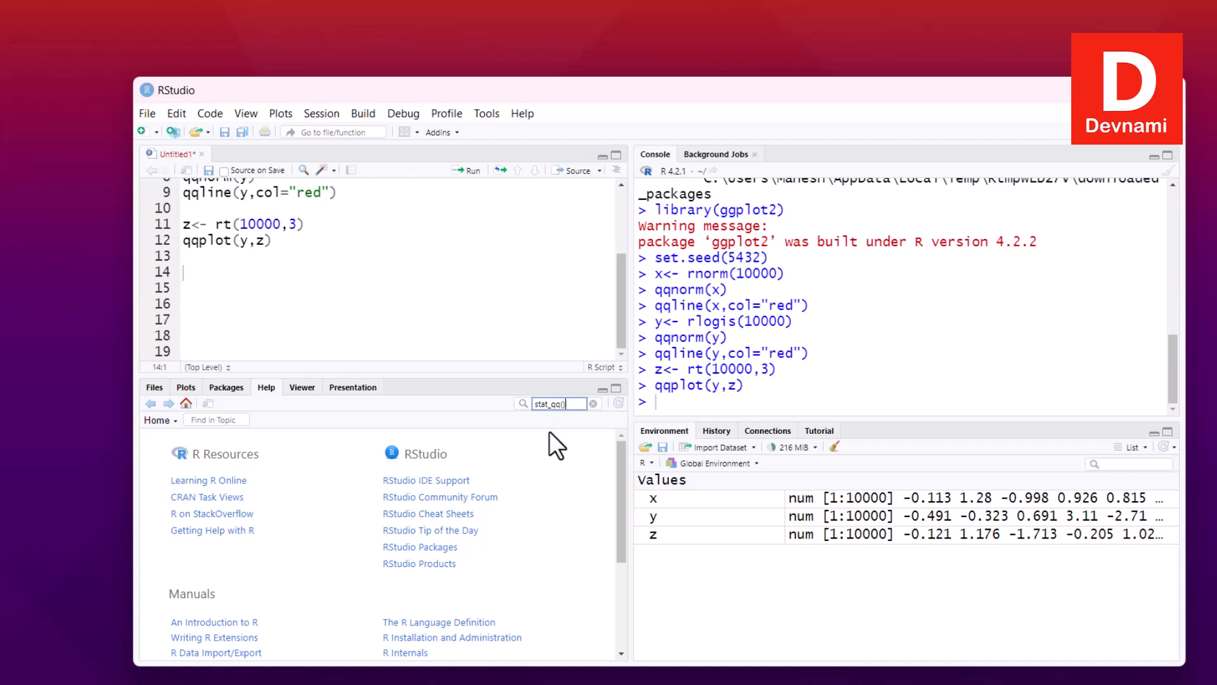
pyautogui.moveTo(302, 419)
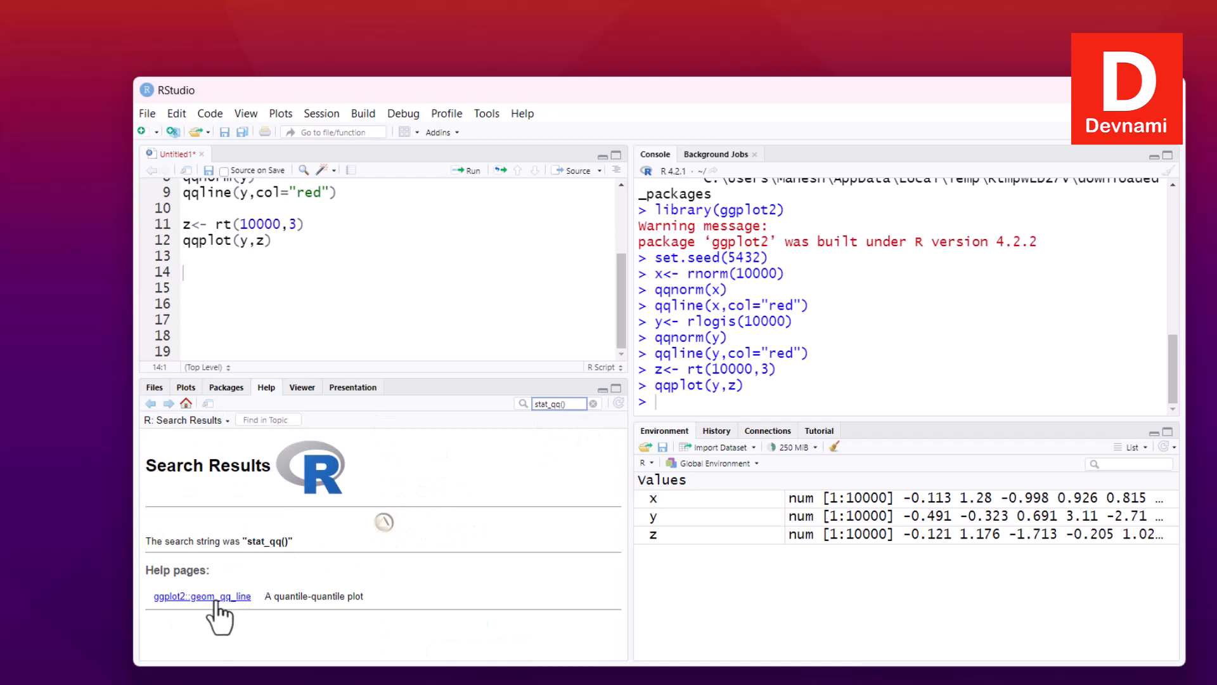
pyautogui.moveTo(301, 601)
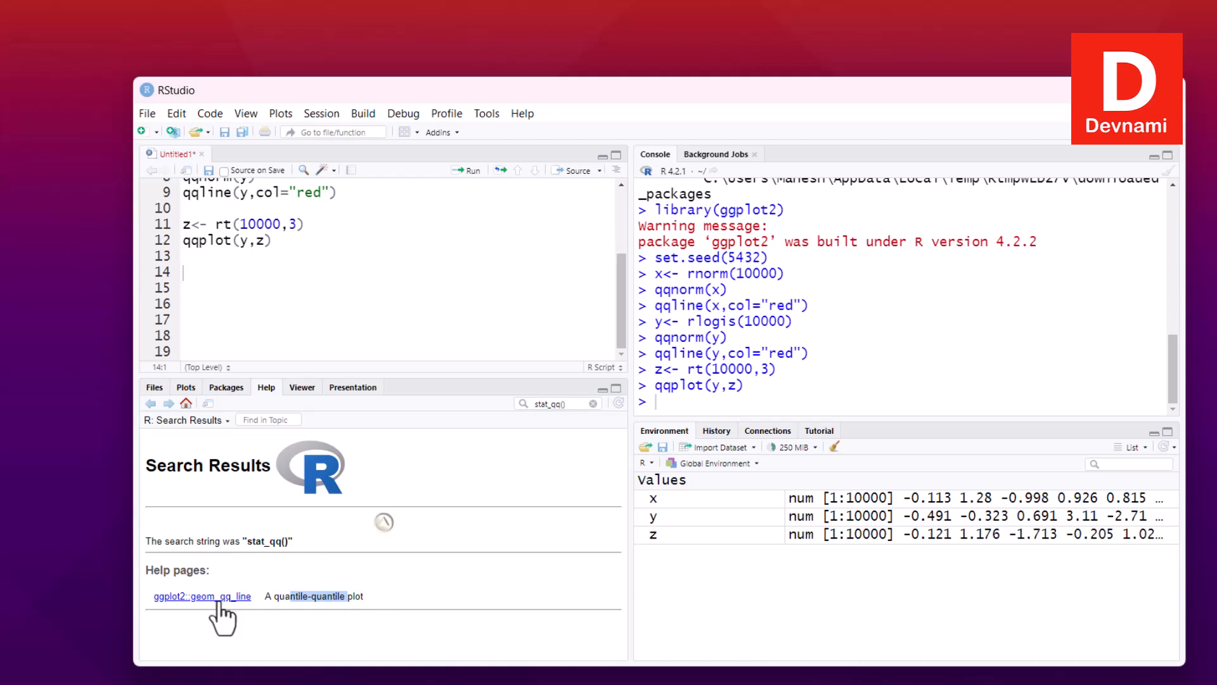
pyautogui.click(203, 596)
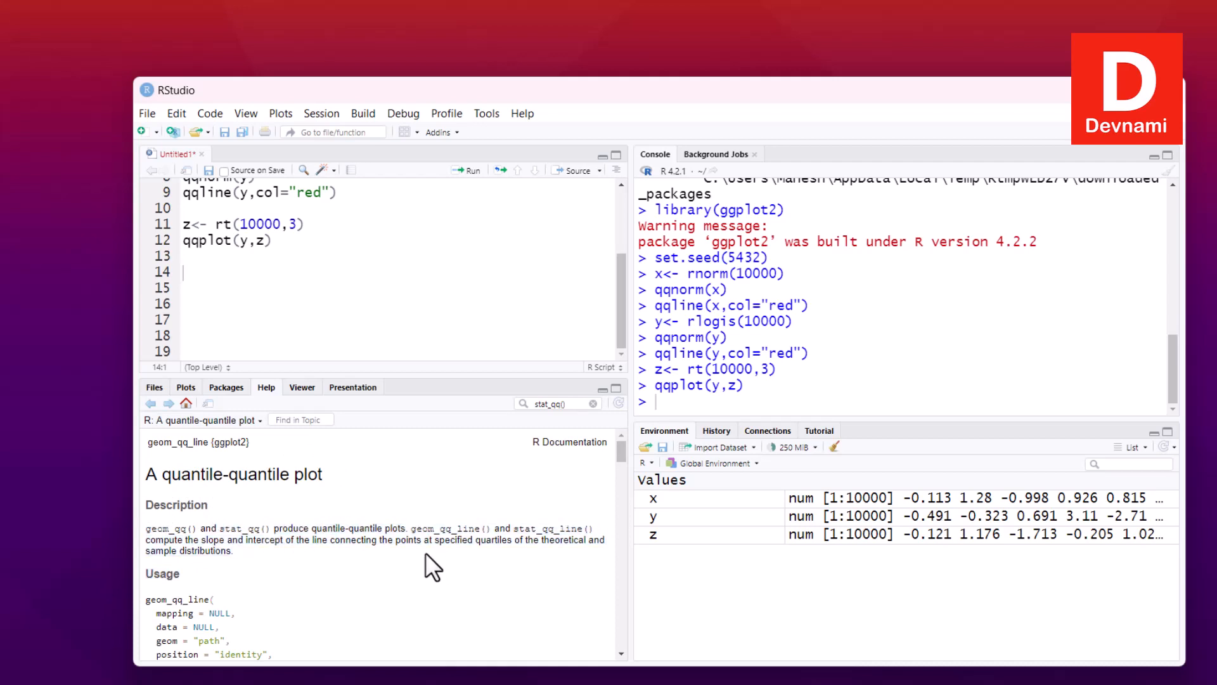
# Step: Scroll through the stat_qq usage and arguments down to the computed variables section
pyautogui.scroll(-3)
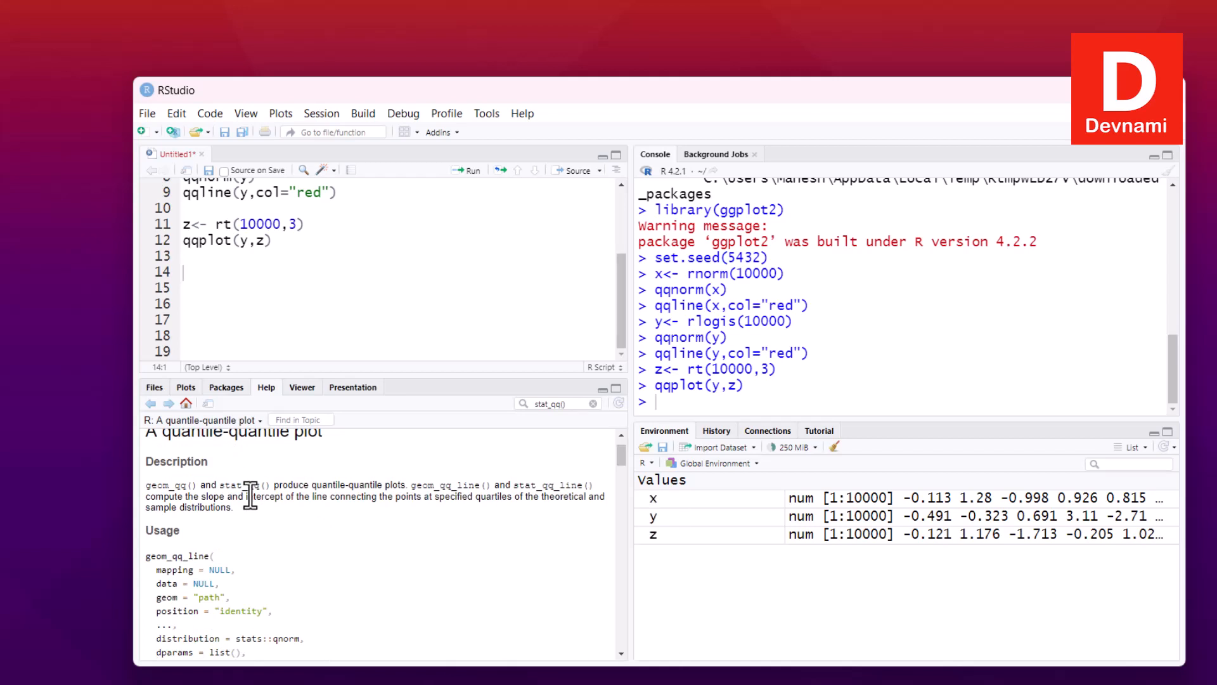
pyautogui.scroll(-3)
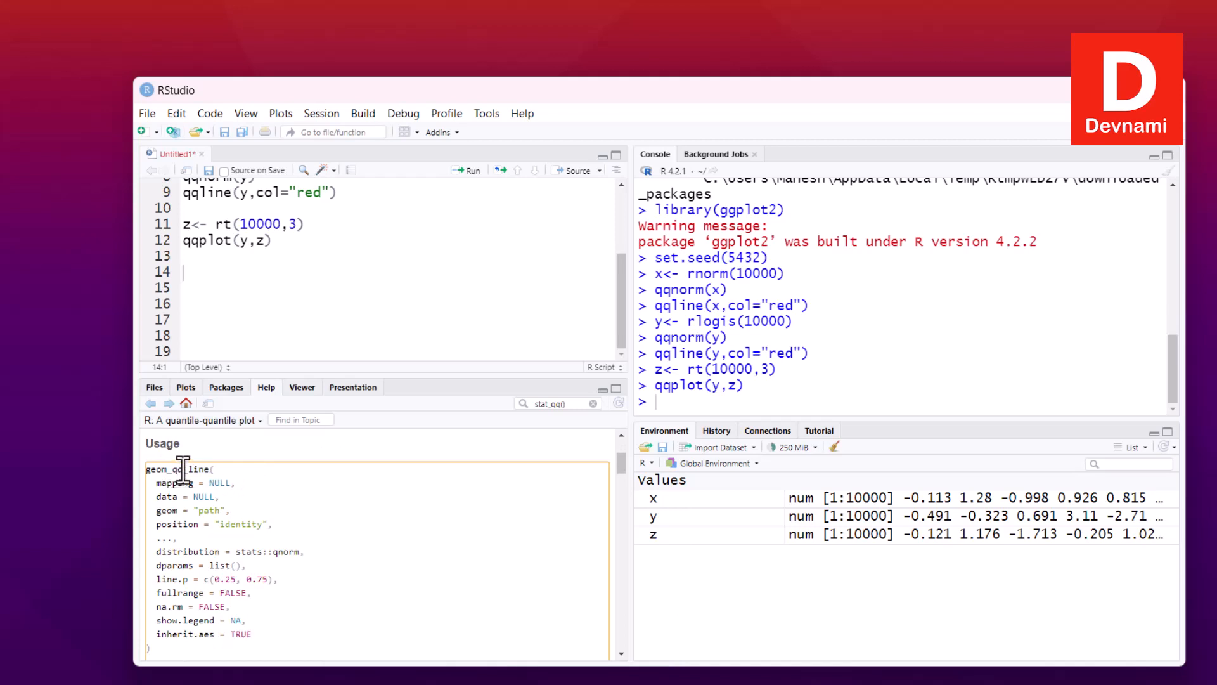
pyautogui.scroll(-3)
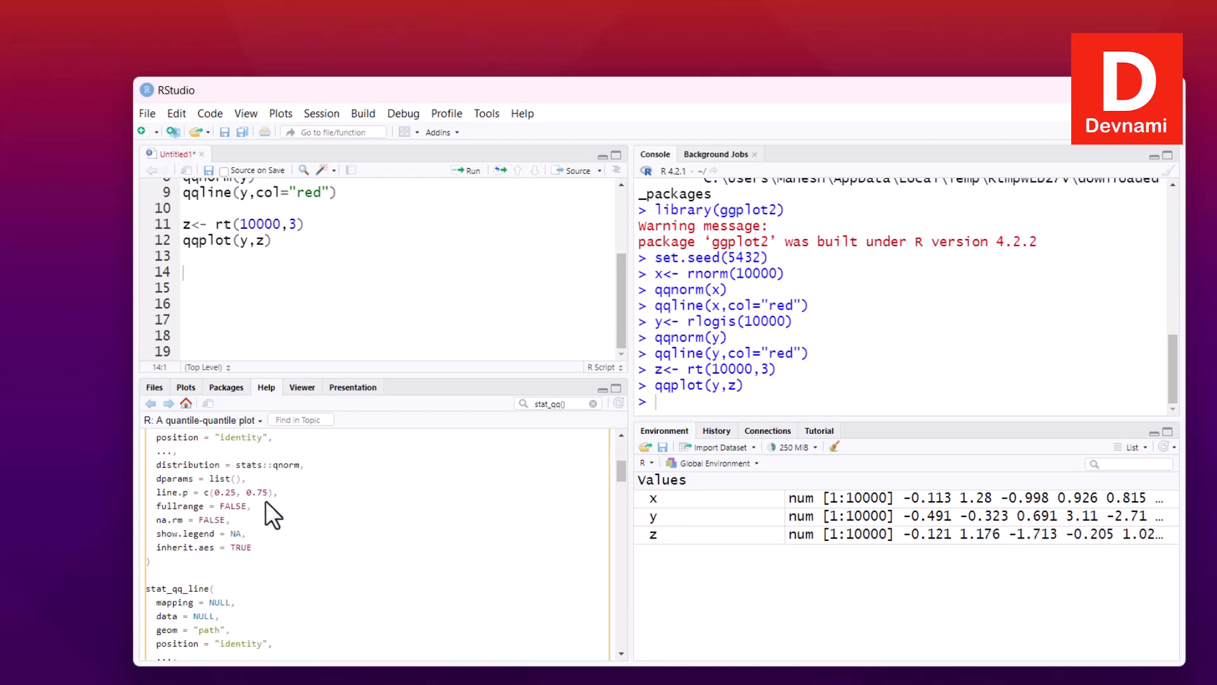
pyautogui.scroll(-3)
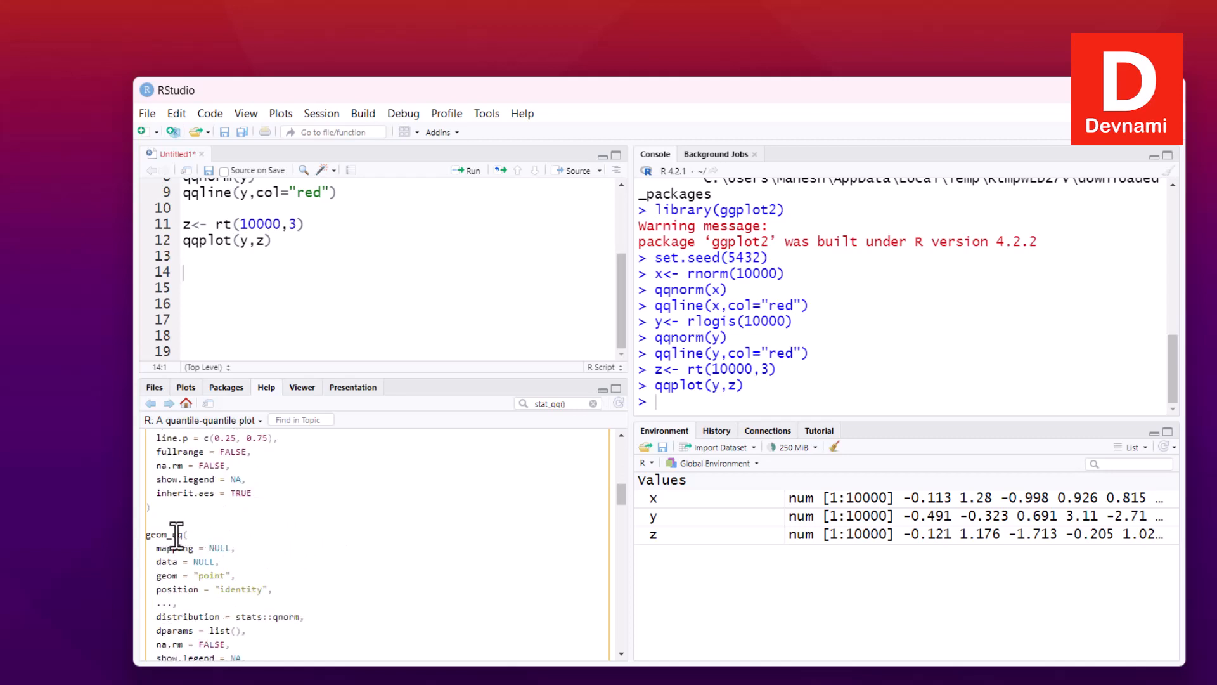
pyautogui.scroll(-3)
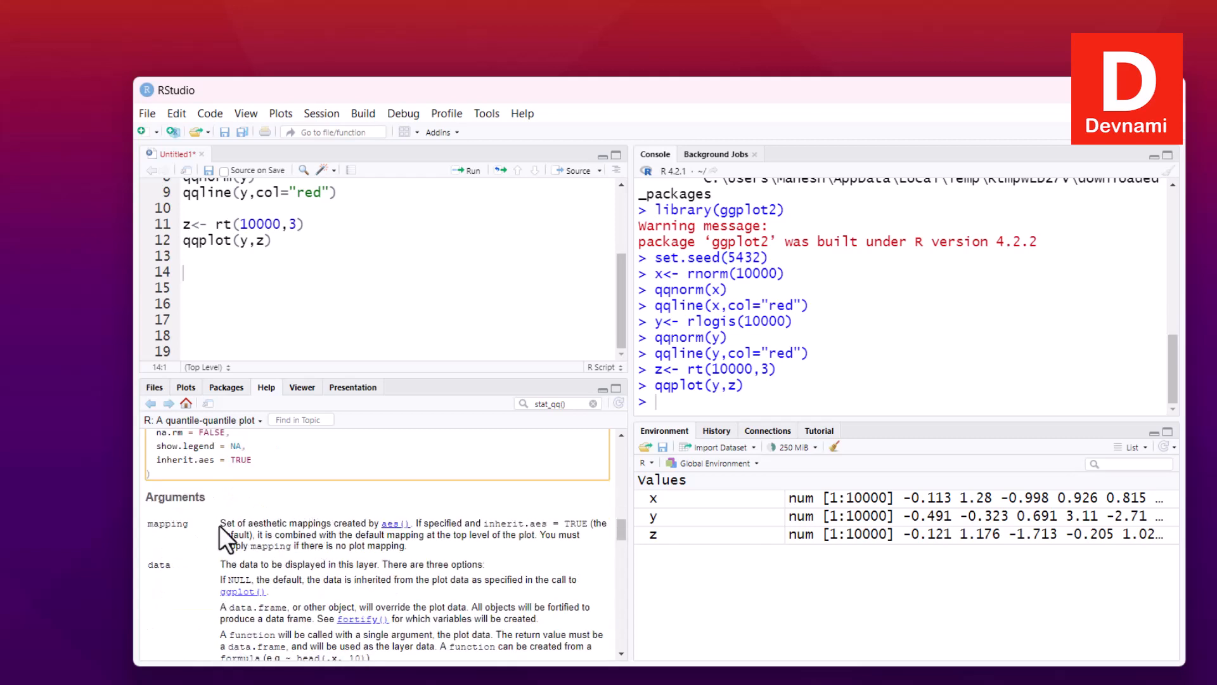
pyautogui.scroll(-3)
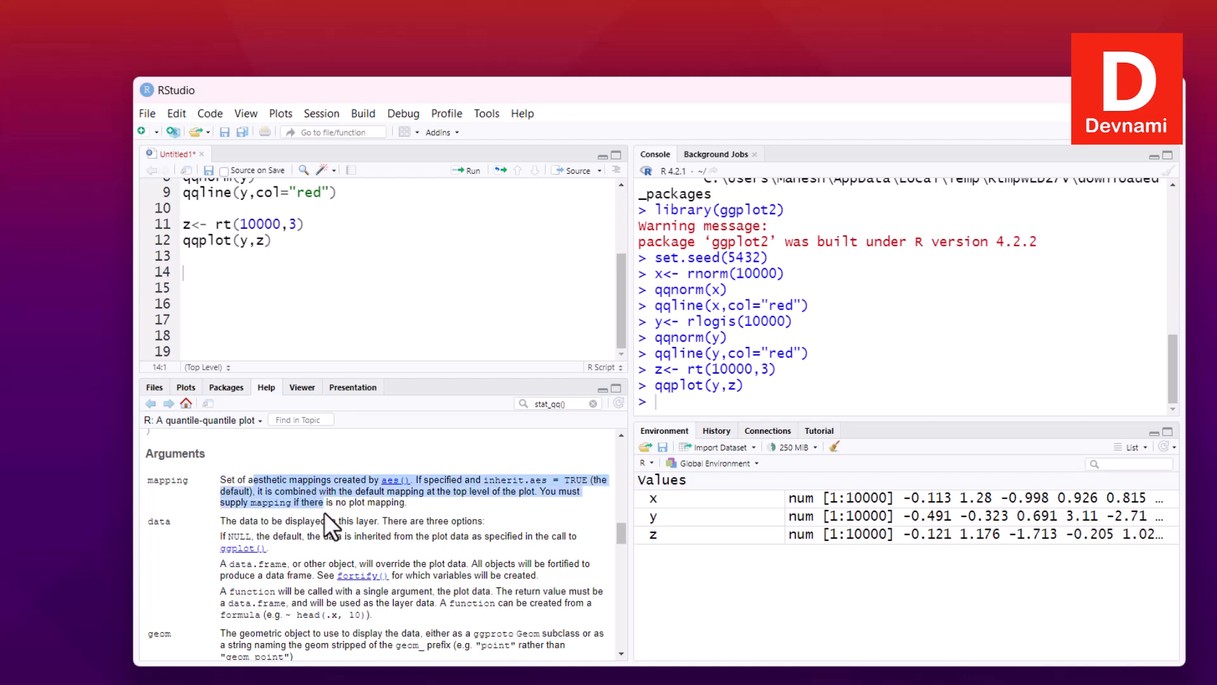
pyautogui.scroll(-3)
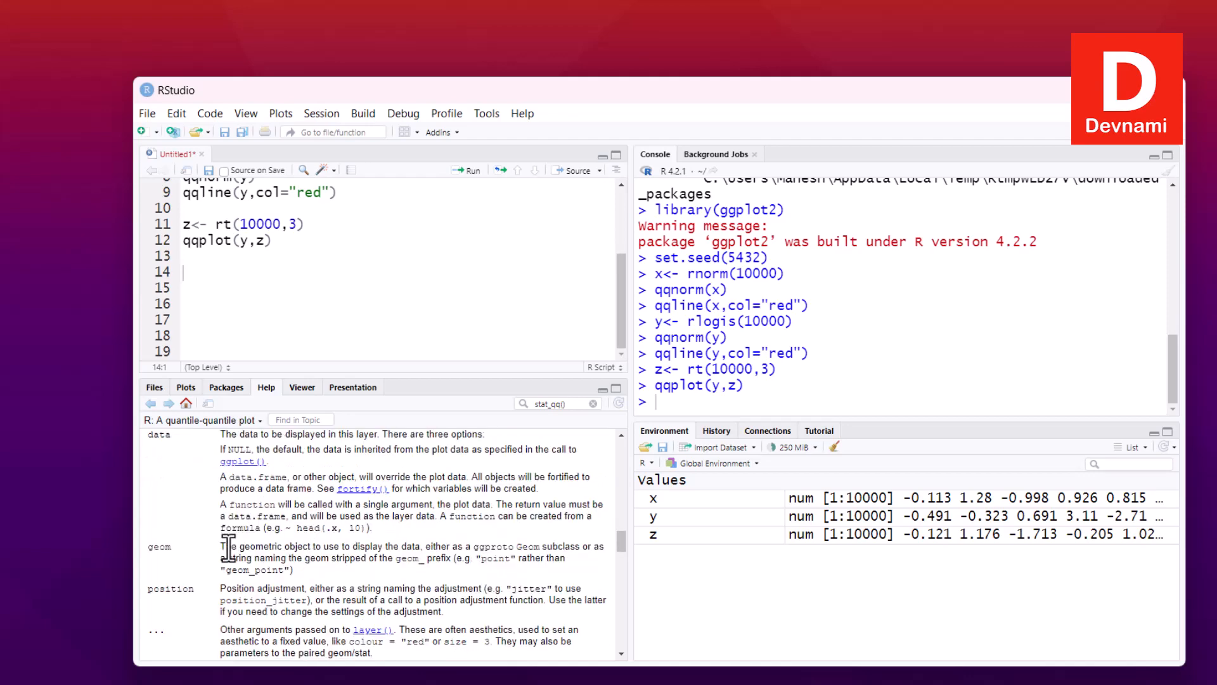
pyautogui.moveTo(319, 548)
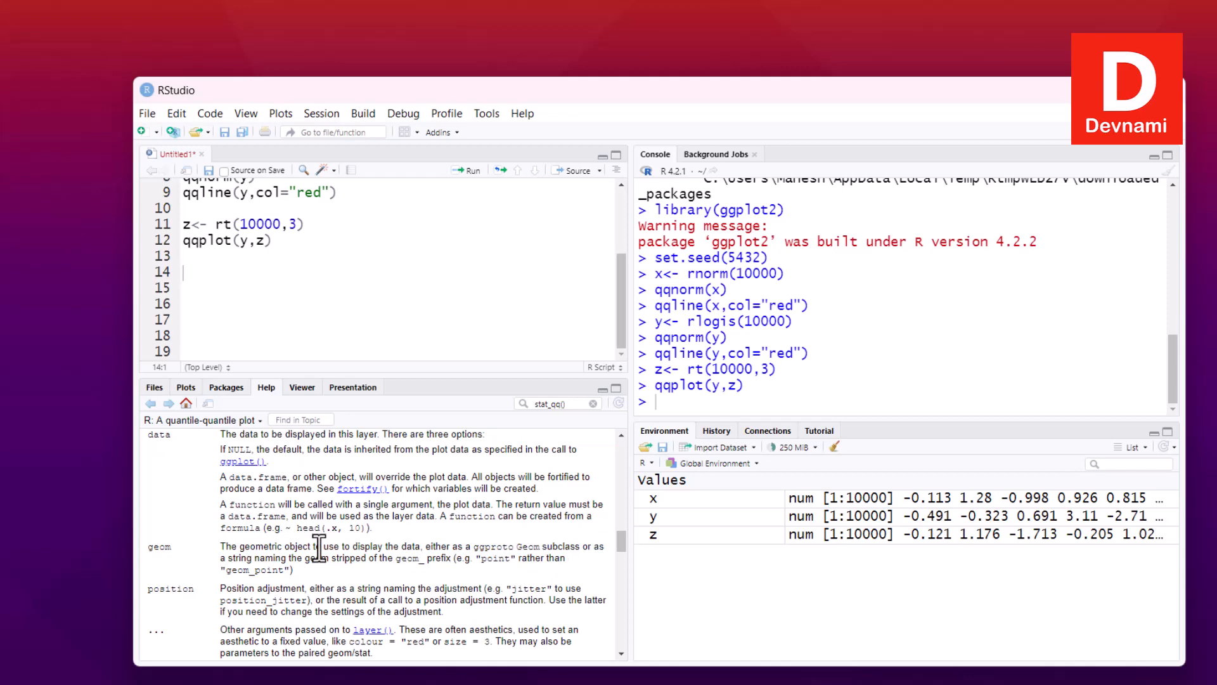
pyautogui.scroll(-3)
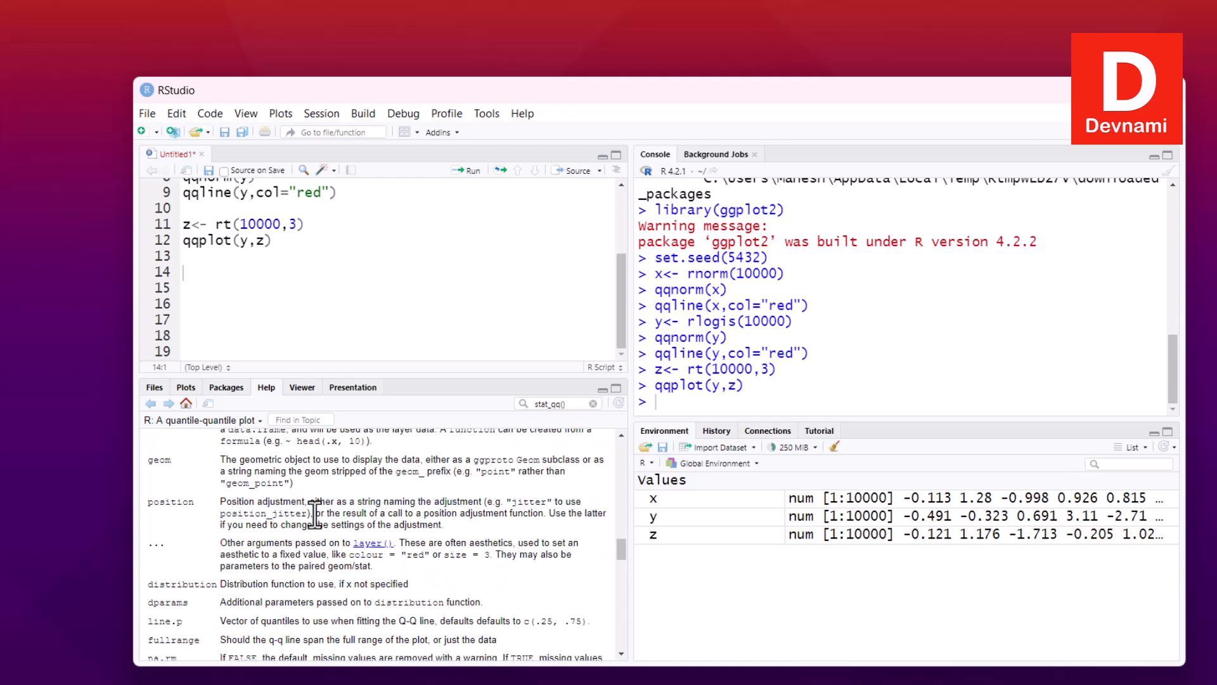
pyautogui.scroll(-3)
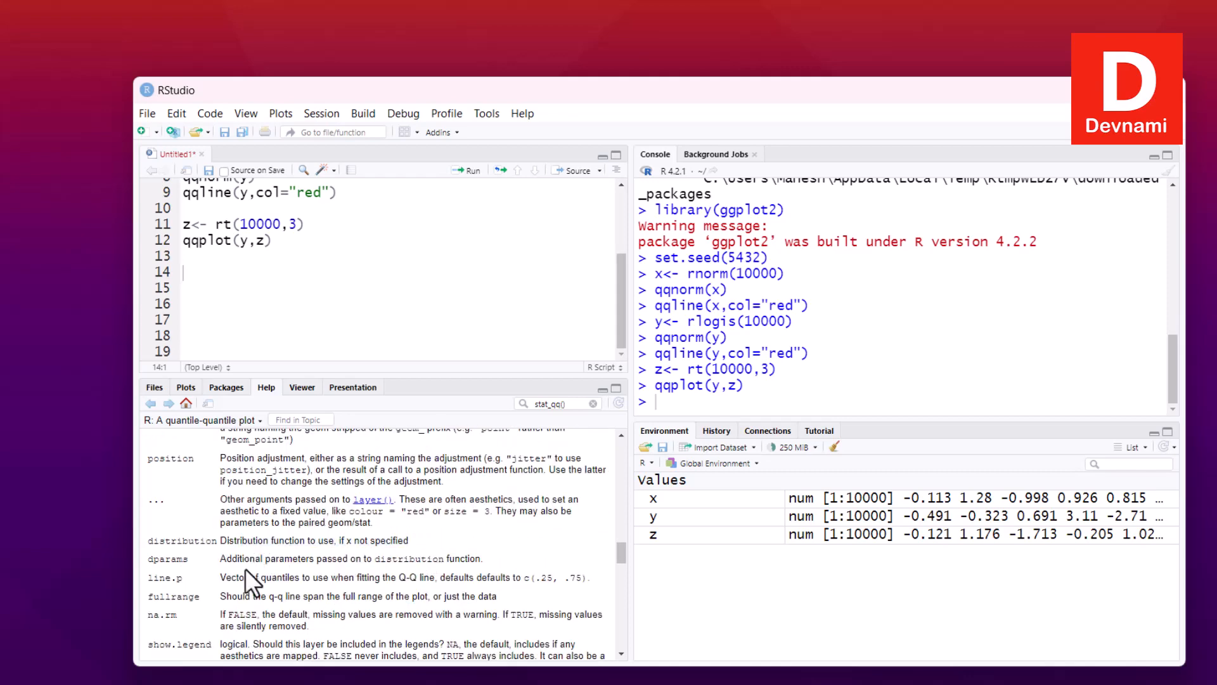
pyautogui.moveTo(441, 597)
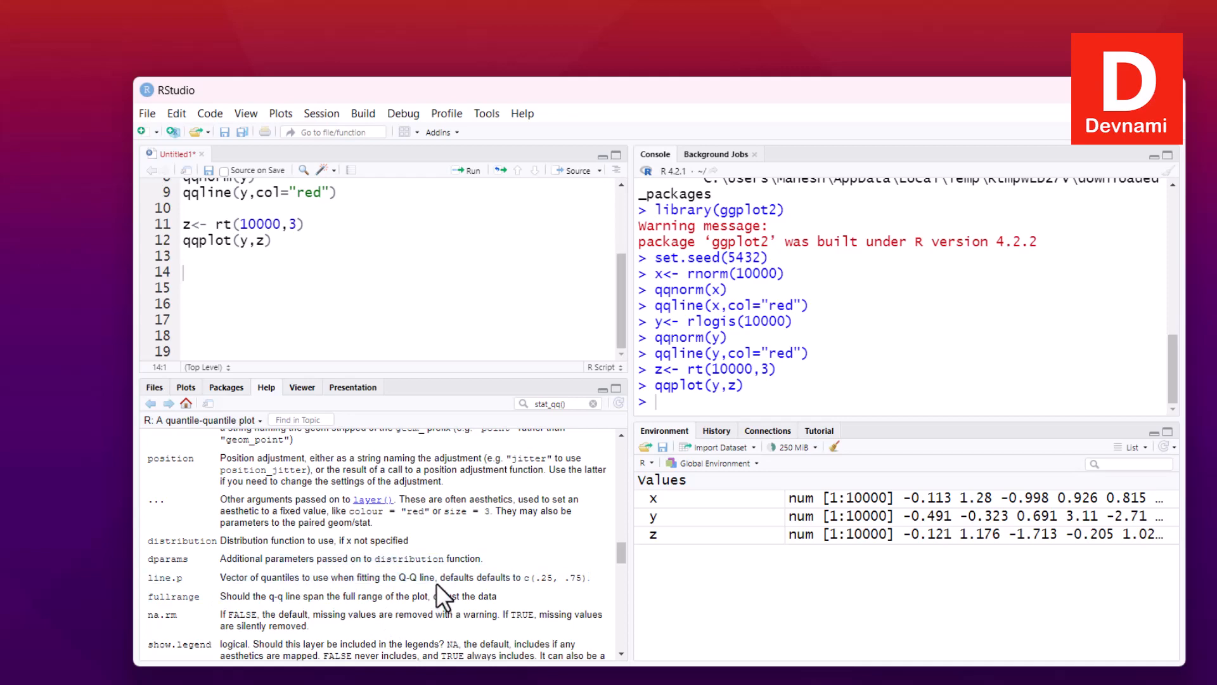
pyautogui.moveTo(369, 551)
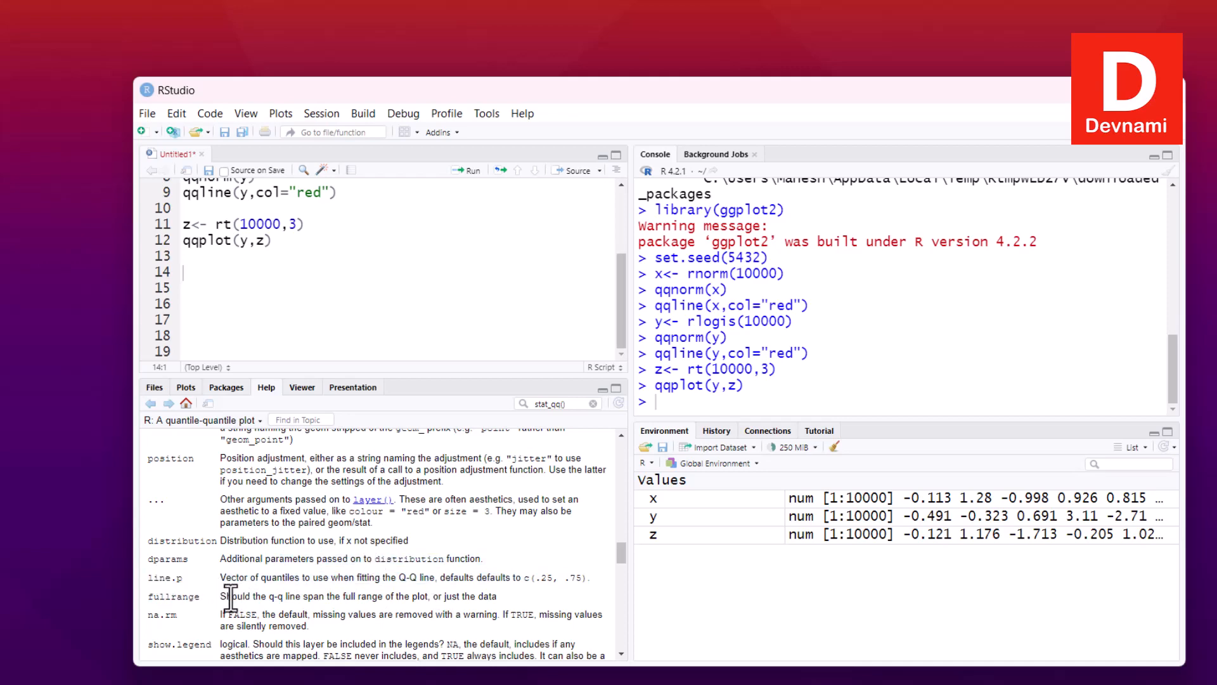
pyautogui.scroll(-3)
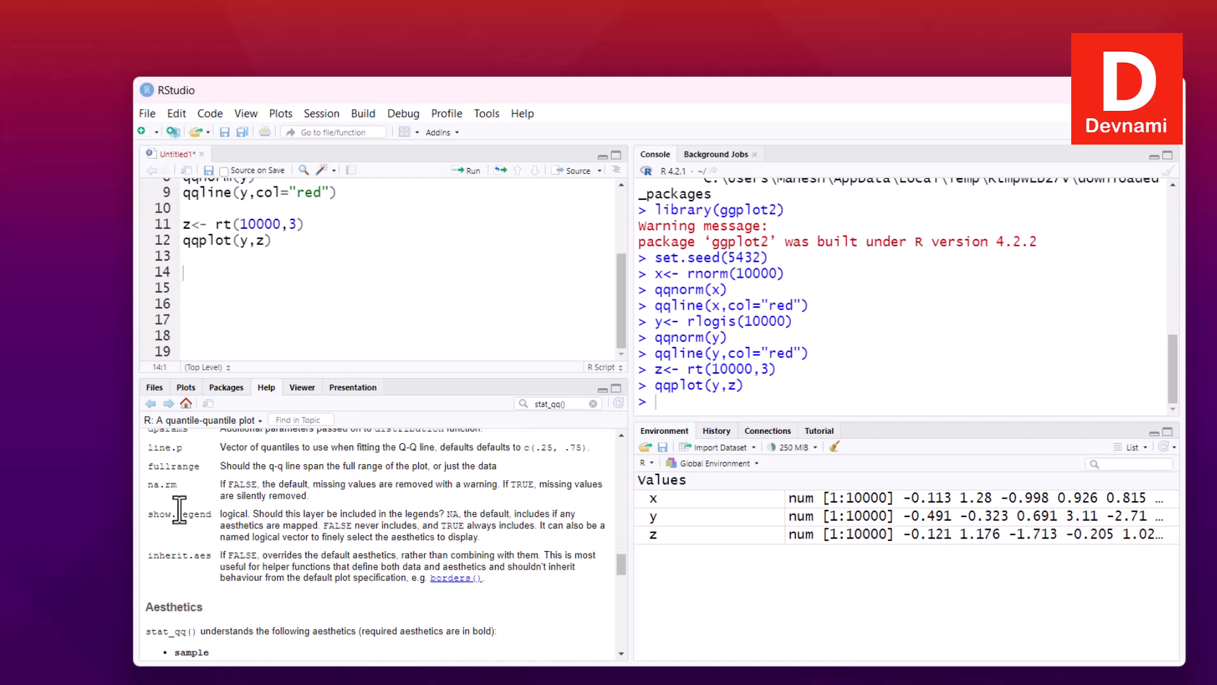
pyautogui.moveTo(381, 523)
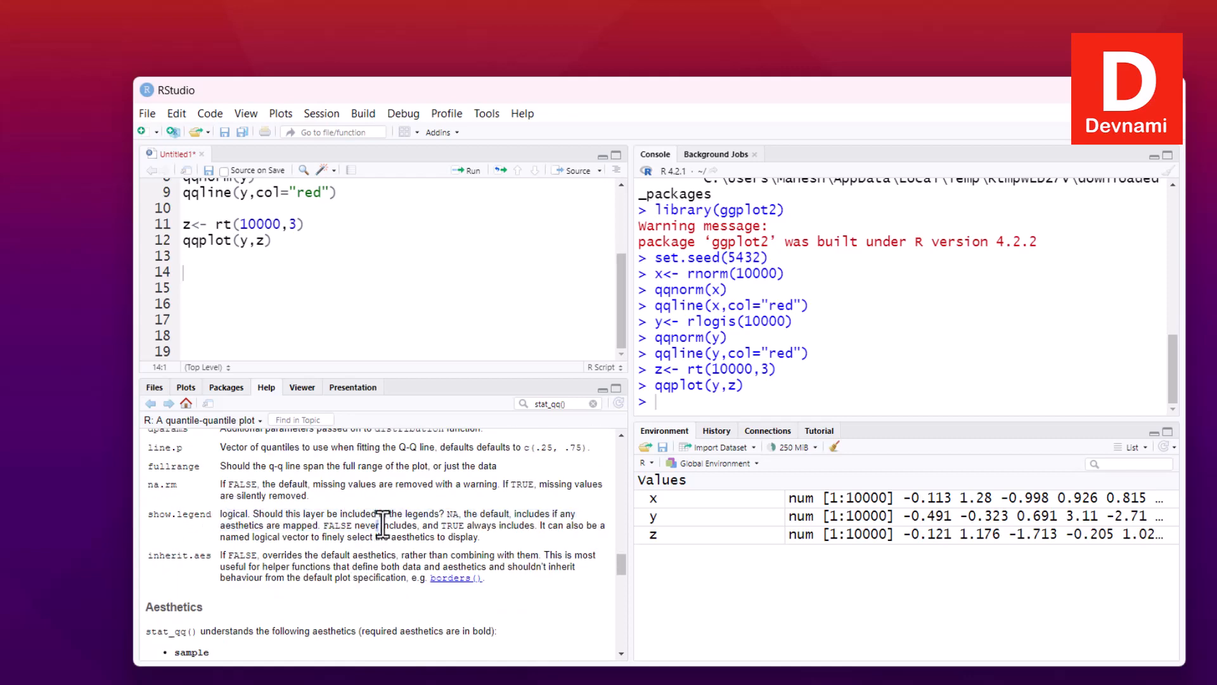
pyautogui.scroll(-3)
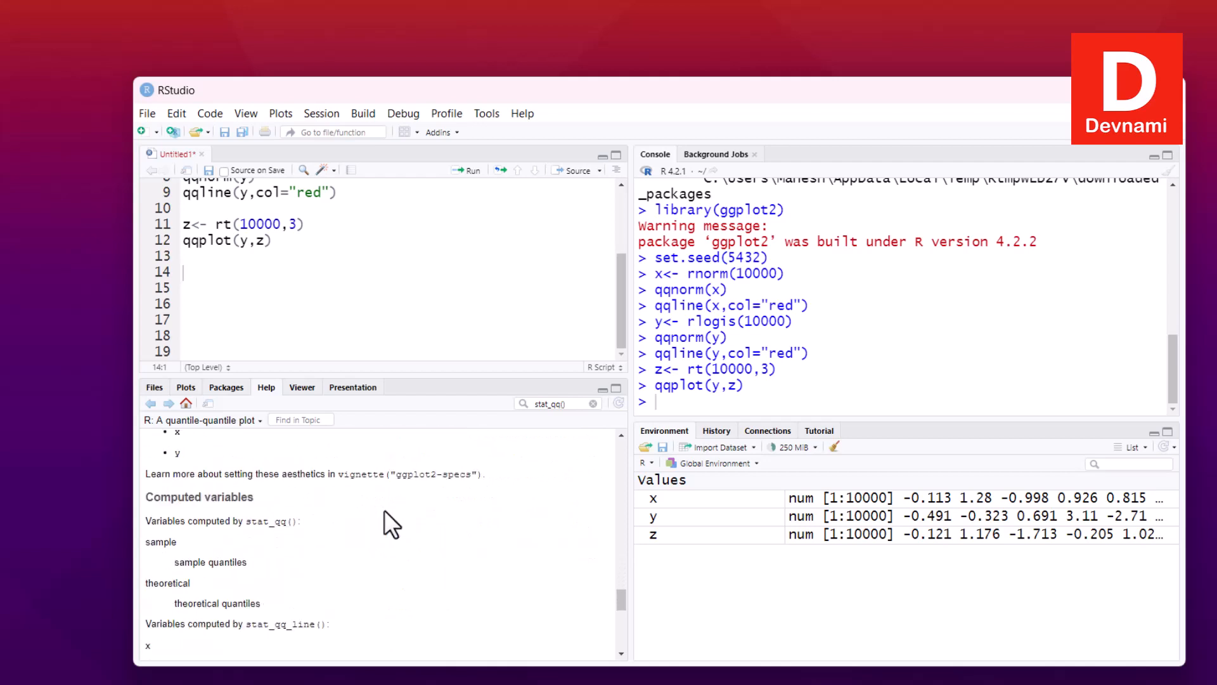
pyautogui.moveTo(252, 320)
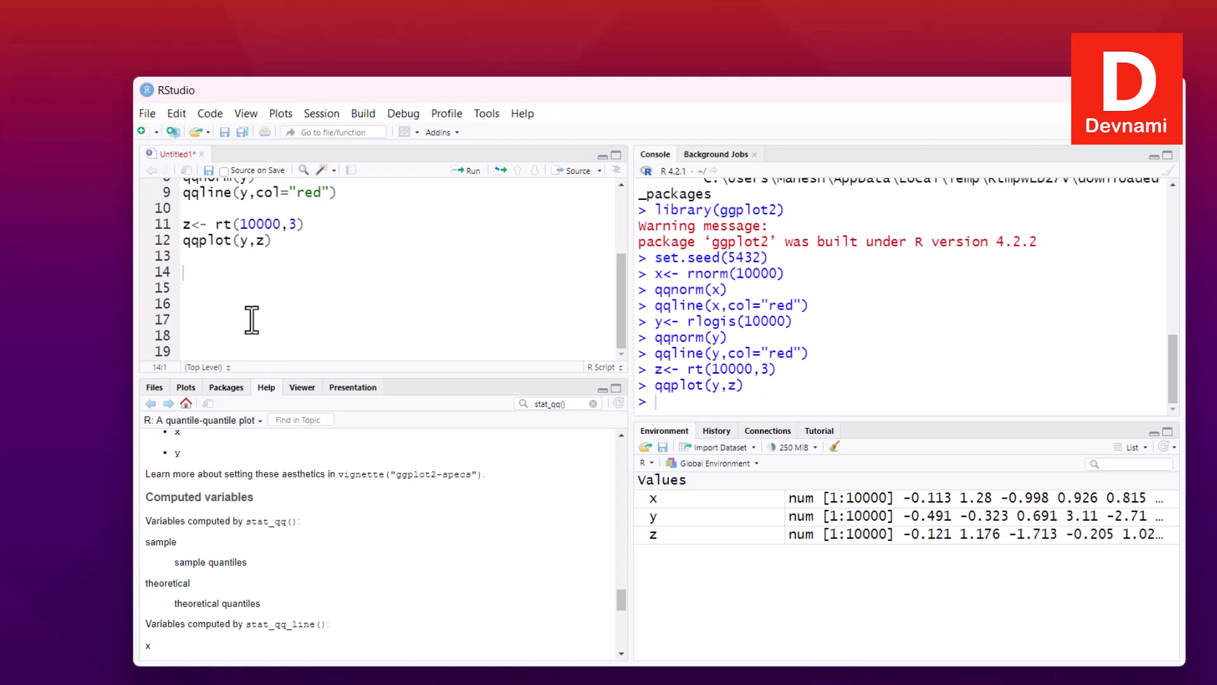
pyautogui.write('da')
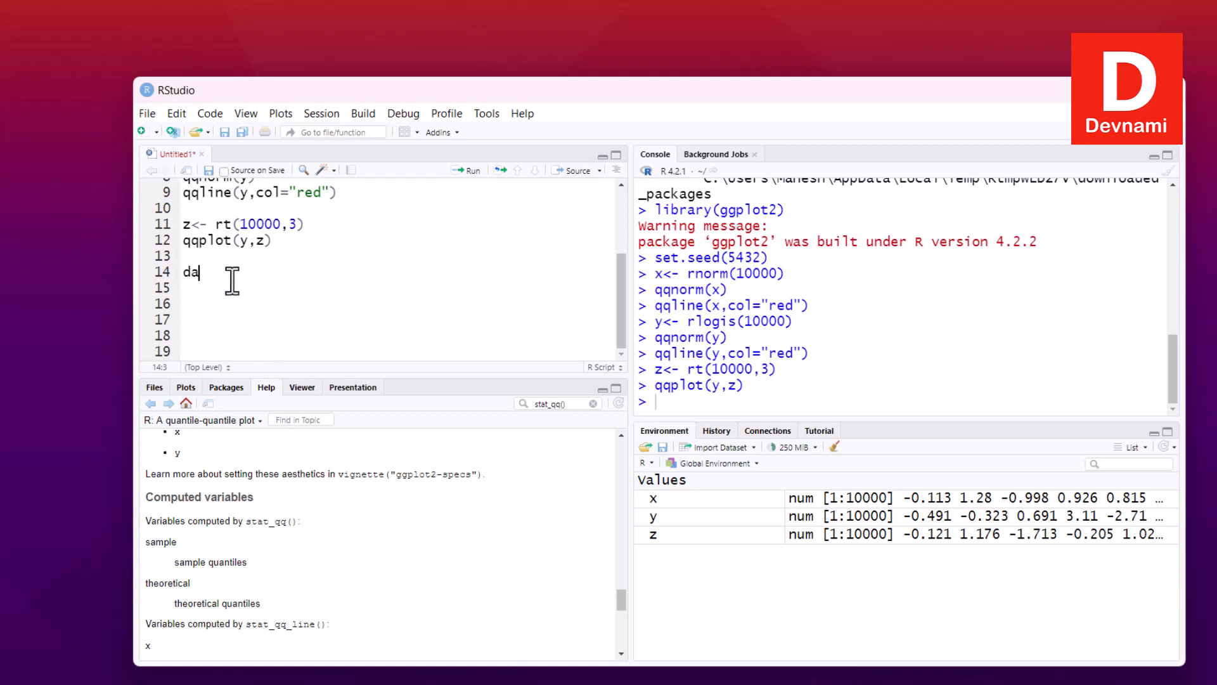
pyautogui.write('ta<-')
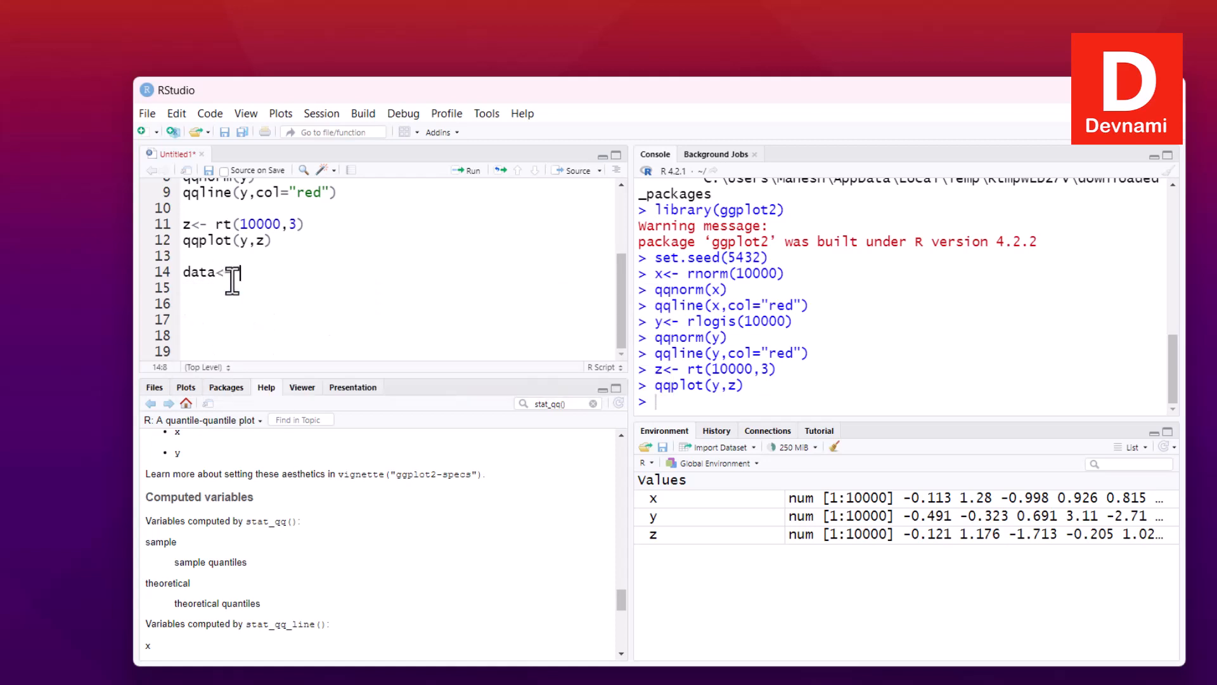
pyautogui.write('data.frame(x')
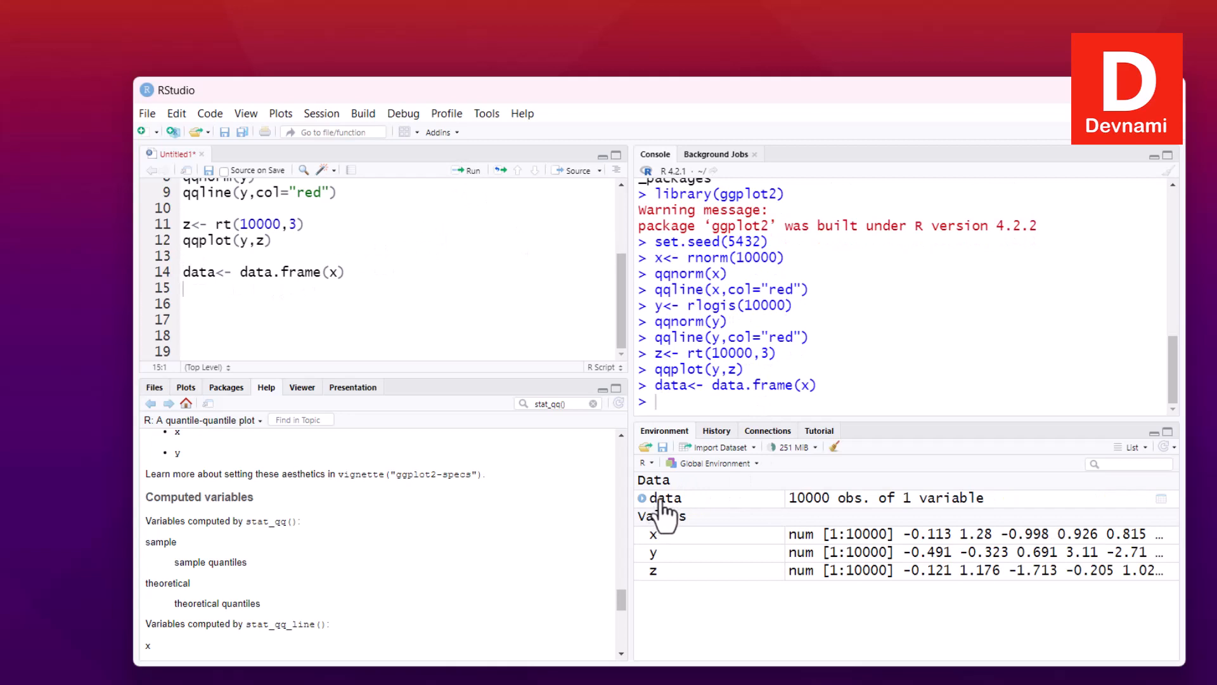
pyautogui.click(664, 498)
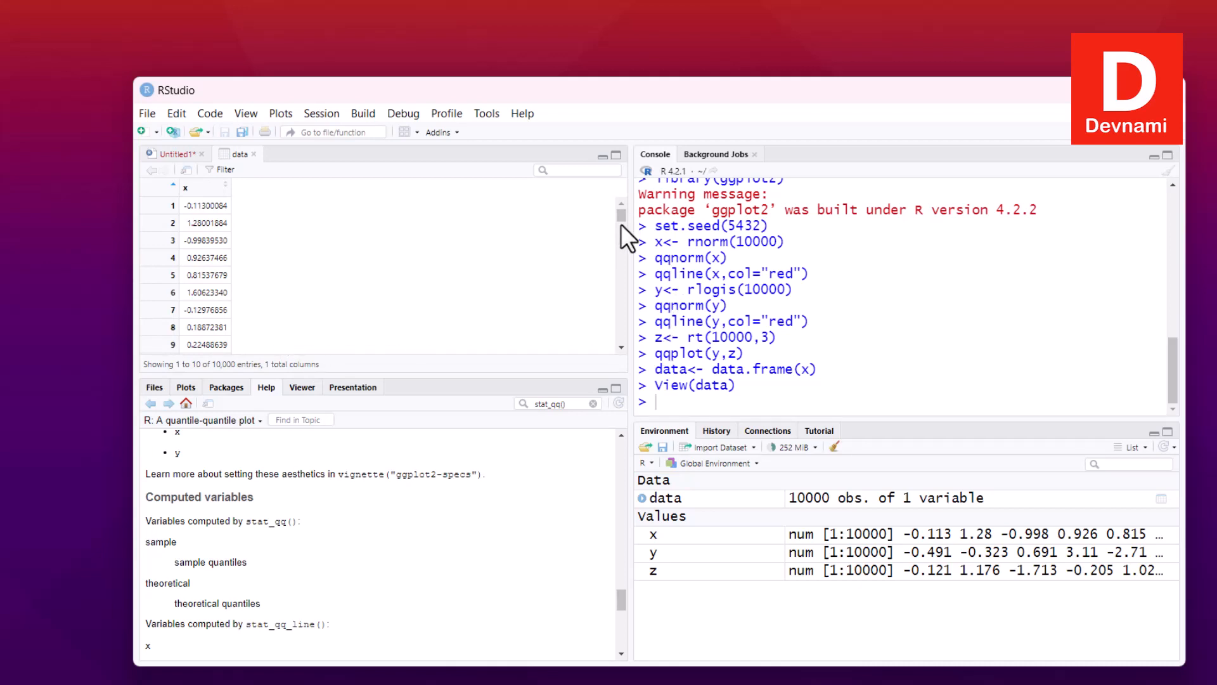
pyautogui.scroll(-3)
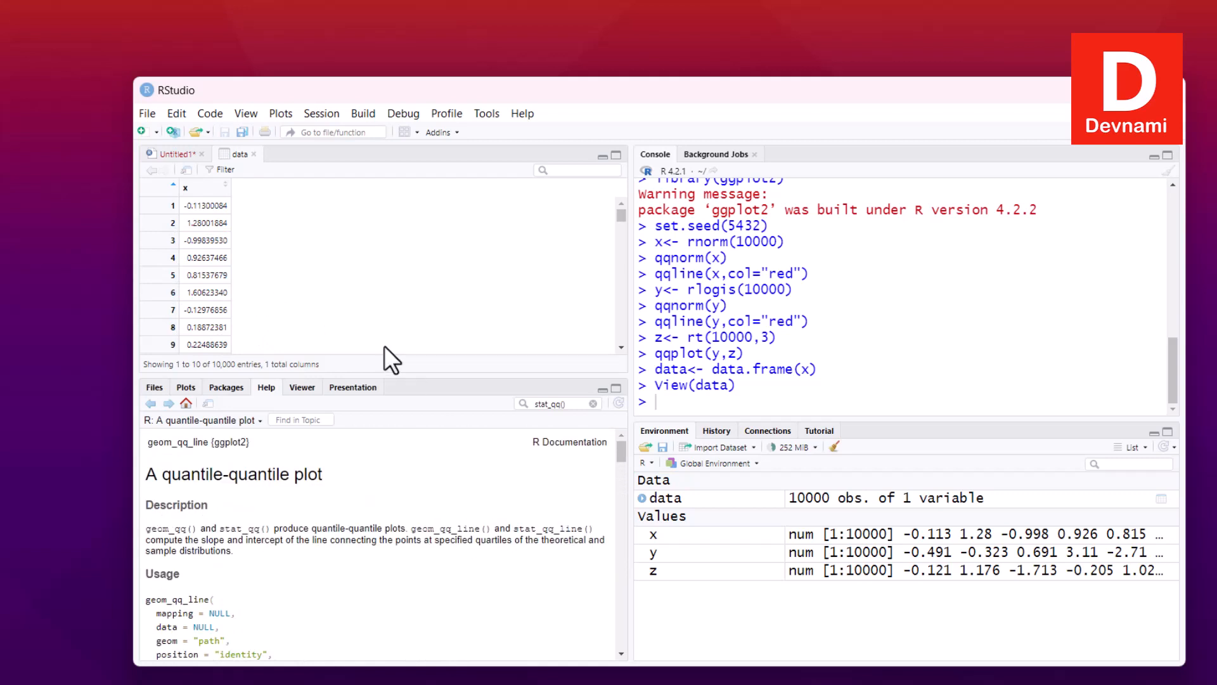
pyautogui.click(171, 153)
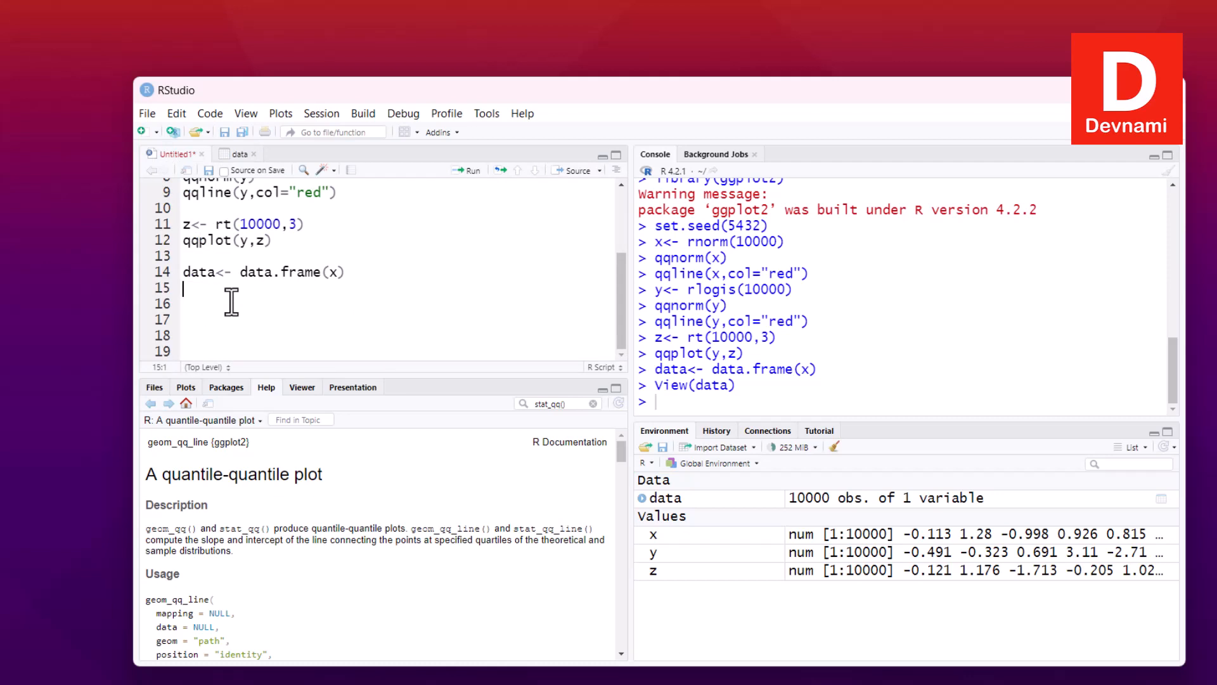
# Step: Write ggplot(data,aes(sample=x))+ stat_qq() in the script, removing a stray comma
pyautogui.write('ggplot(')
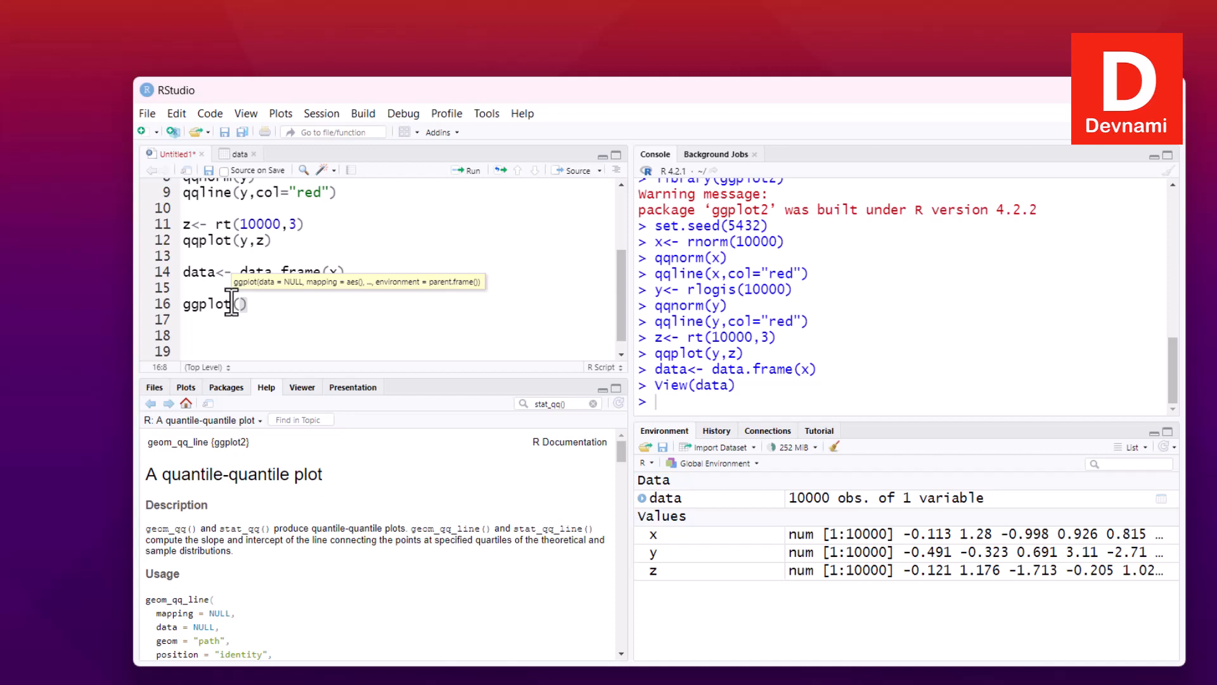
pyautogui.write('data,')
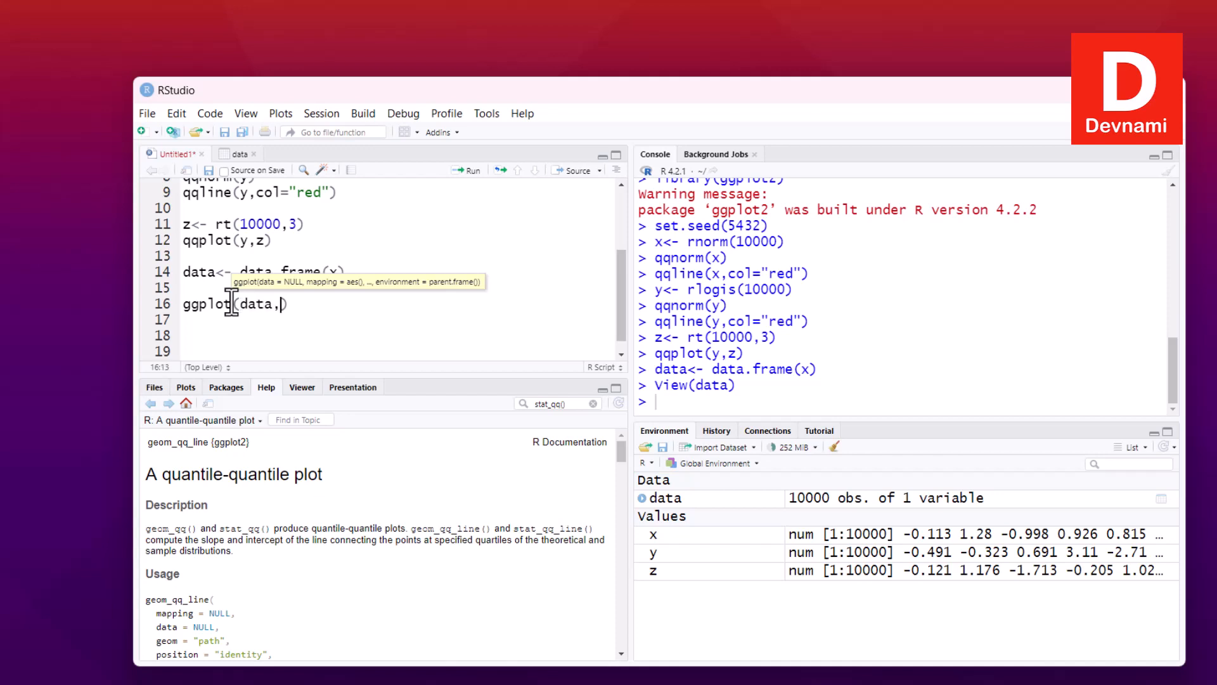
pyautogui.write('aes(')
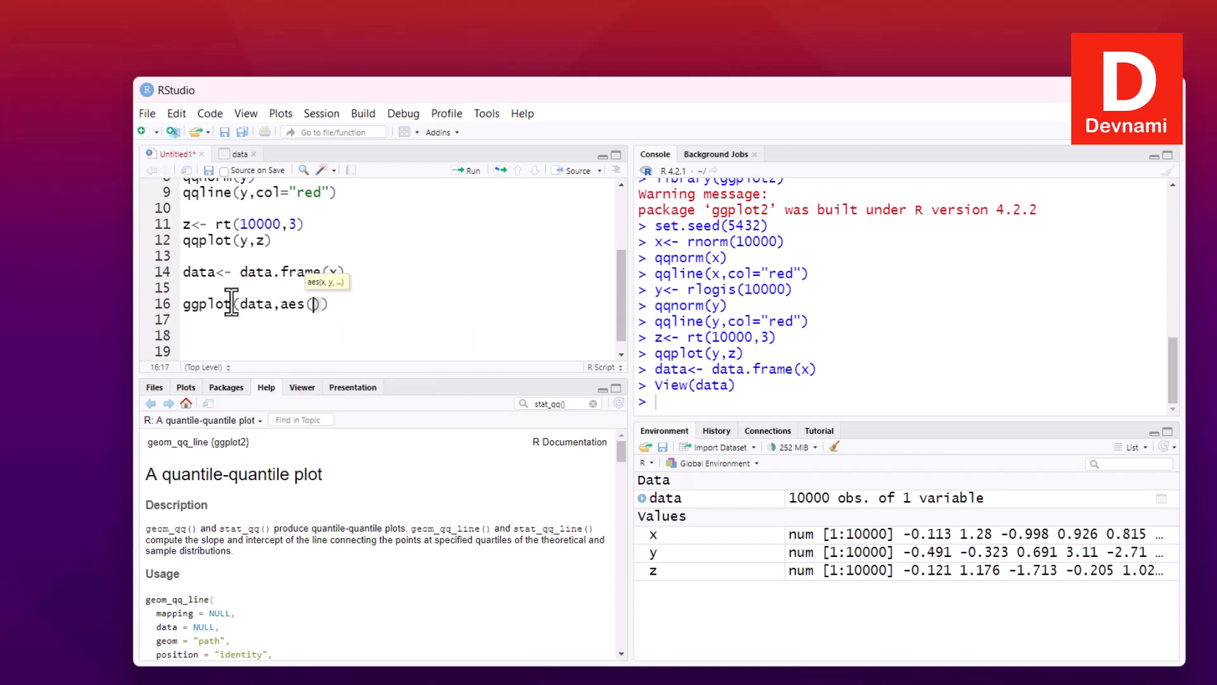
pyautogui.write('sam')
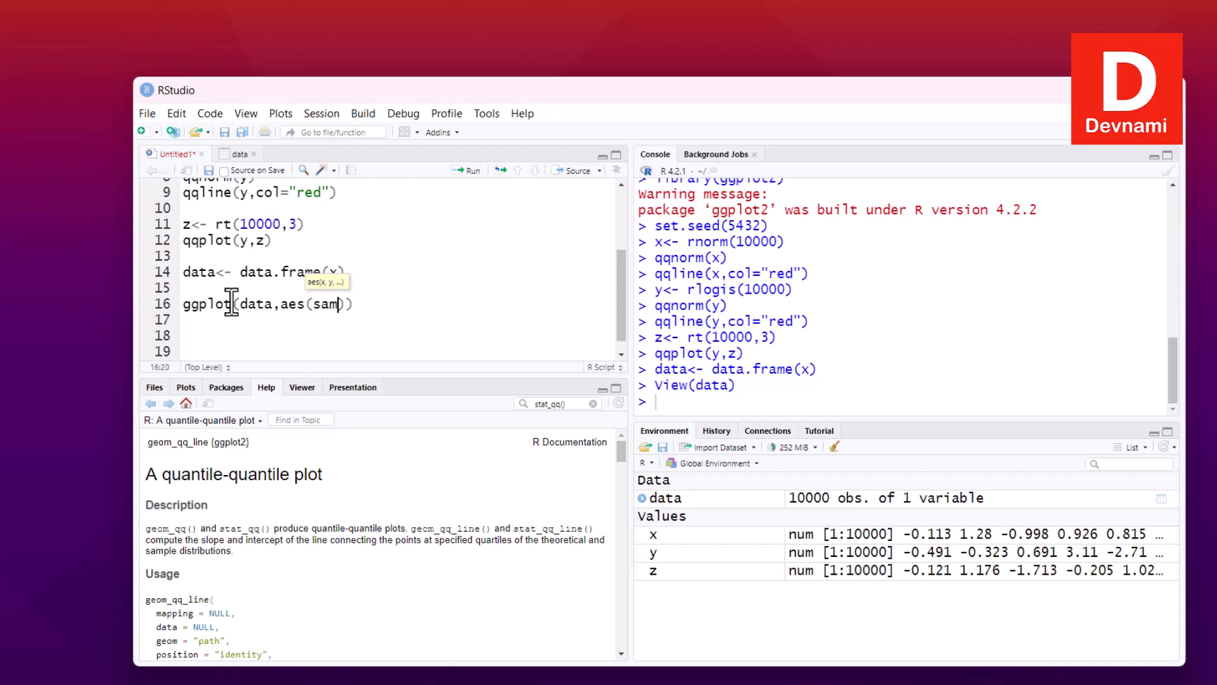
pyautogui.write('ple=x')
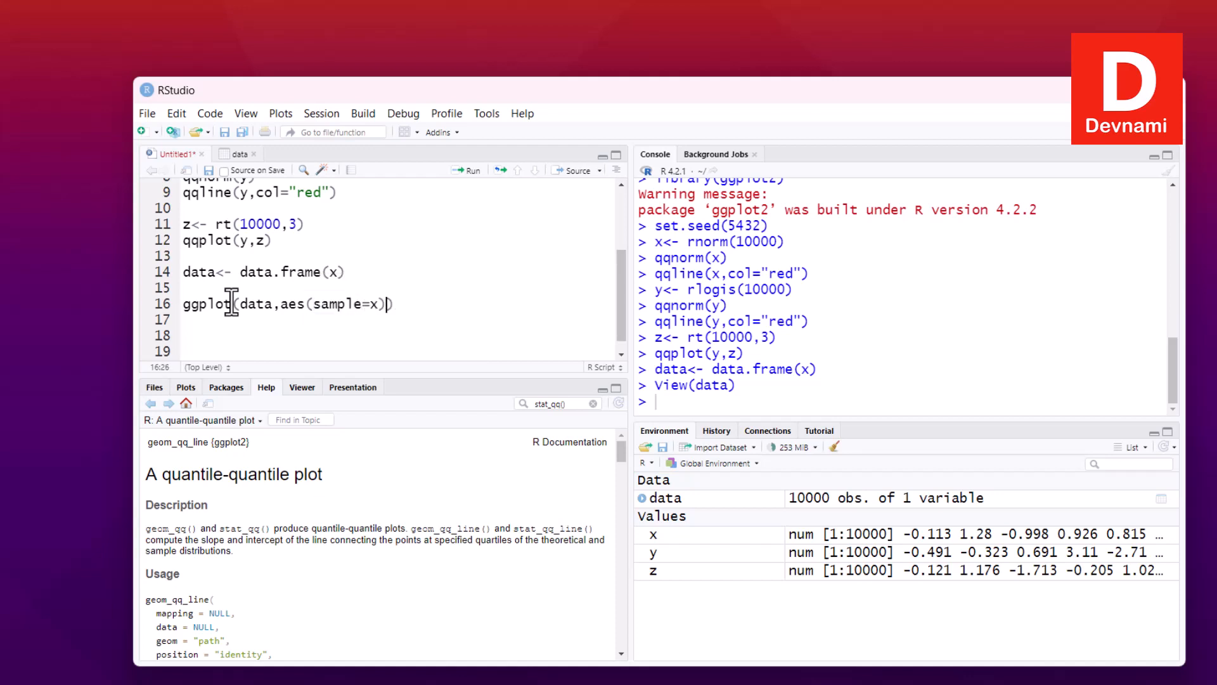
pyautogui.write(',')
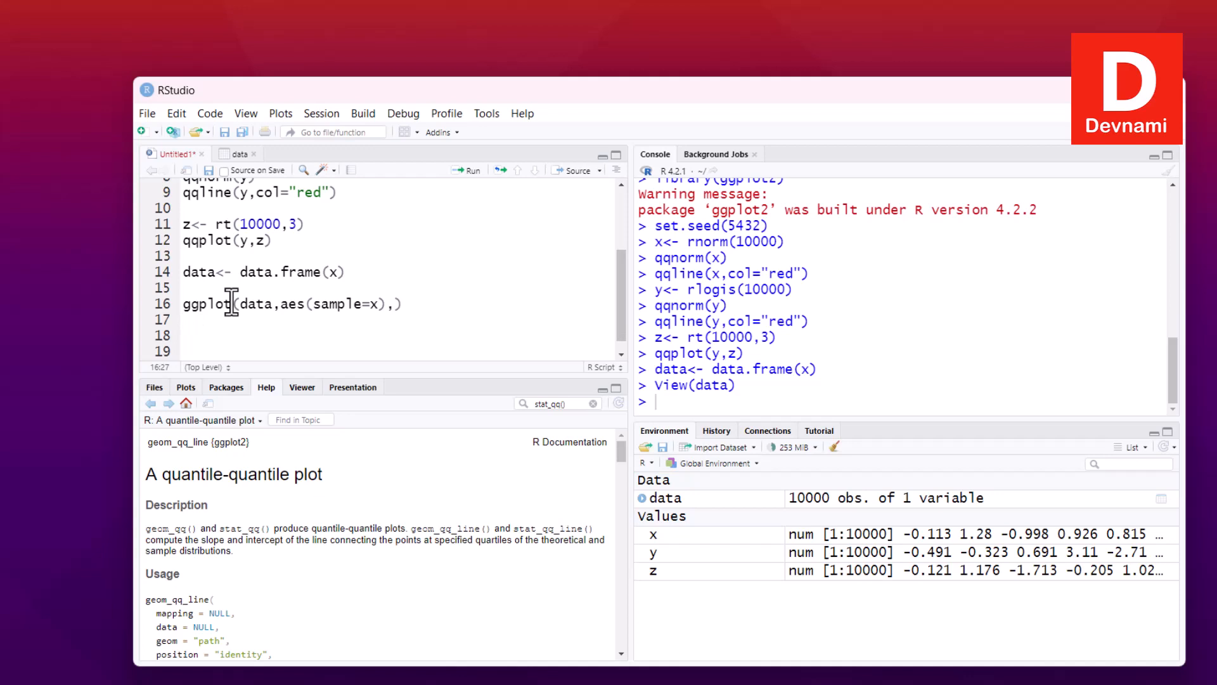
pyautogui.press('BackSpace')
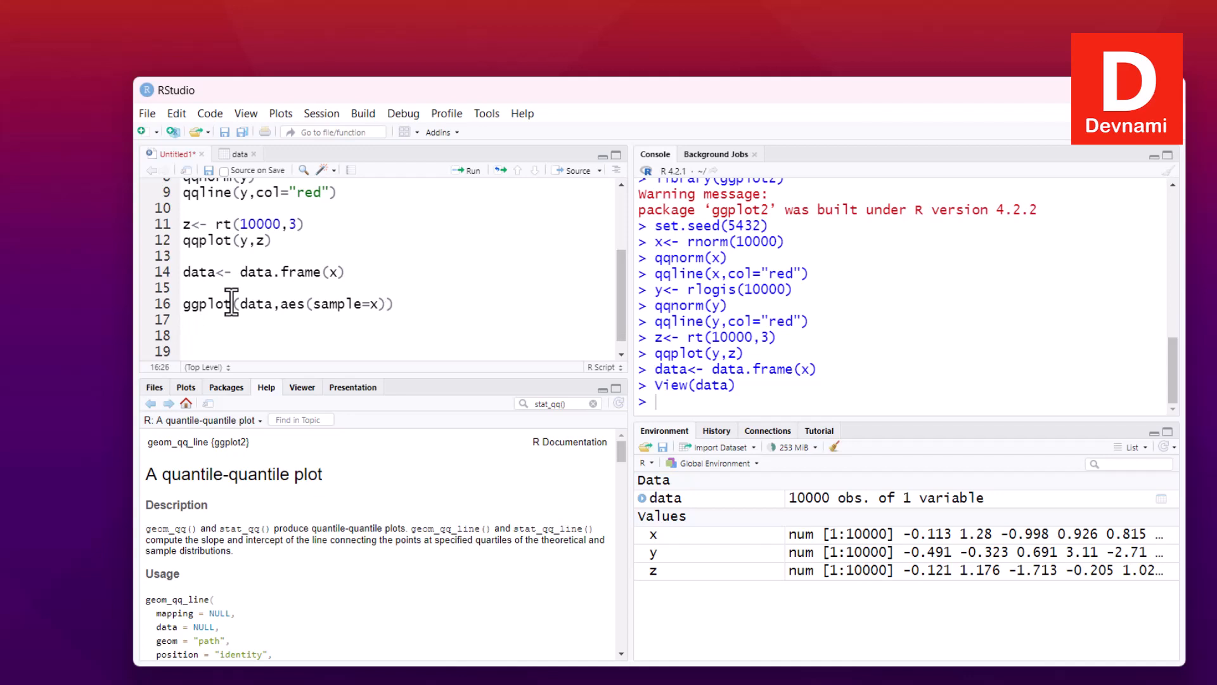
pyautogui.write('+')
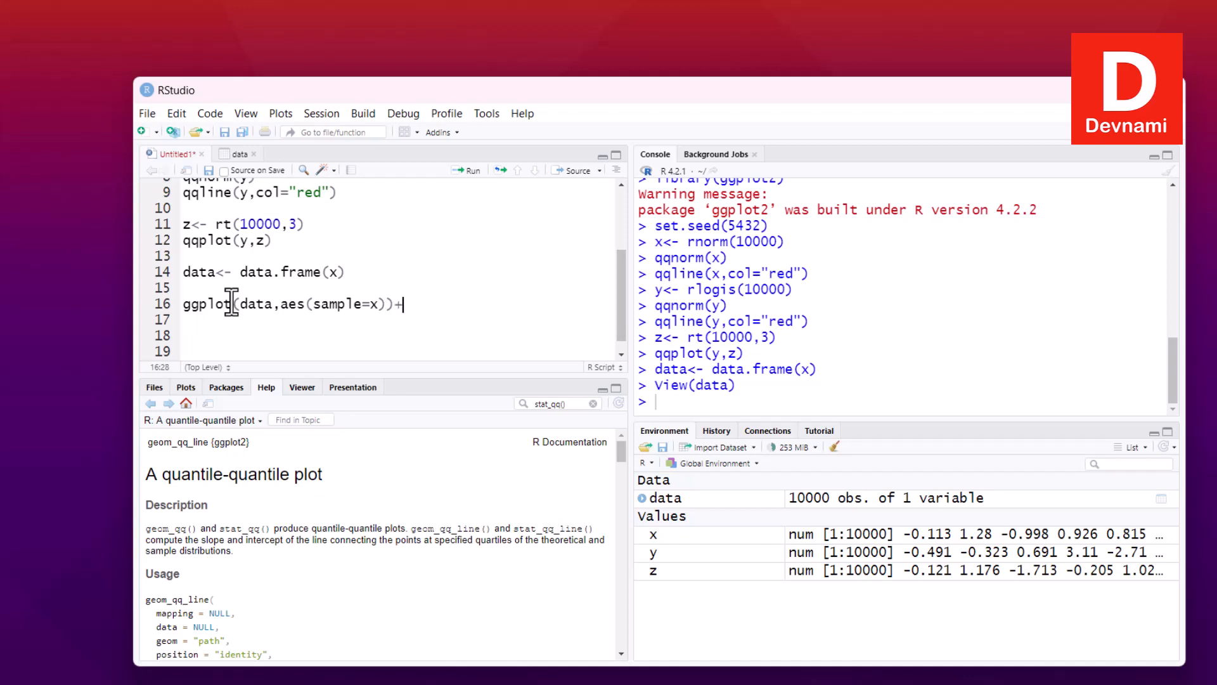
pyautogui.write('stat_qq()+')
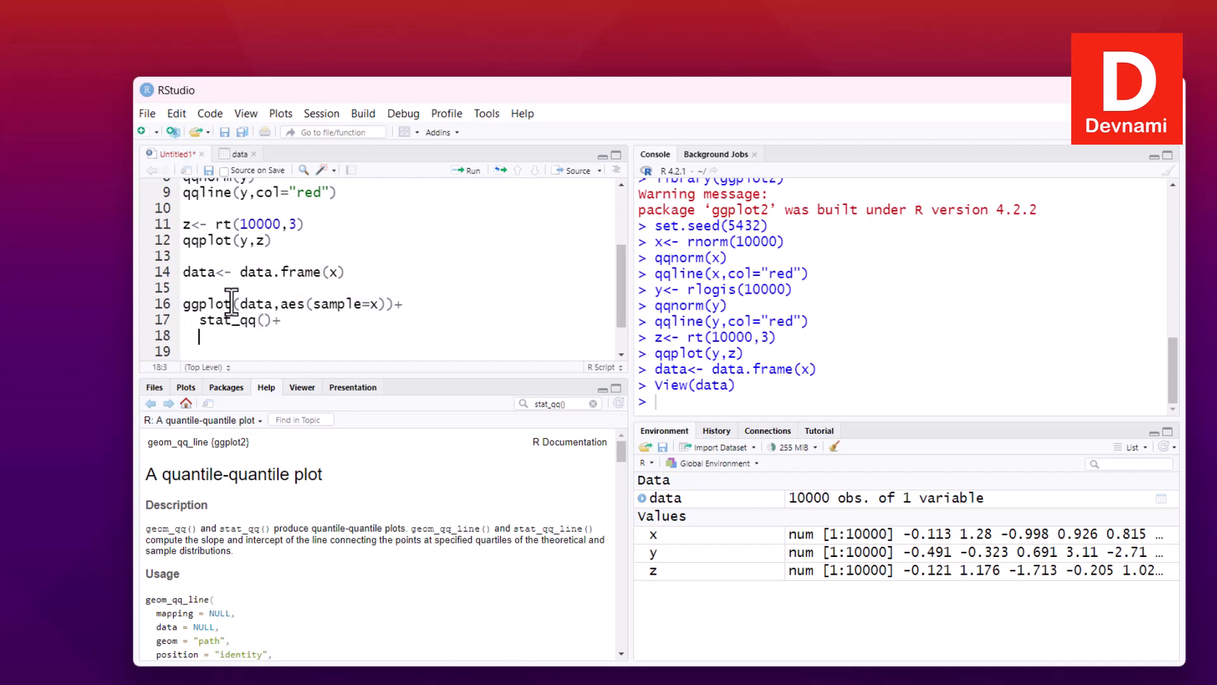
# Step: Add stat_qq_line(col="red") to draw a red reference line on the Q-Q plot
pyautogui.write('stat_qq')
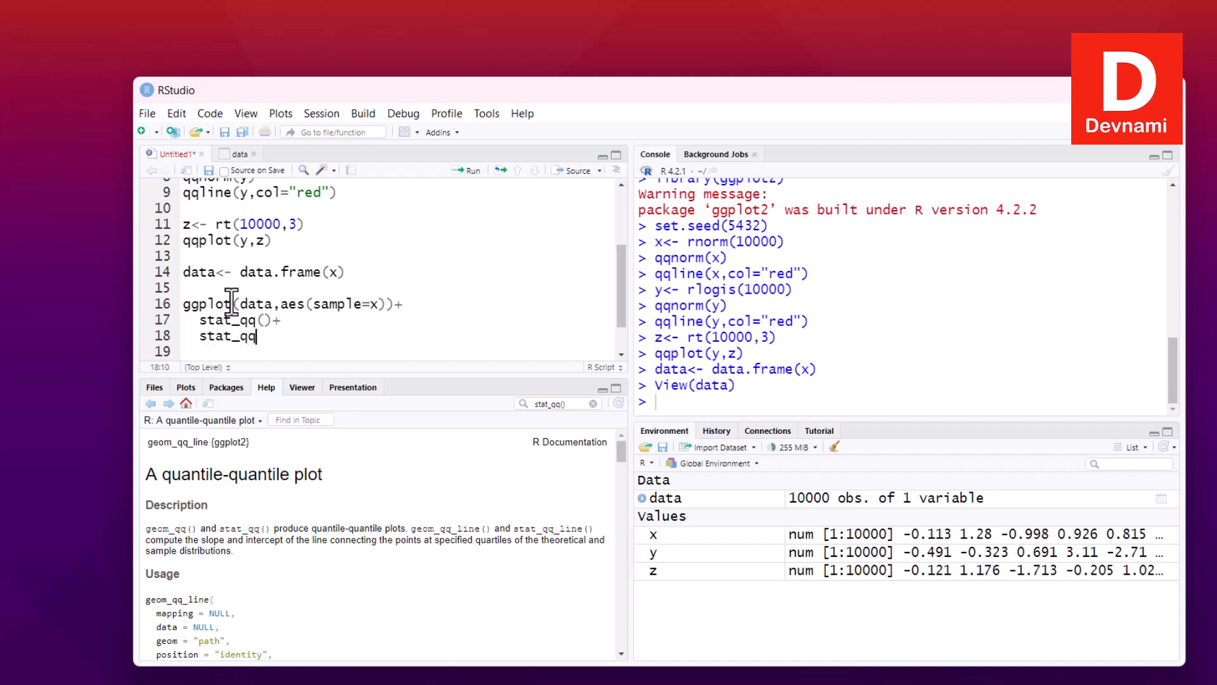
pyautogui.write('_line()')
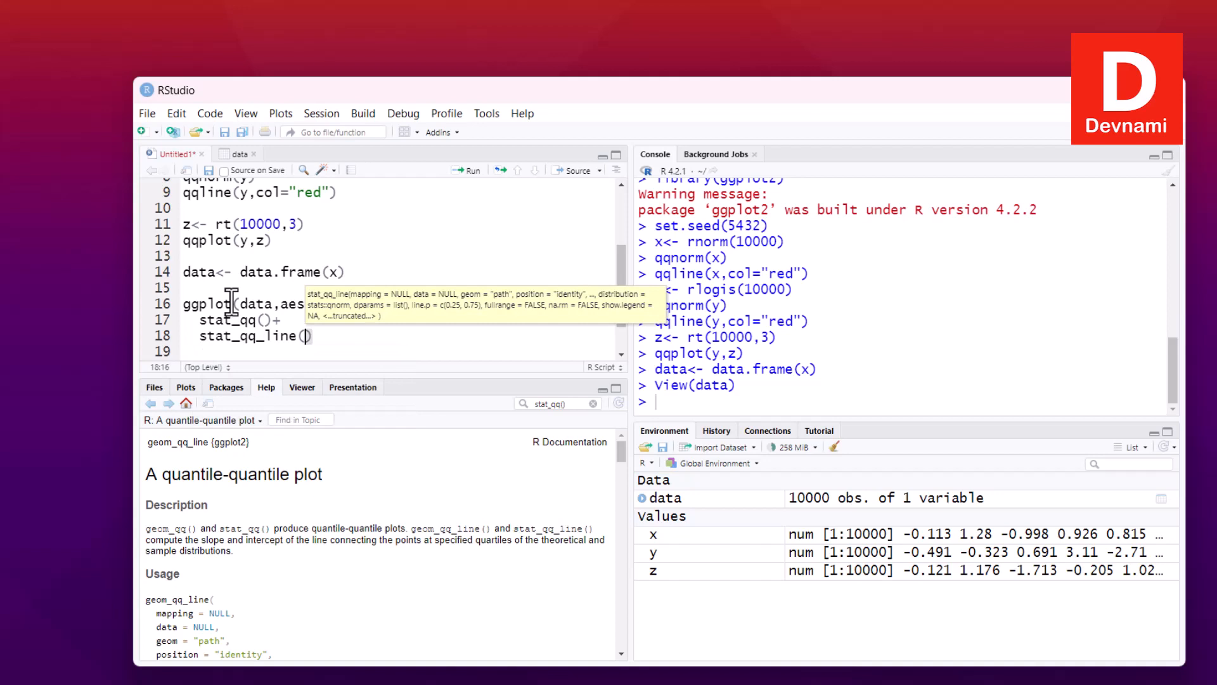
pyautogui.write('col=')
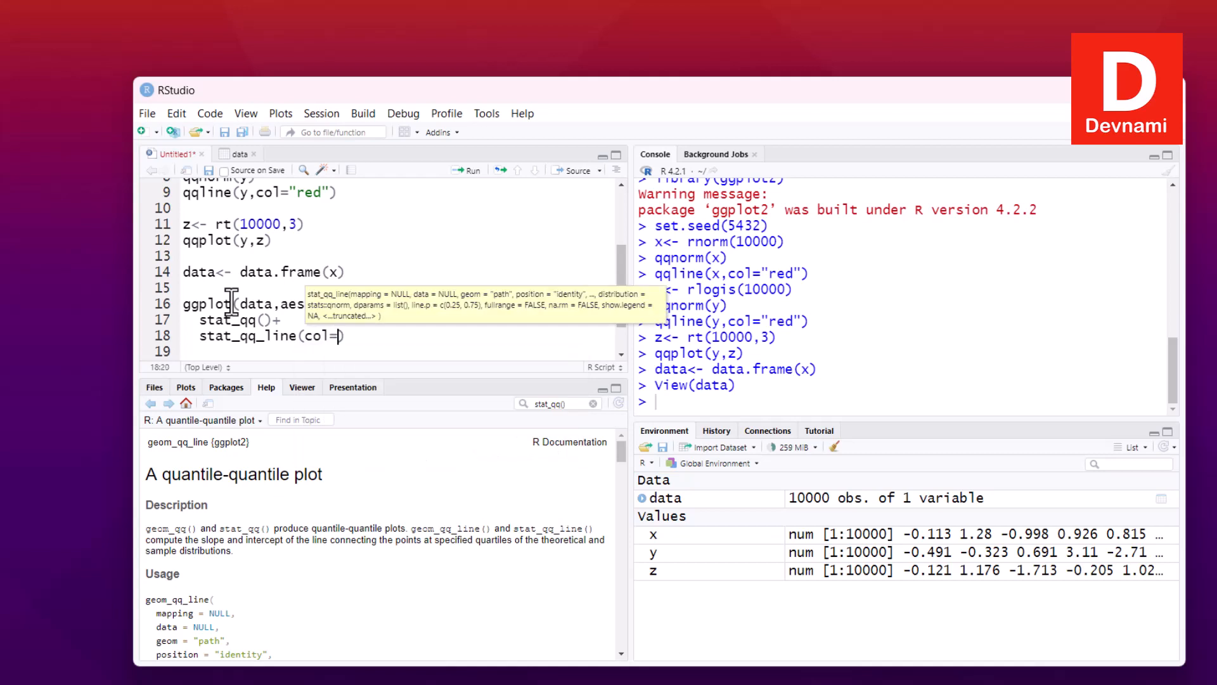
pyautogui.write('"red"')
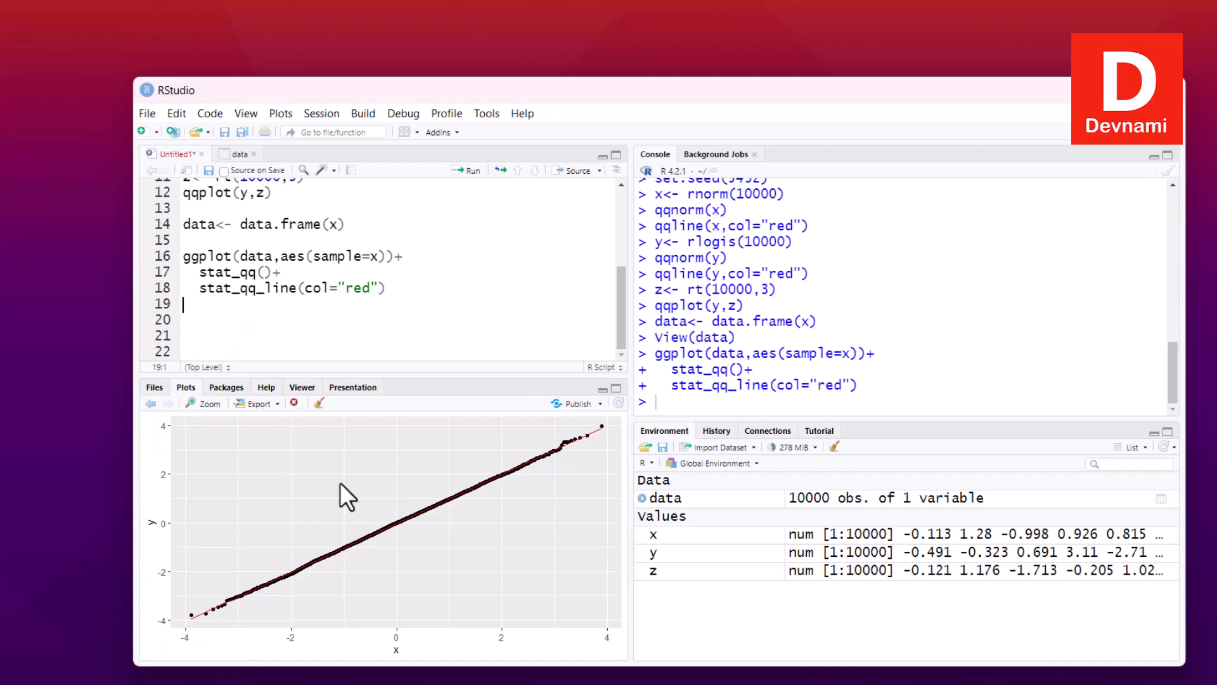
pyautogui.moveTo(569, 507)
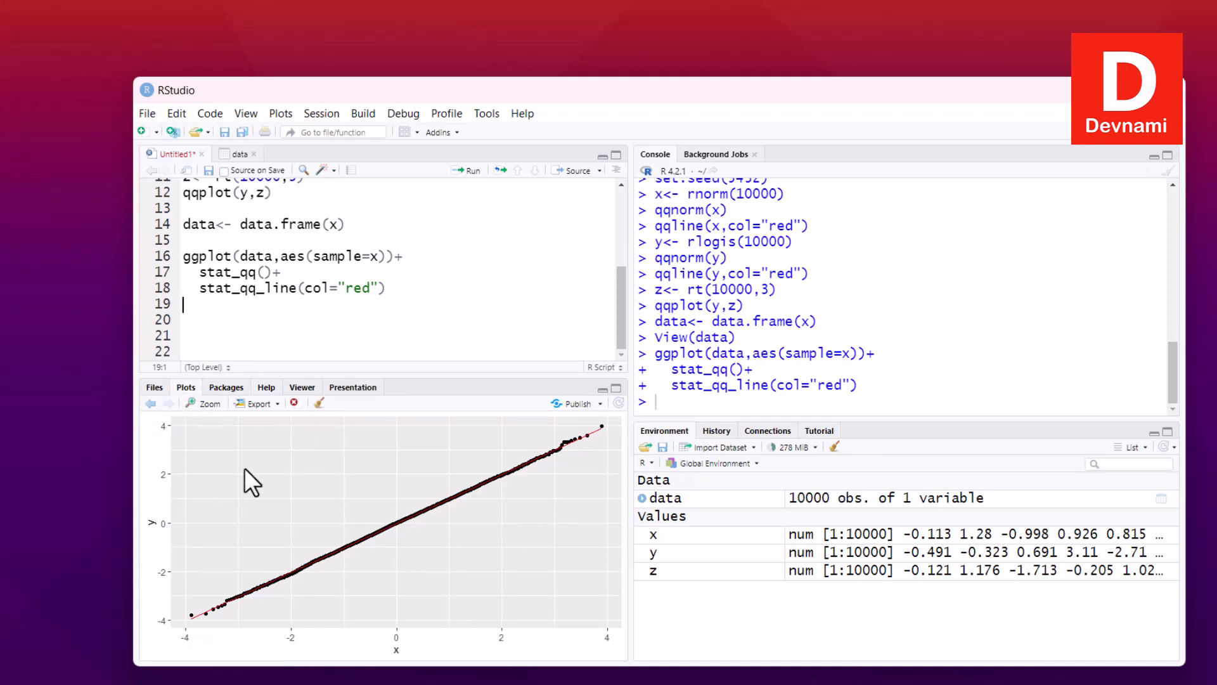
pyautogui.moveTo(381, 485)
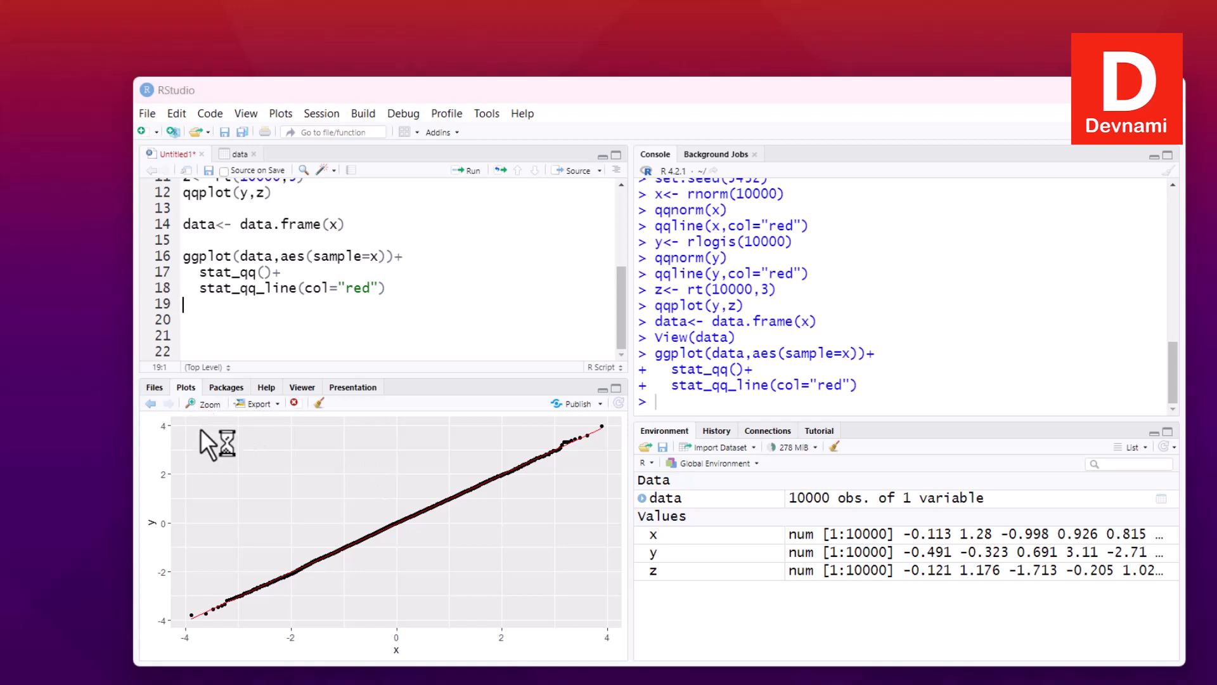
# Step: Zoom the Q-Q plot into its own enlarged Plot Zoom window
pyautogui.click(206, 403)
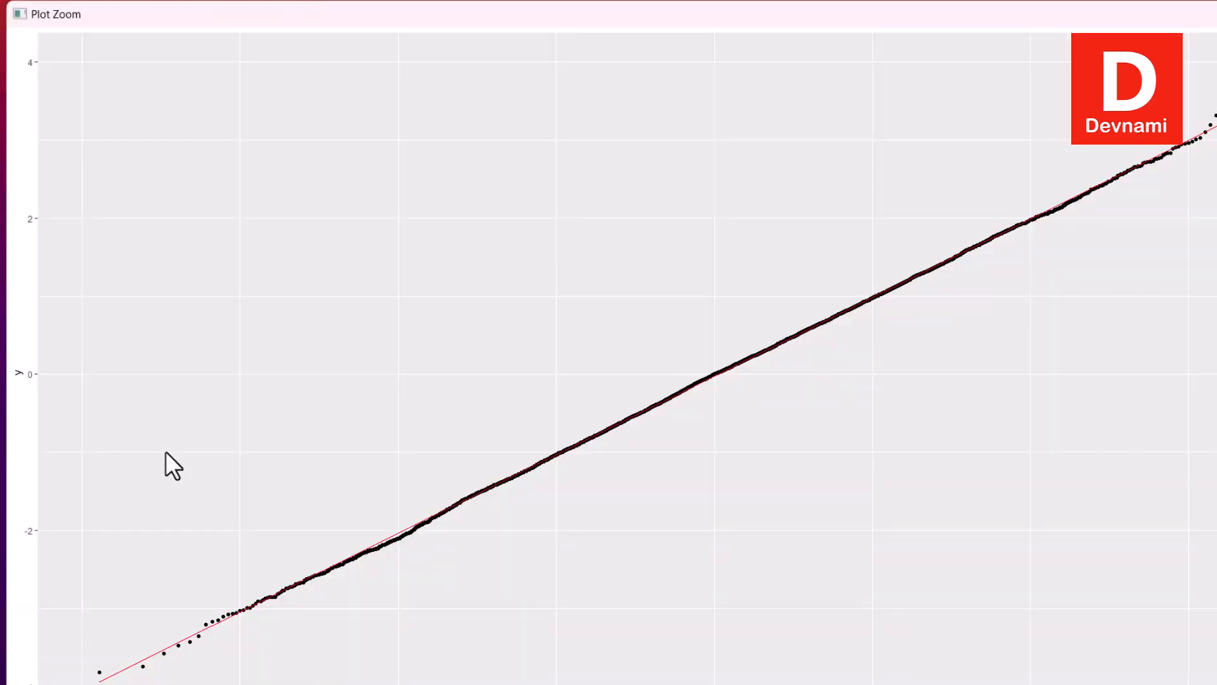
pyautogui.moveTo(317, 507)
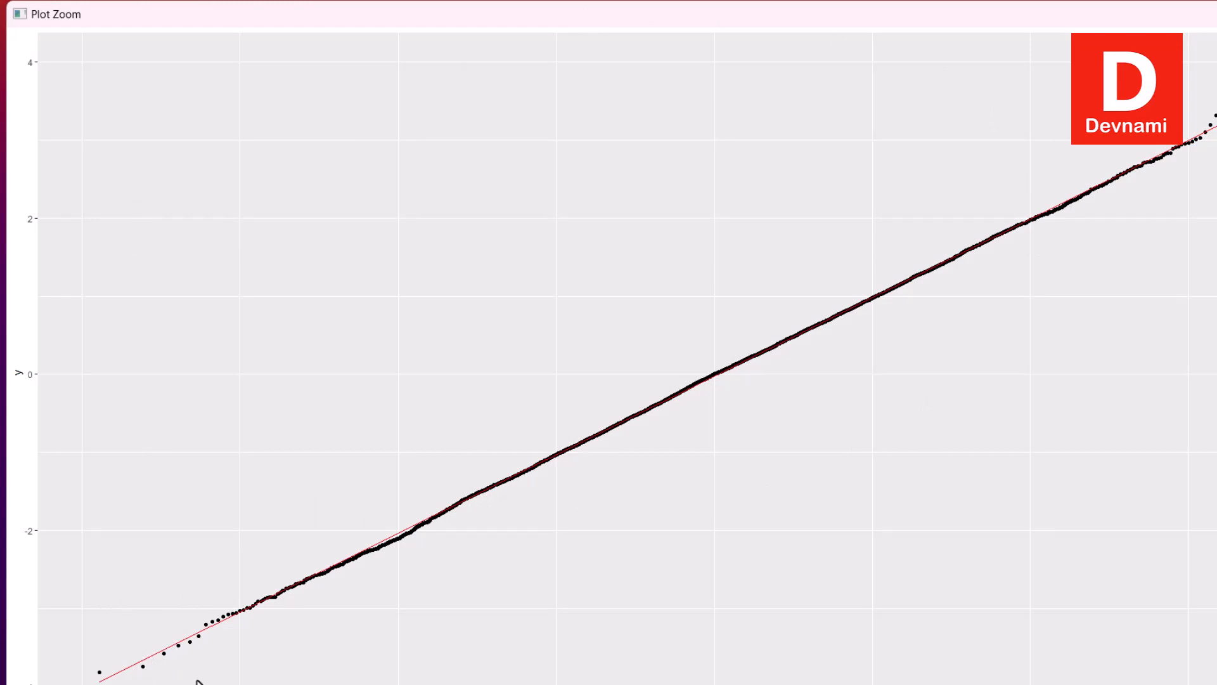
pyautogui.moveTo(445, 33)
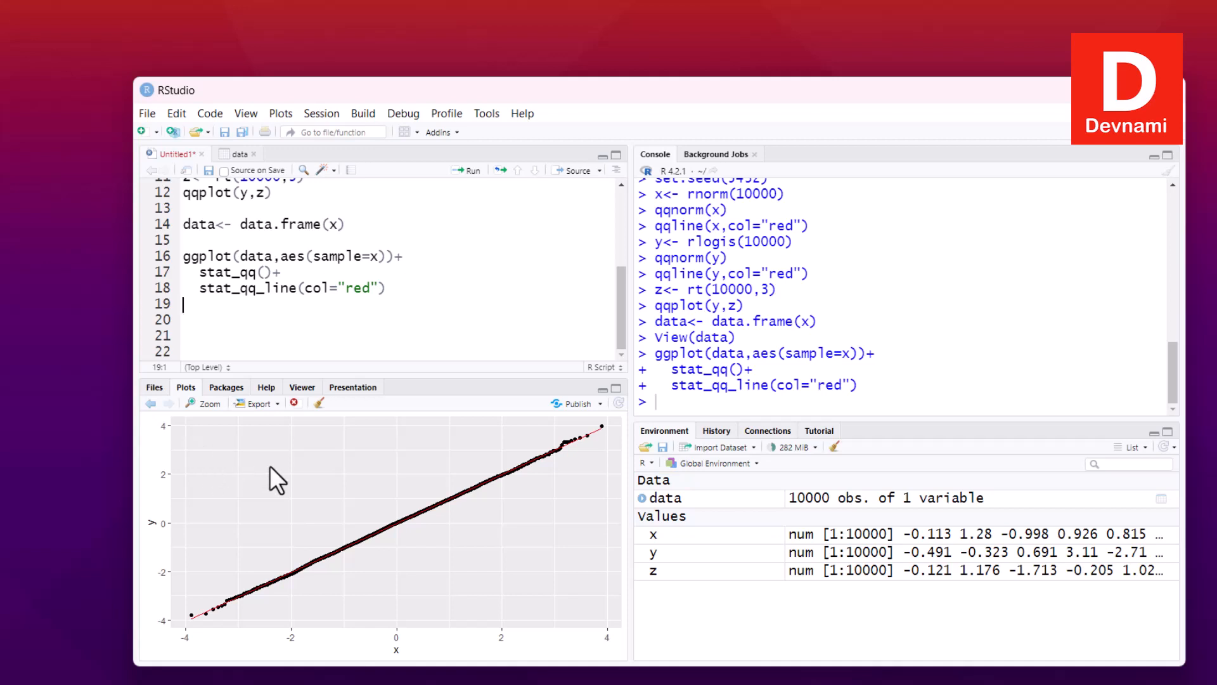
pyautogui.moveTo(271, 470)
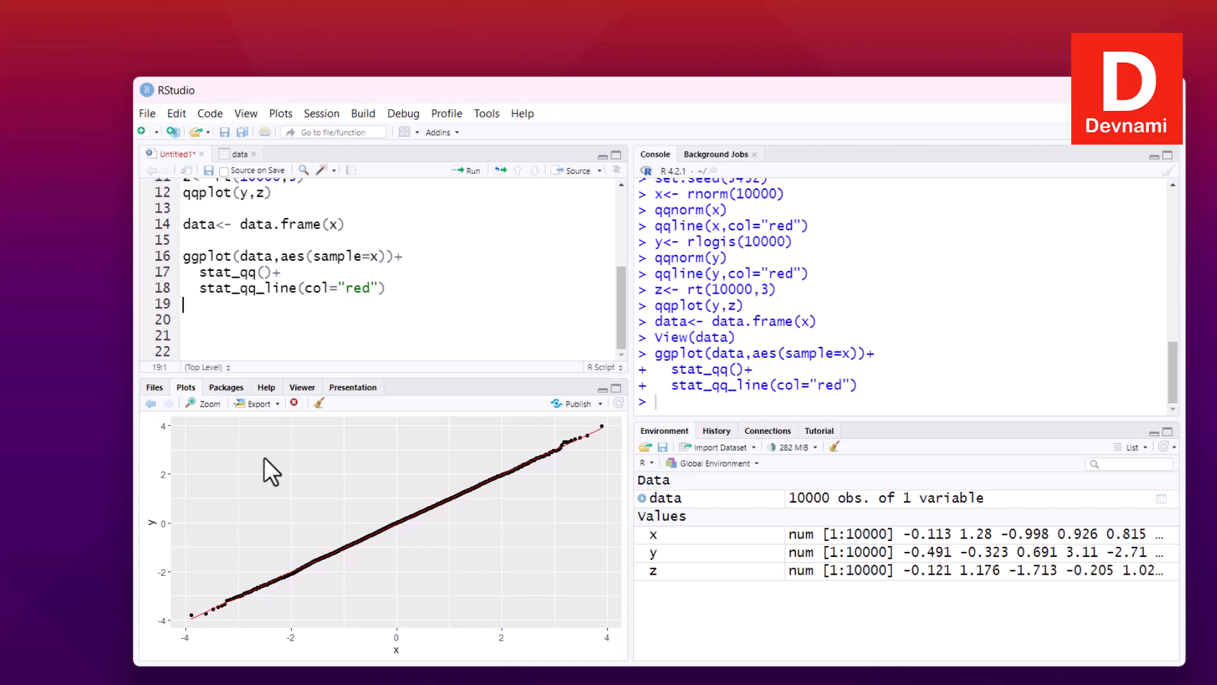
pyautogui.moveTo(258, 444)
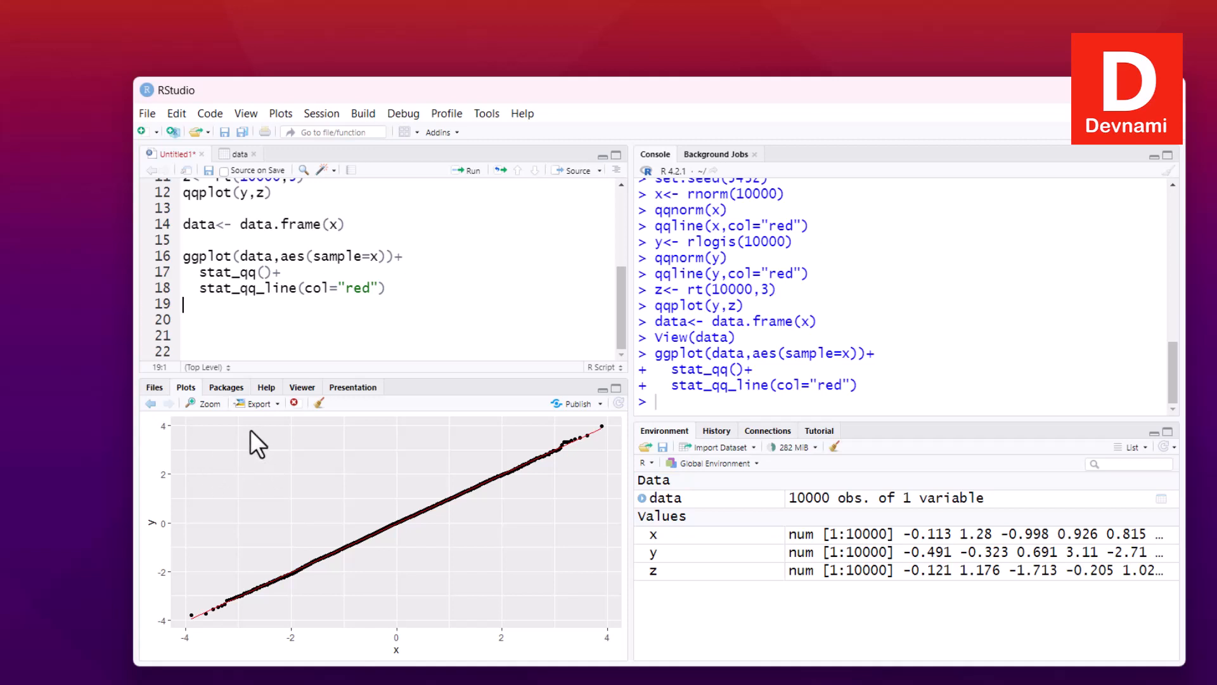